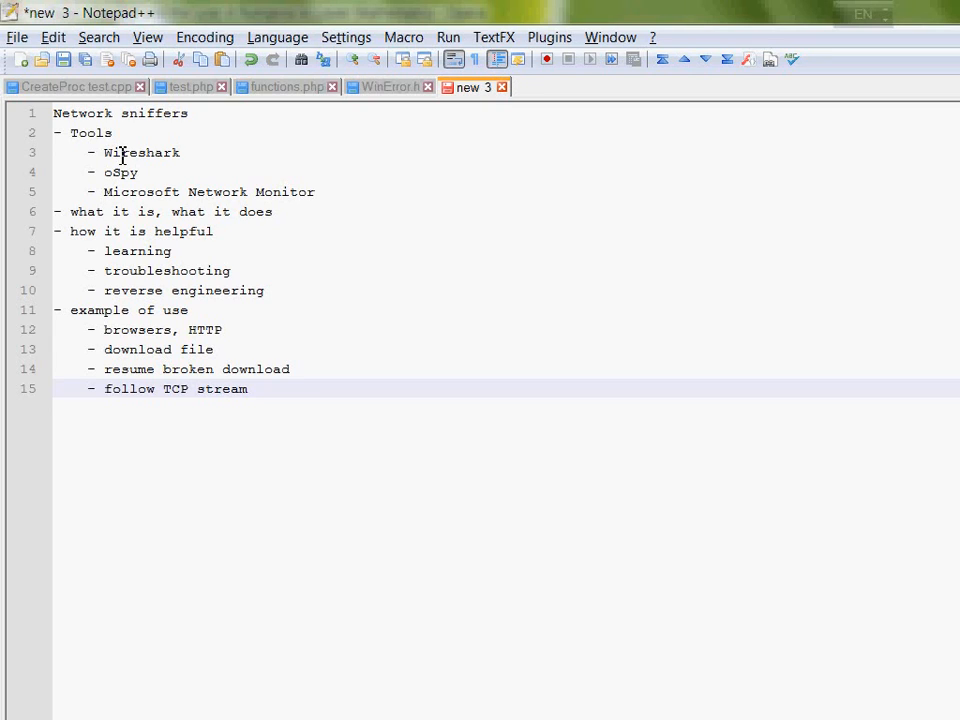
Launch Wireshark from a Start menu search and list its three capture interfaces.
click(248, 388)
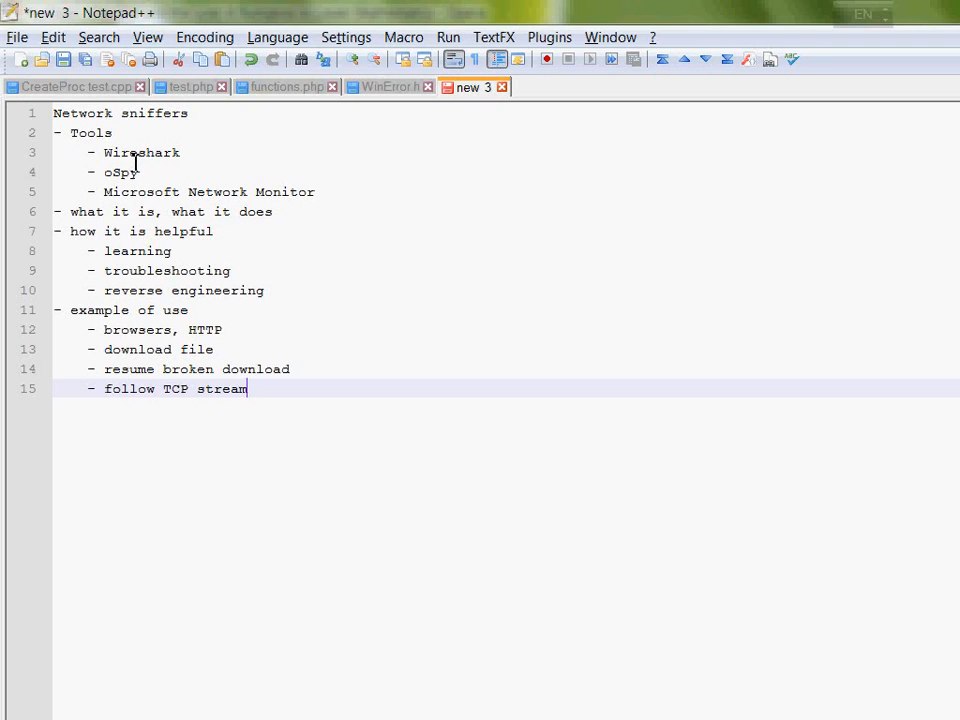
double_click(141, 152)
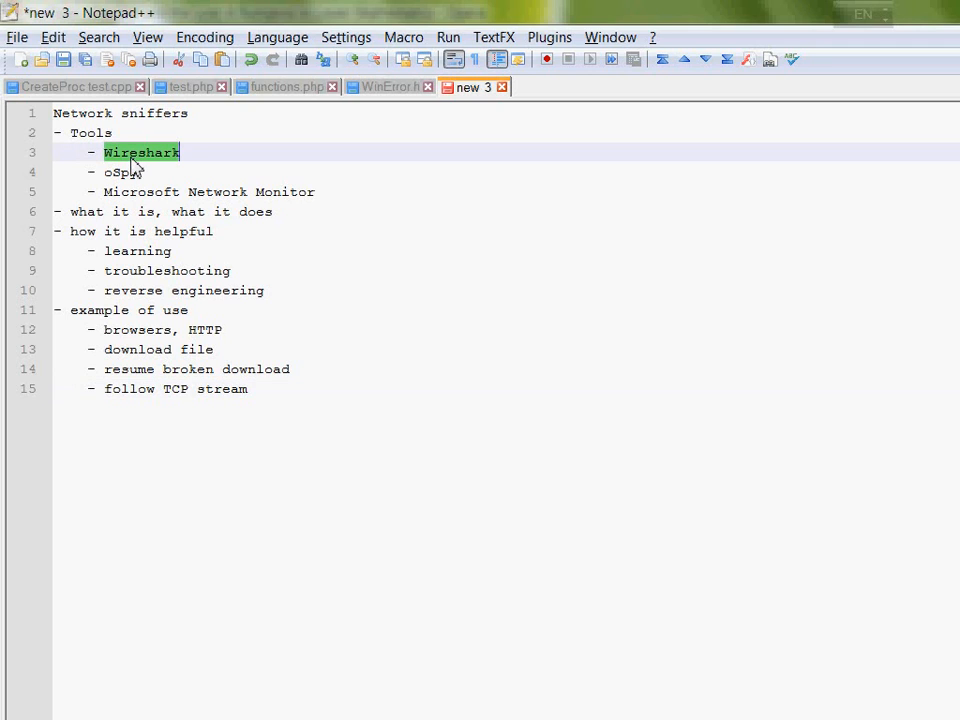
mouse_move(87, 490)
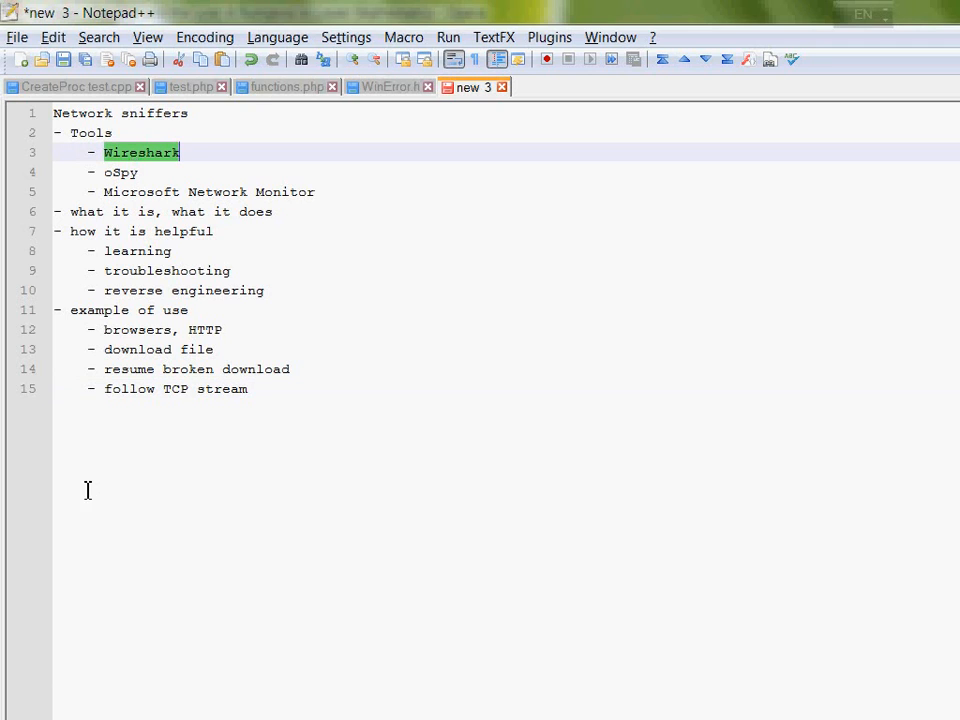
click(27, 697)
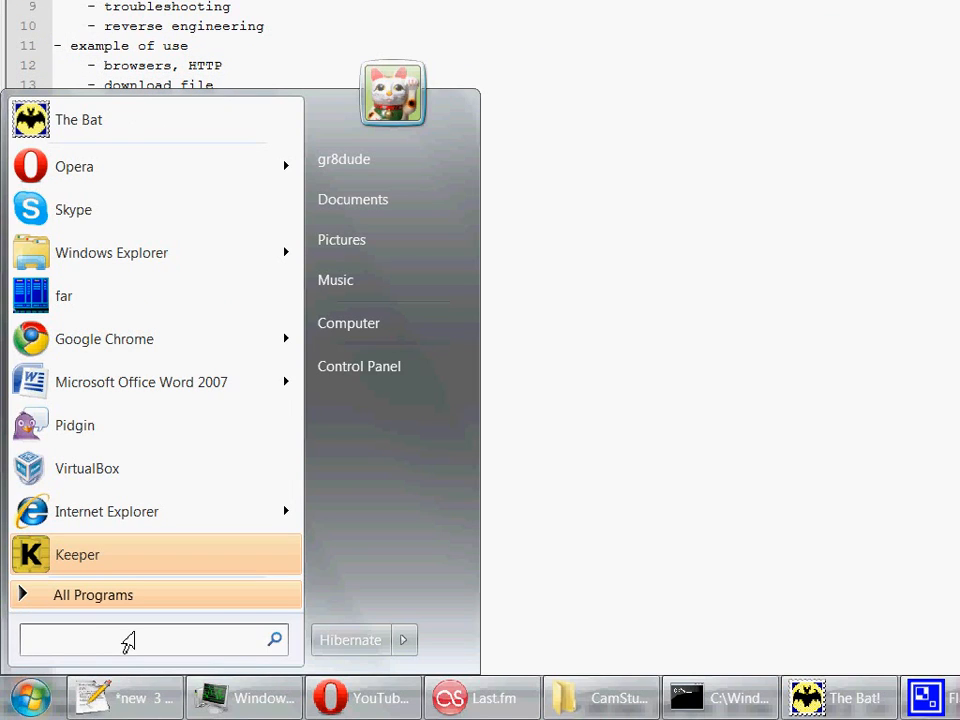
text(wireshark)
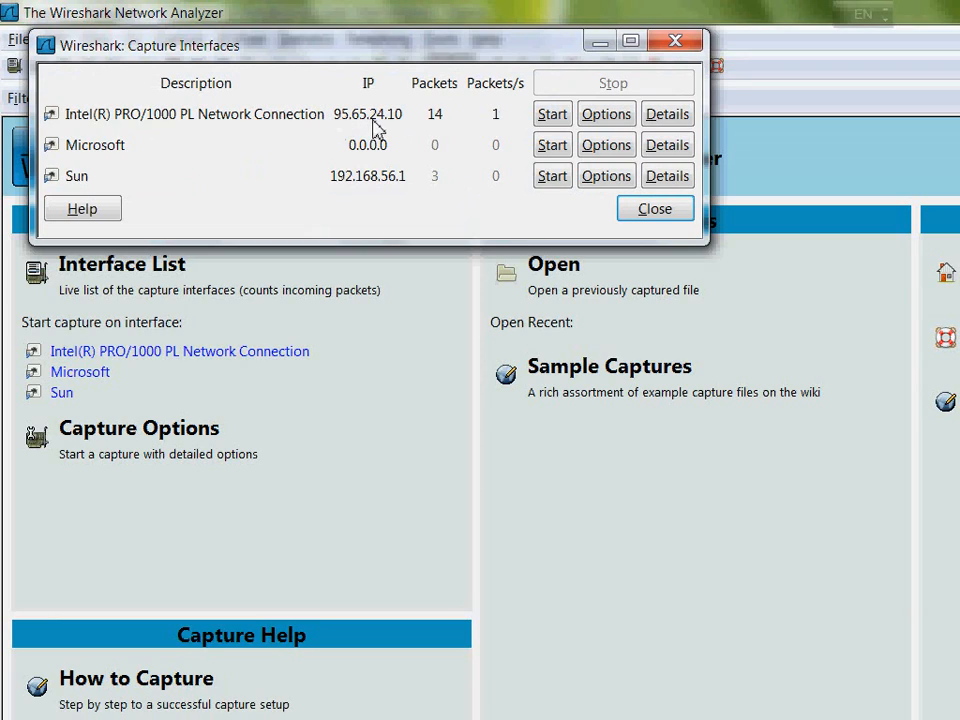
mouse_move(482, 126)
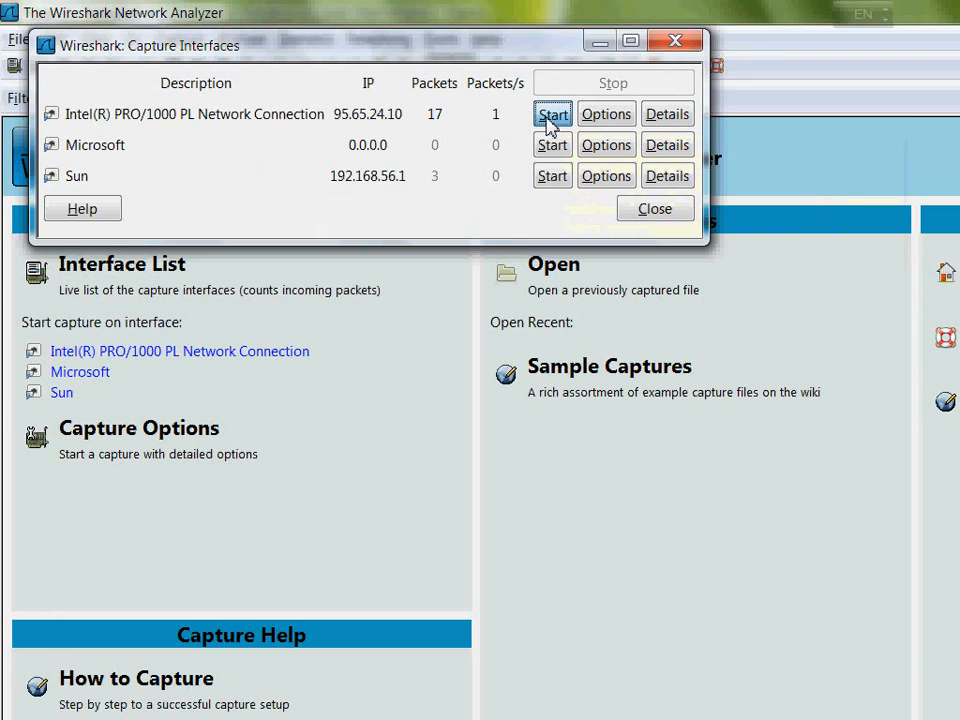
Start a live capture on the Intel PRO/1000 interface.
click(552, 114)
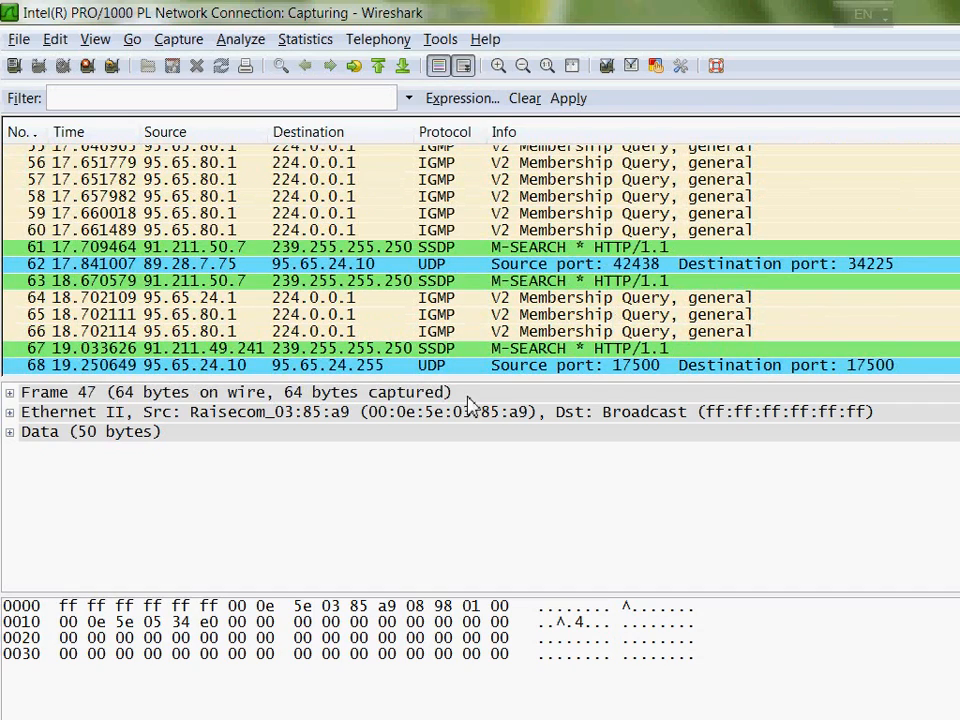
scroll(down, 3)
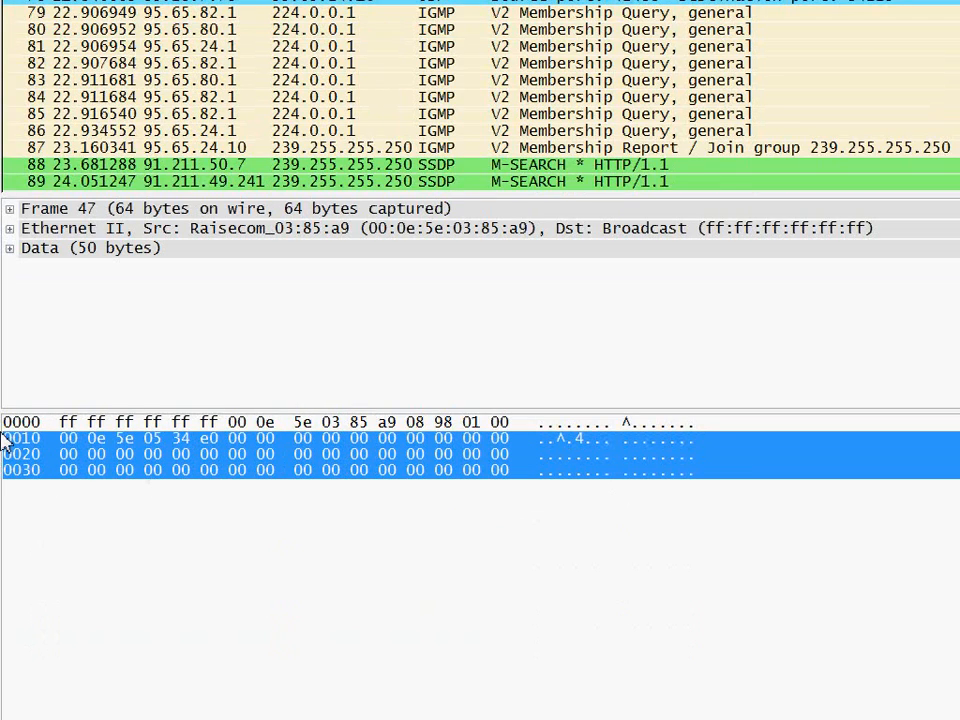
scroll(down, 3)
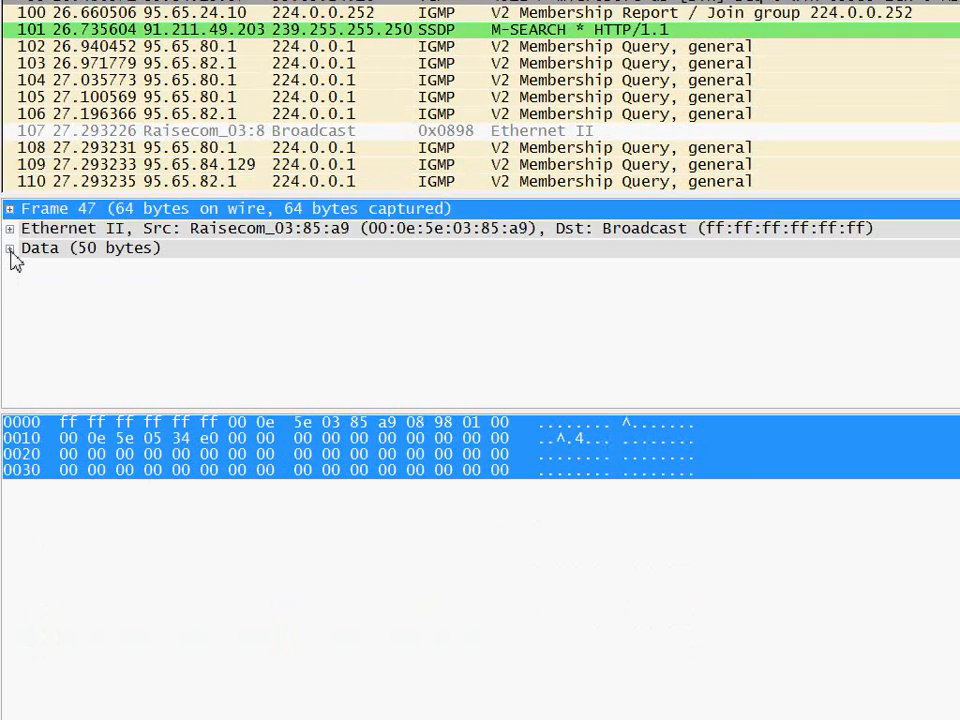
Expand and collapse the Data and Ethernet II details of a captured packet.
click(9, 248)
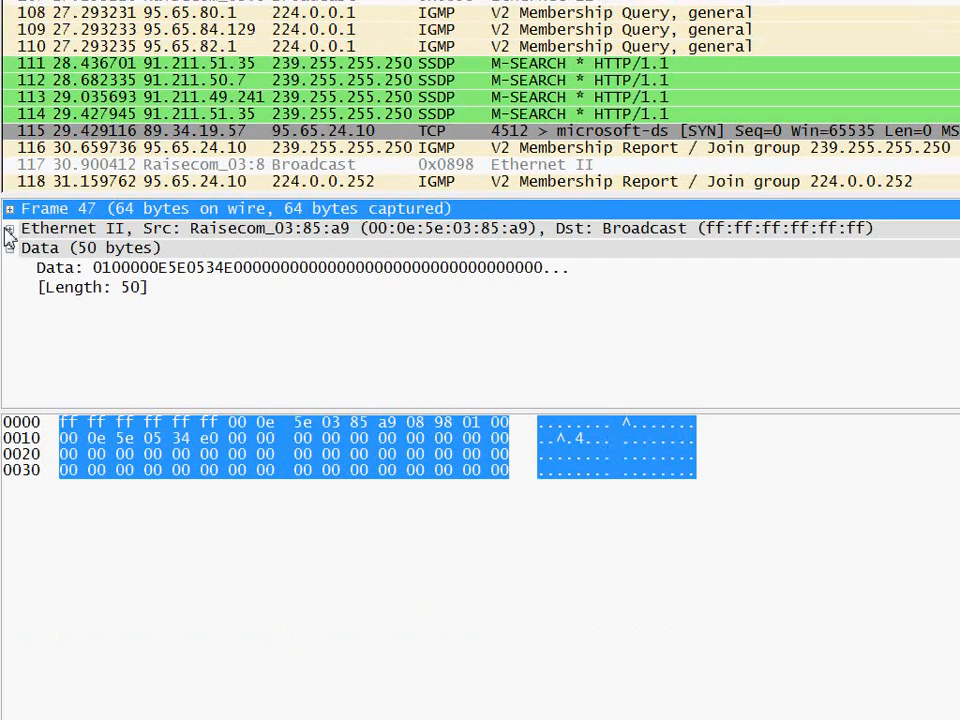
click(10, 228)
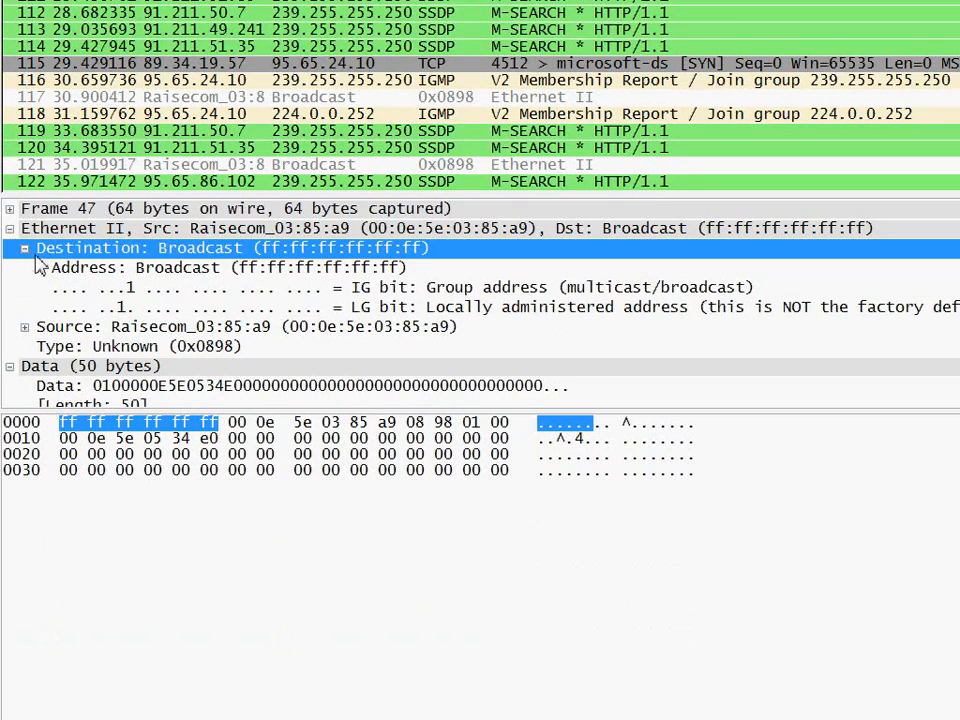
click(220, 267)
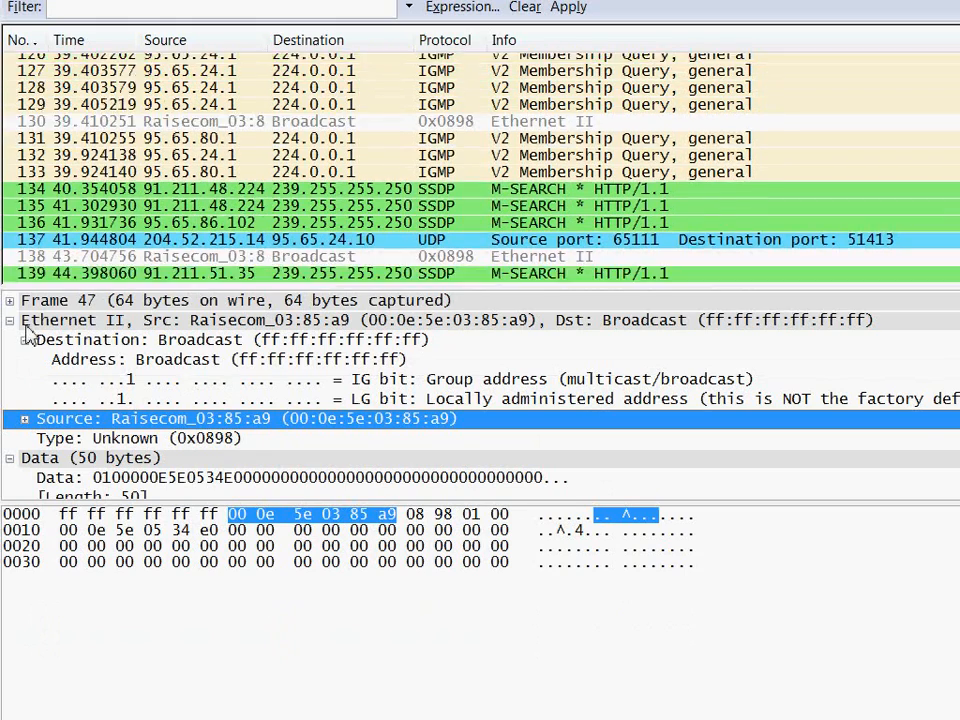
click(10, 319)
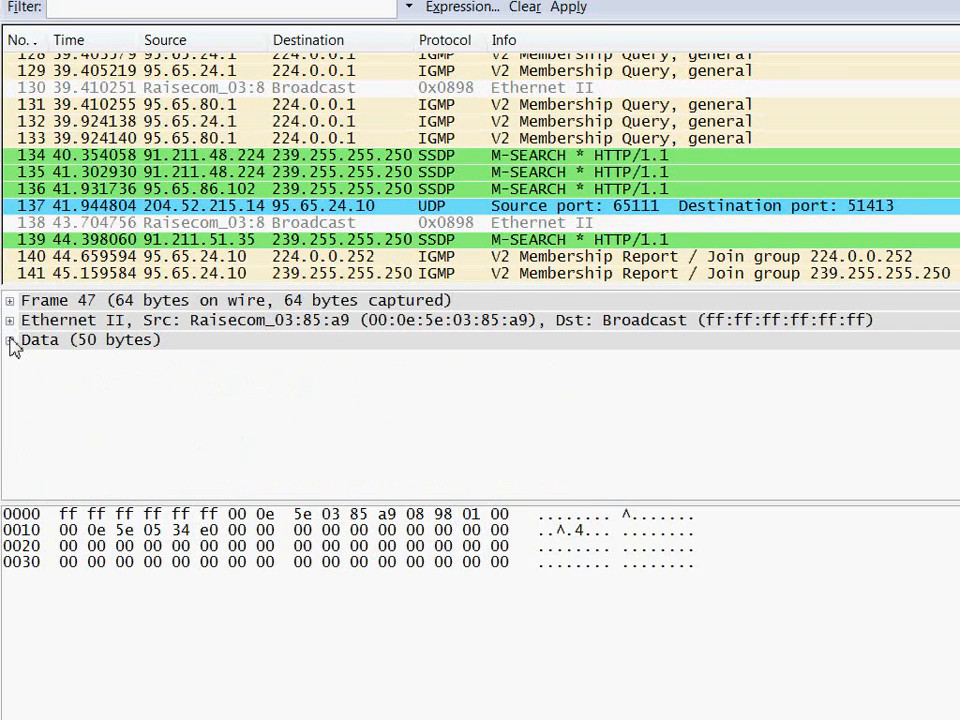
scroll(down, 3)
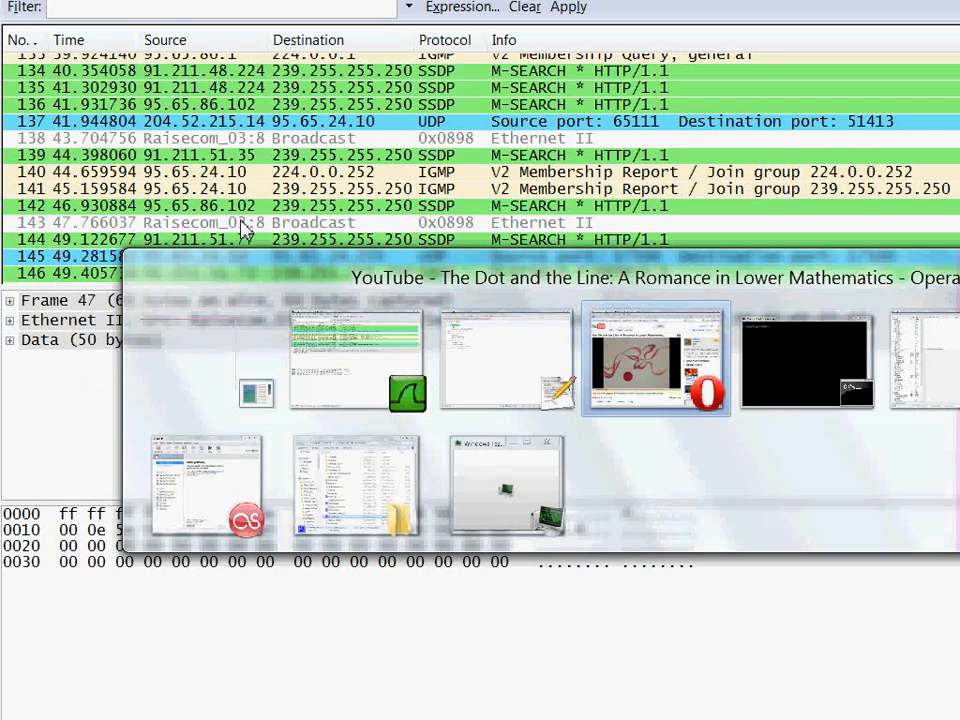
Switch to Opera and enter /. in the address bar for a blank page.
click(655, 360)
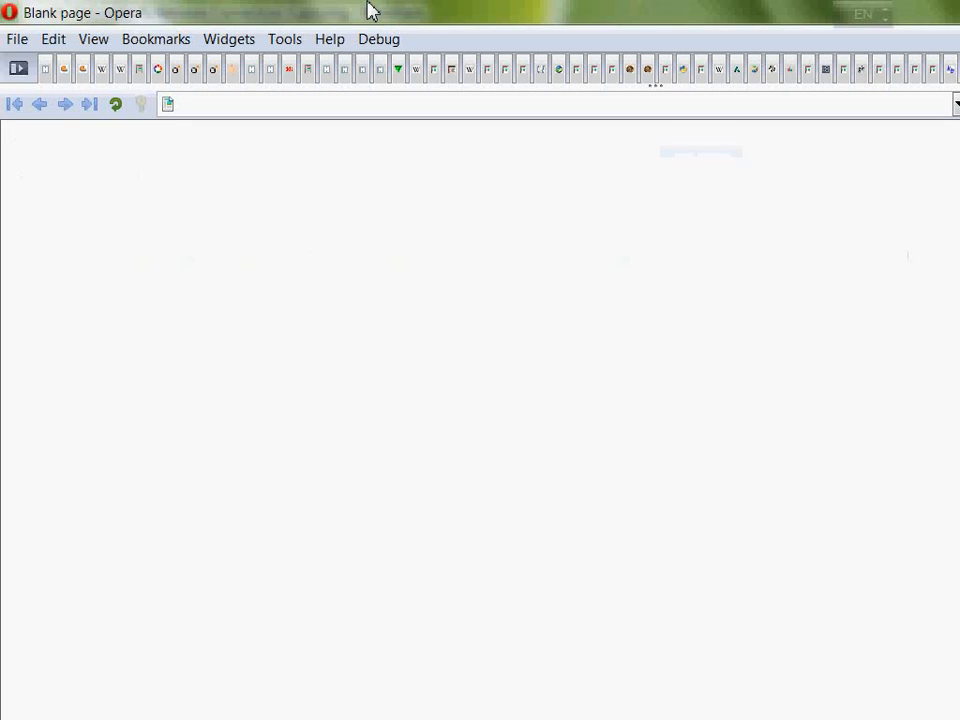
text(/.)
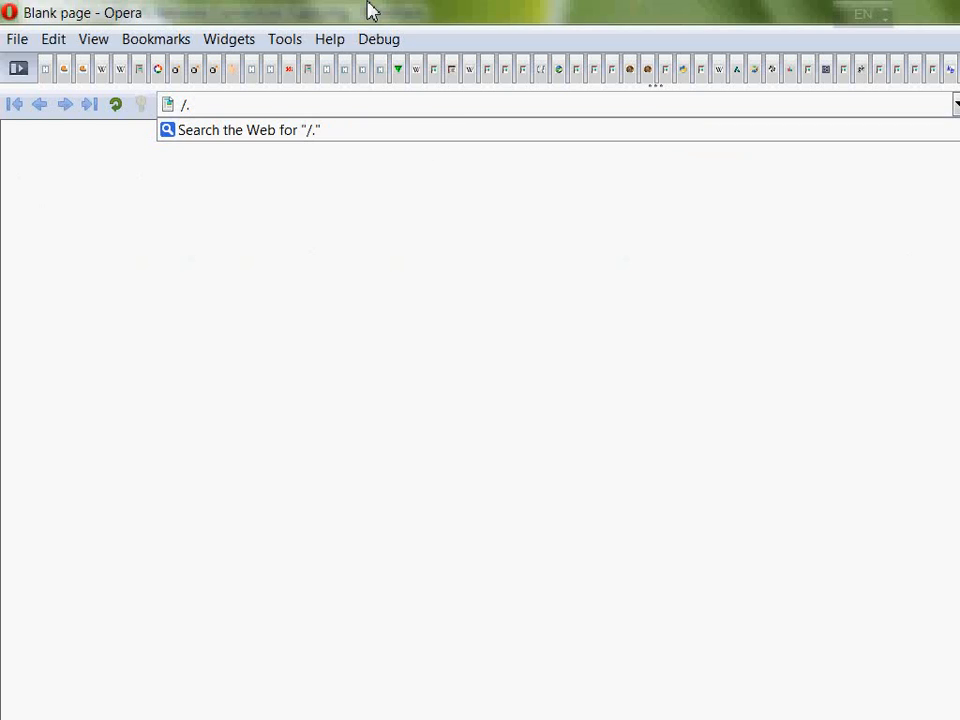
key(Return)
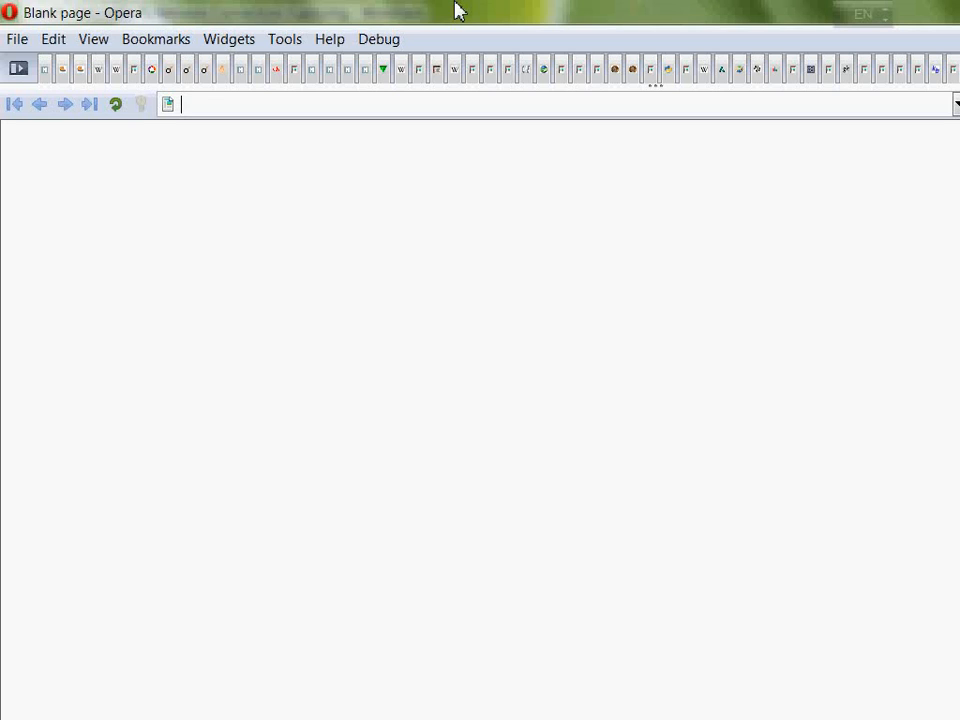
Search 'g http rfc 2616' and scroll through the rfc2616.txt specification.
text(g http rfc)
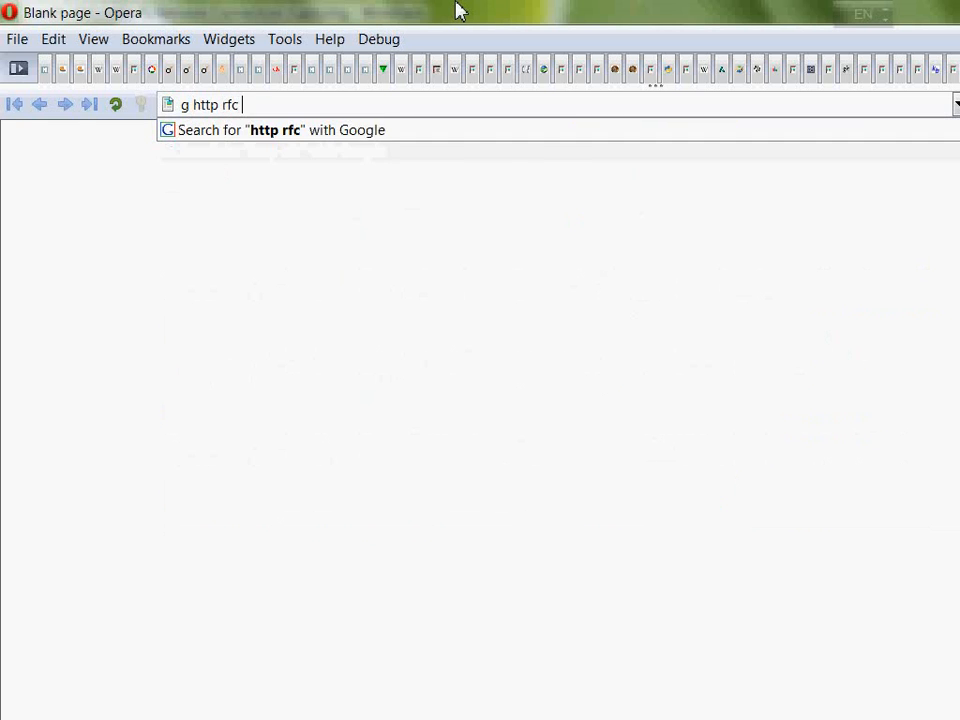
text(2)
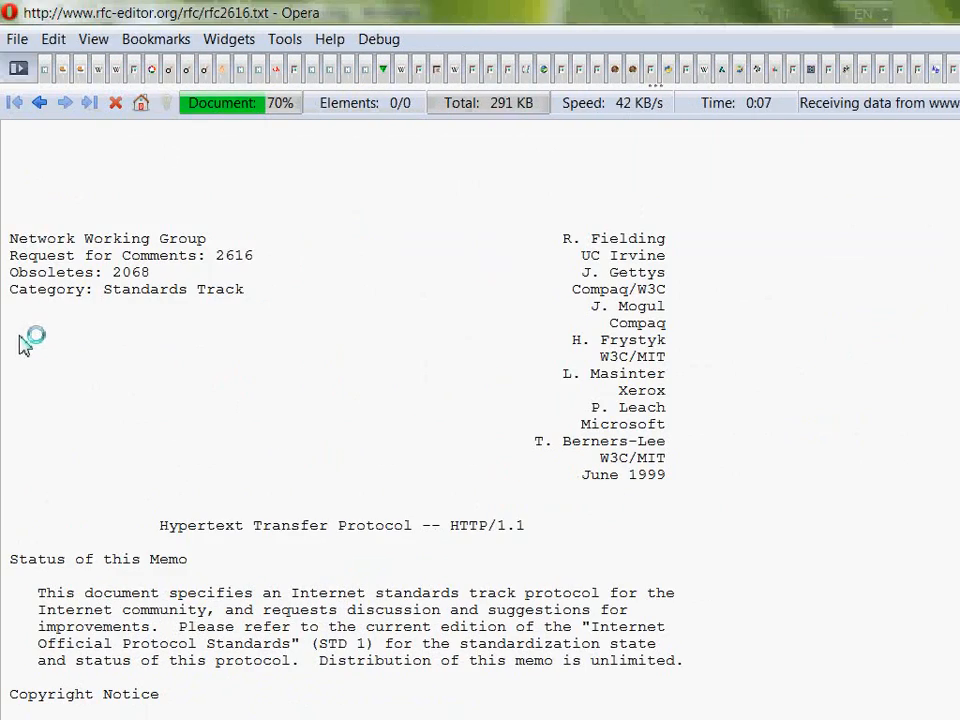
scroll(down, 3)
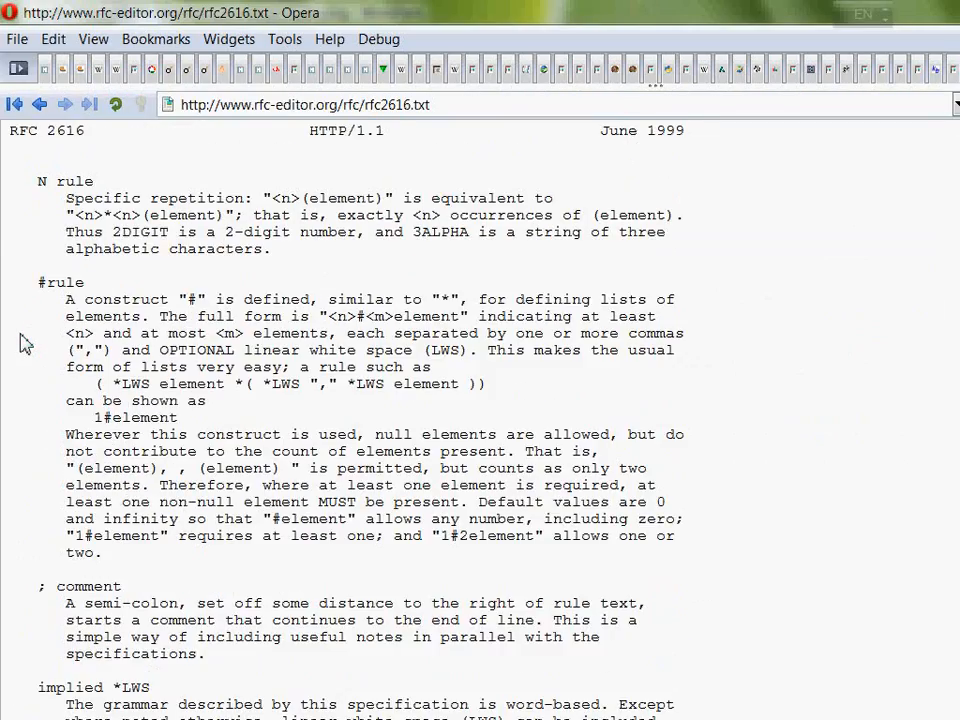
scroll(down, 3)
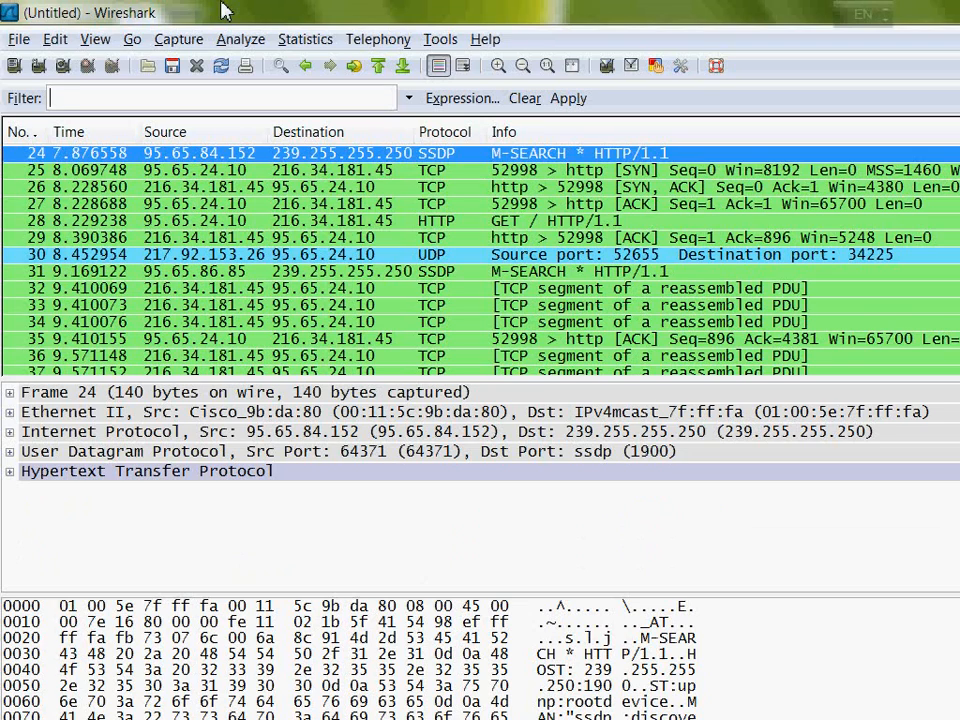
mouse_move(248, 82)
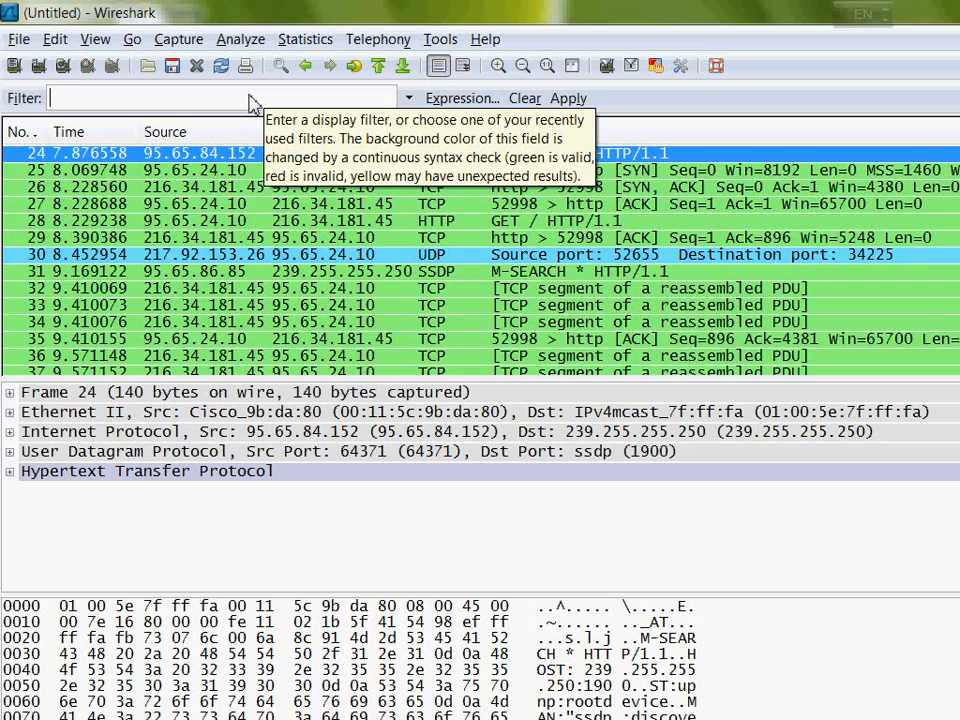
Apply the display filter tcp.port==80 to the packet list.
text(tcp.port==80)
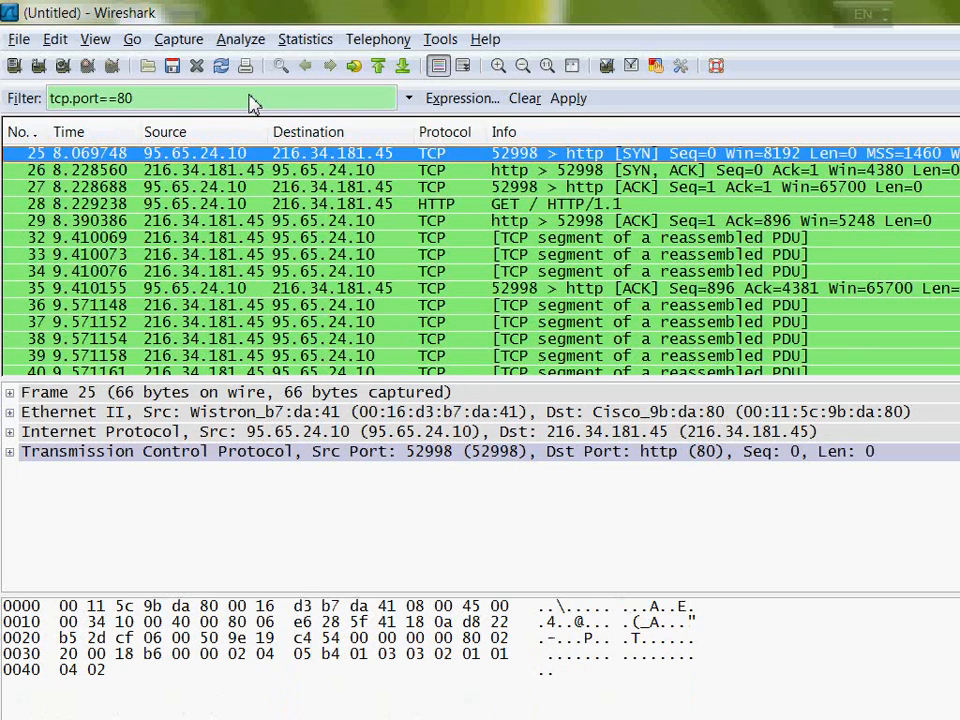
mouse_move(278, 115)
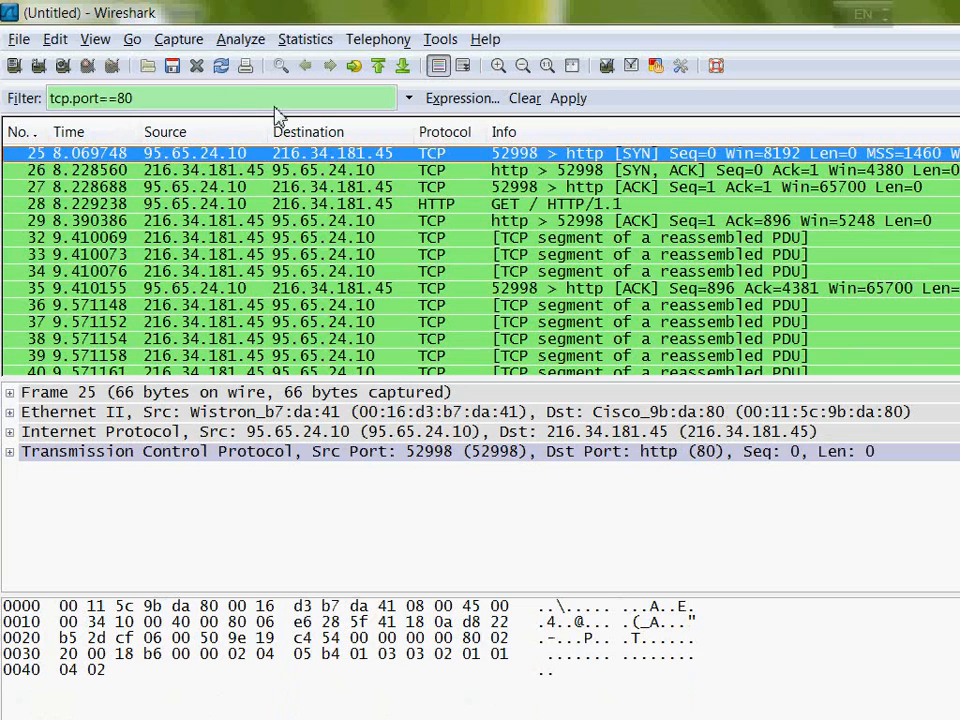
Select packet 28 (GET / HTTP/1.1) and expand, then collapse, its Internet Protocol header.
click(435, 204)
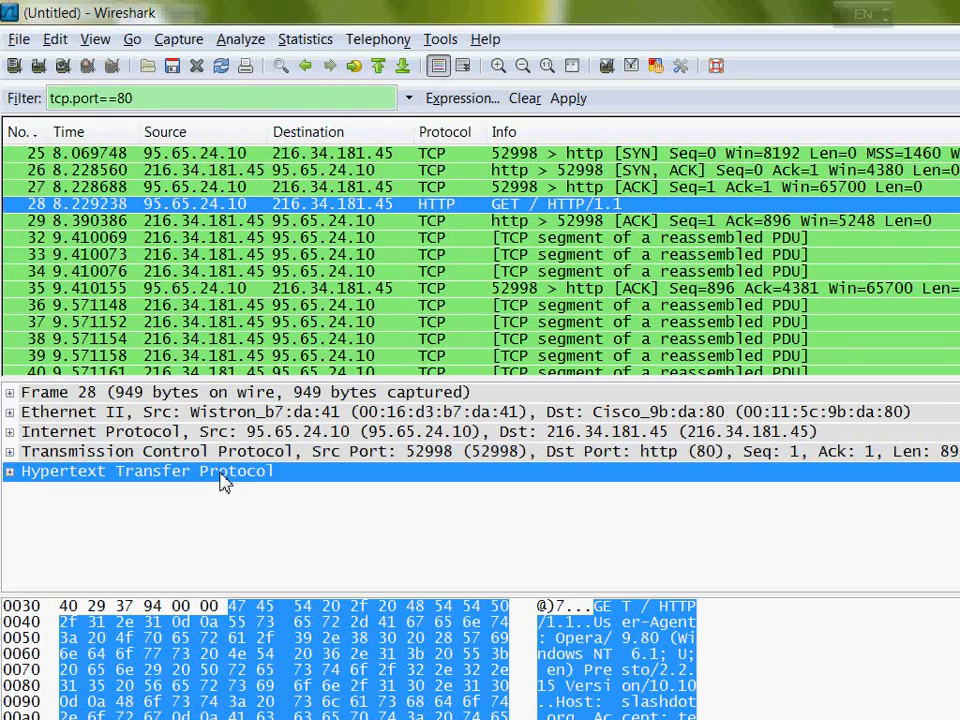
mouse_move(25, 478)
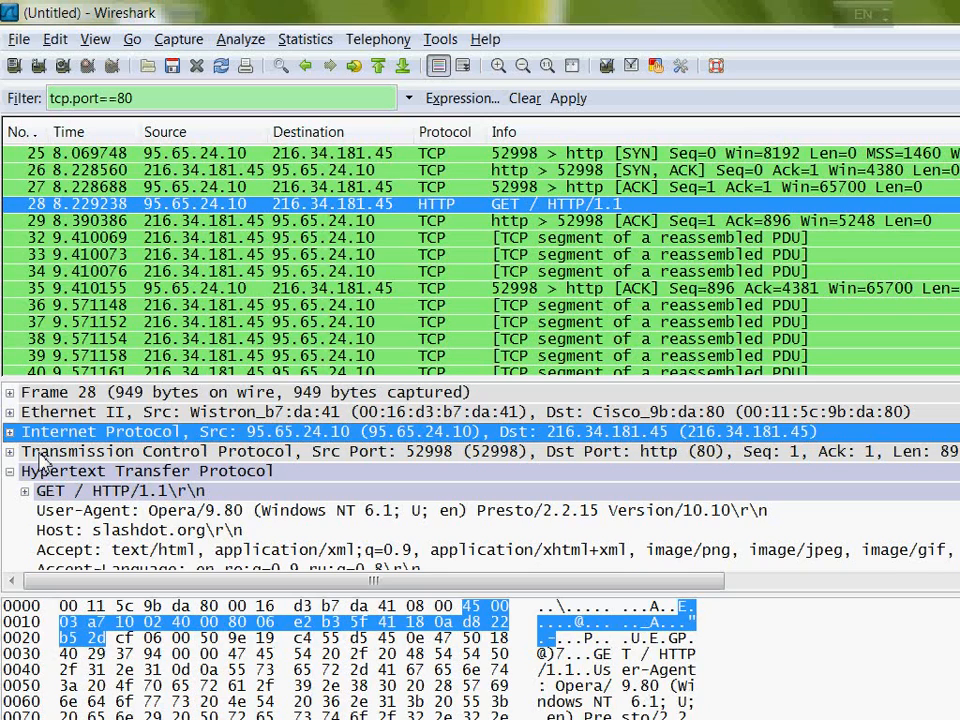
click(9, 431)
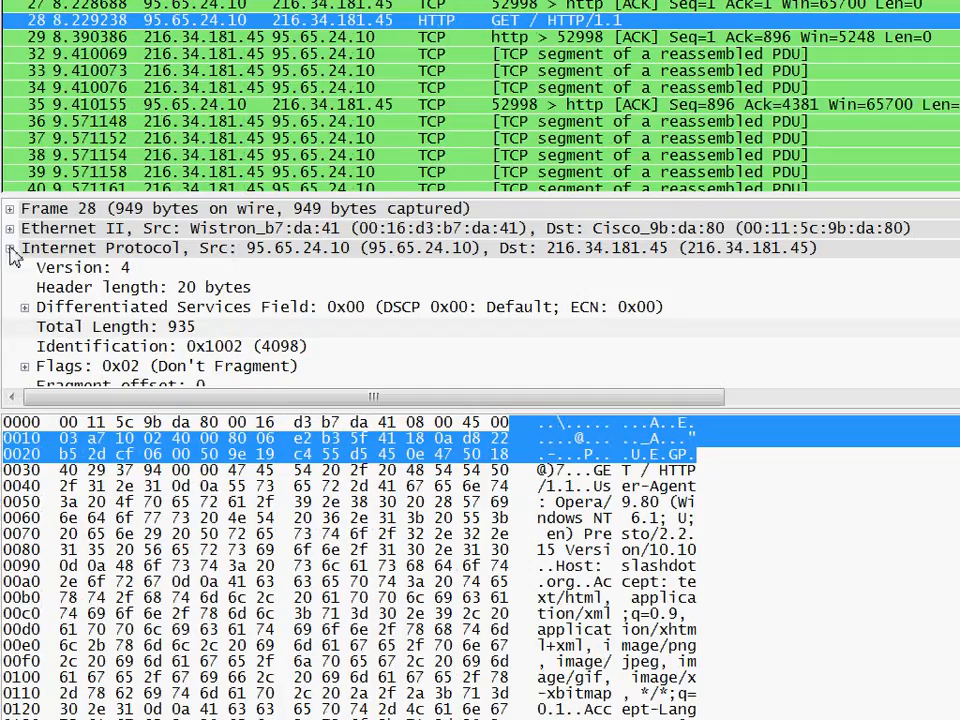
click(10, 247)
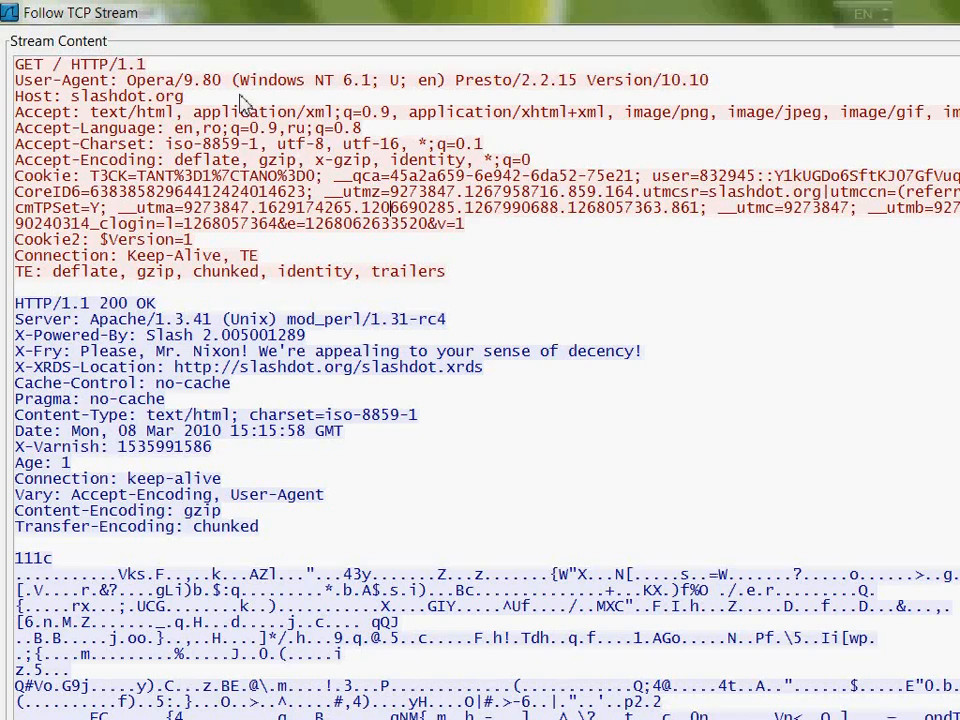
mouse_move(158, 76)
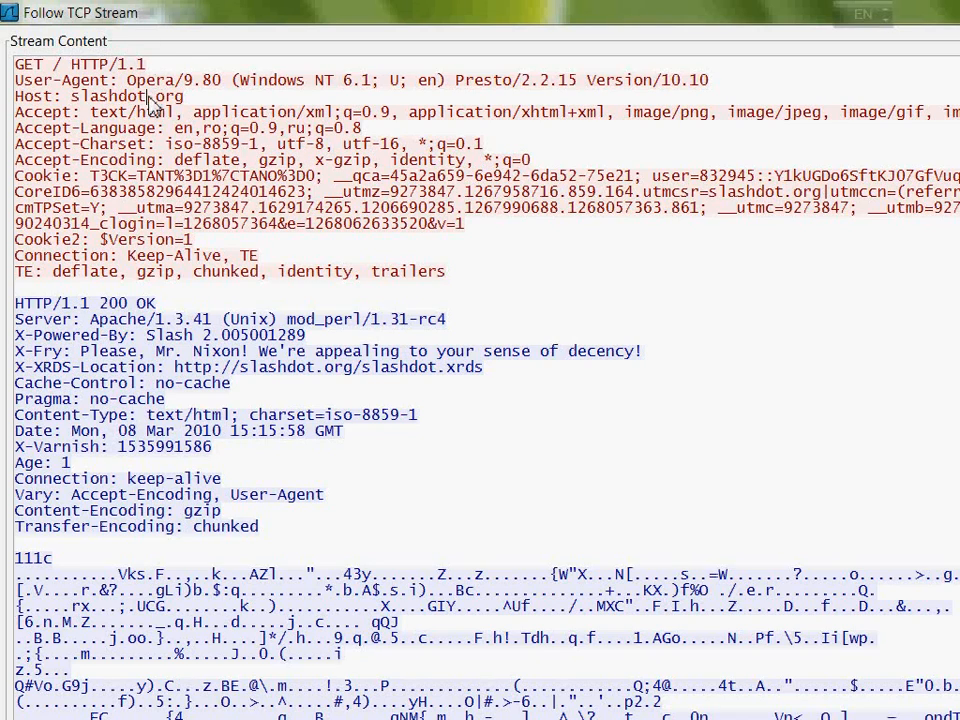
mouse_move(155, 140)
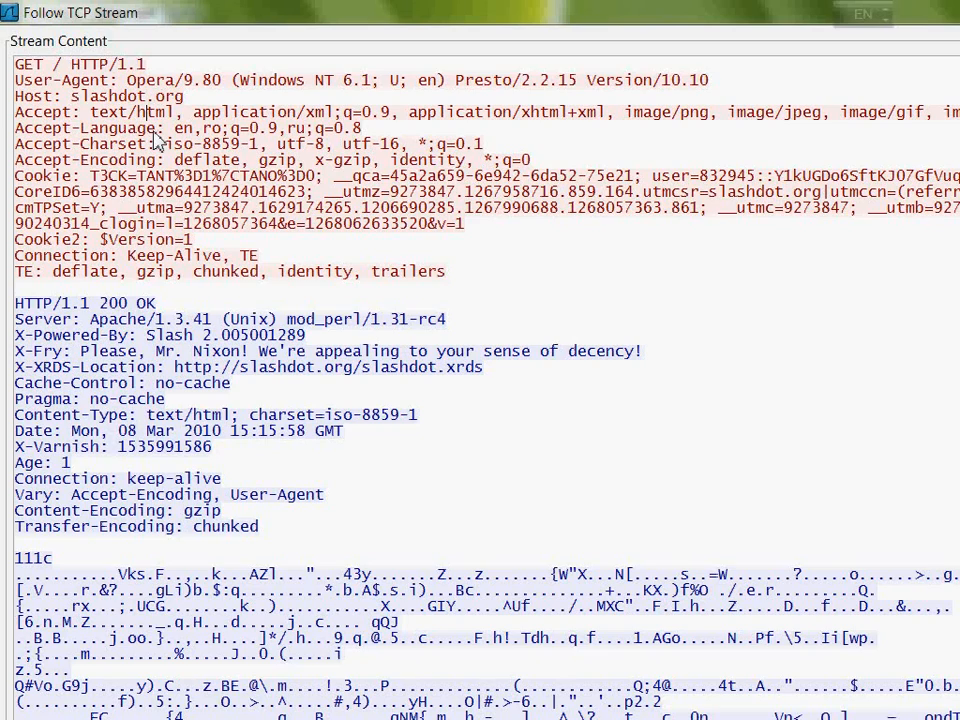
double_click(95, 127)
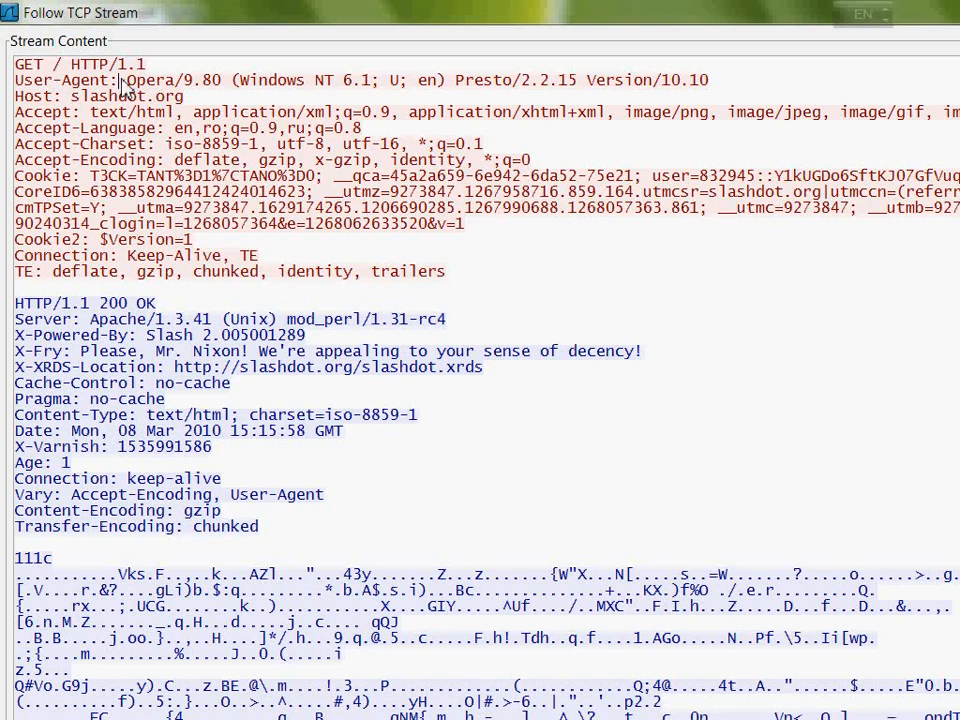
Highlight the User-Agent string and the Content-Encoding: gzip header line.
drag(130, 80, 183, 96)
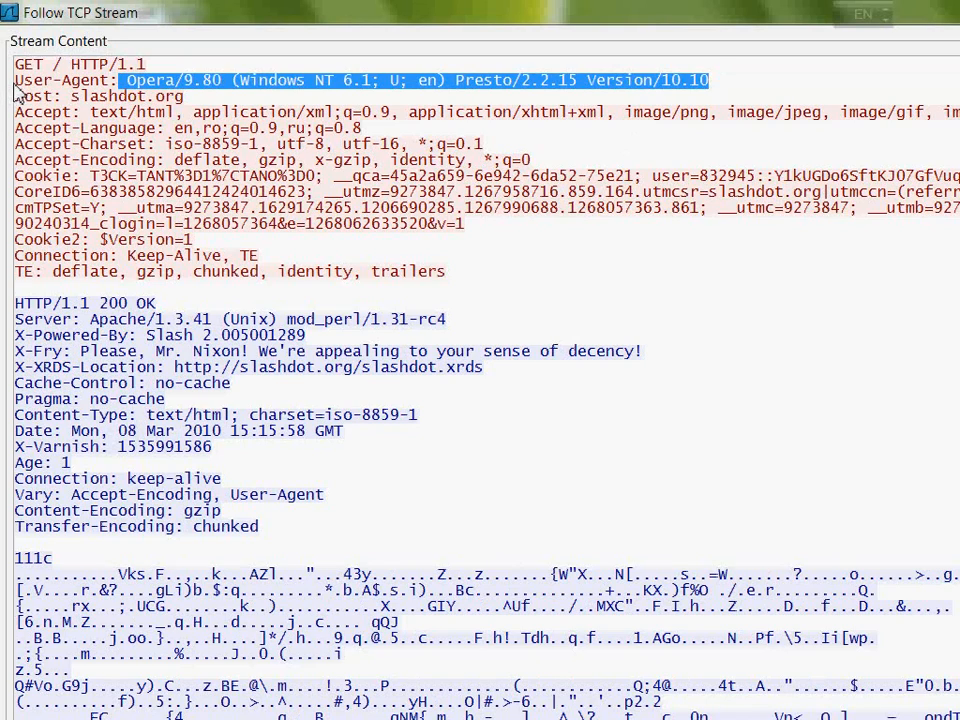
mouse_move(135, 95)
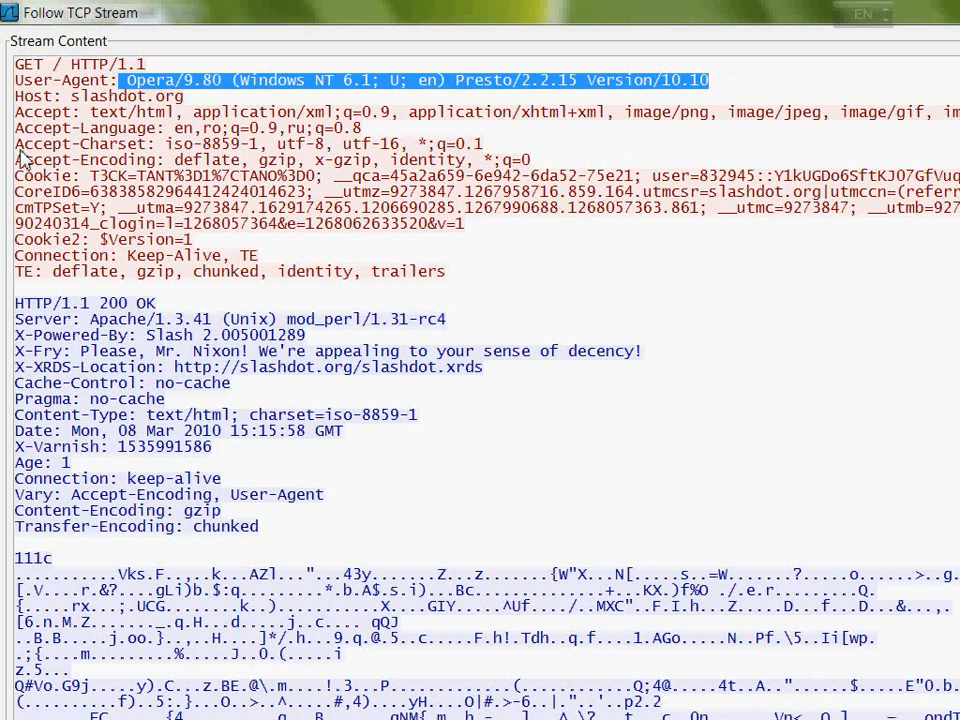
mouse_move(10, 305)
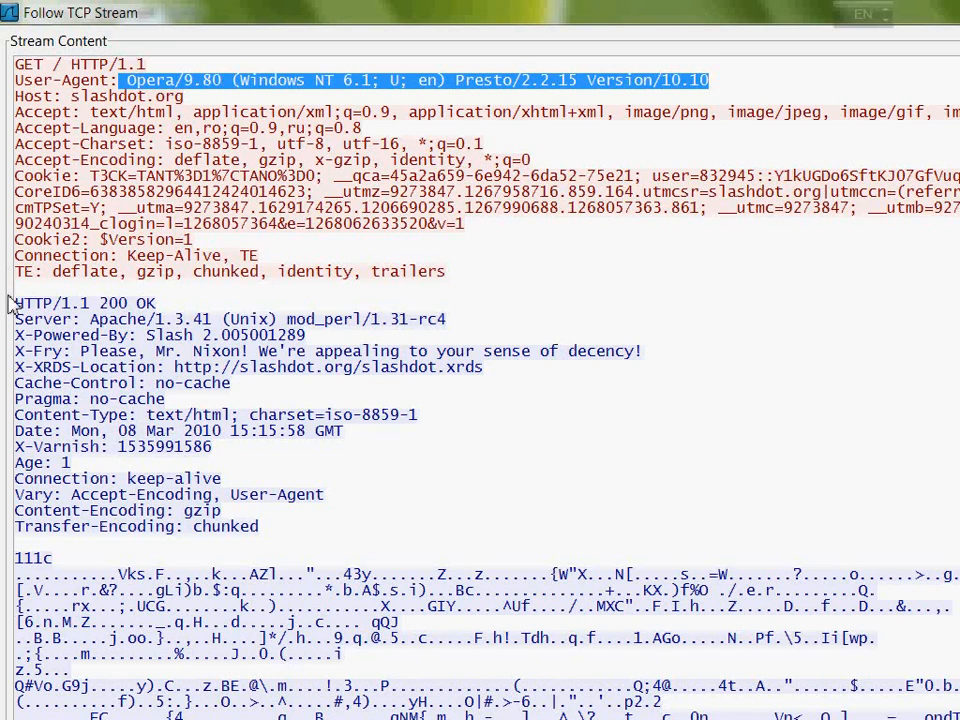
mouse_move(12, 308)
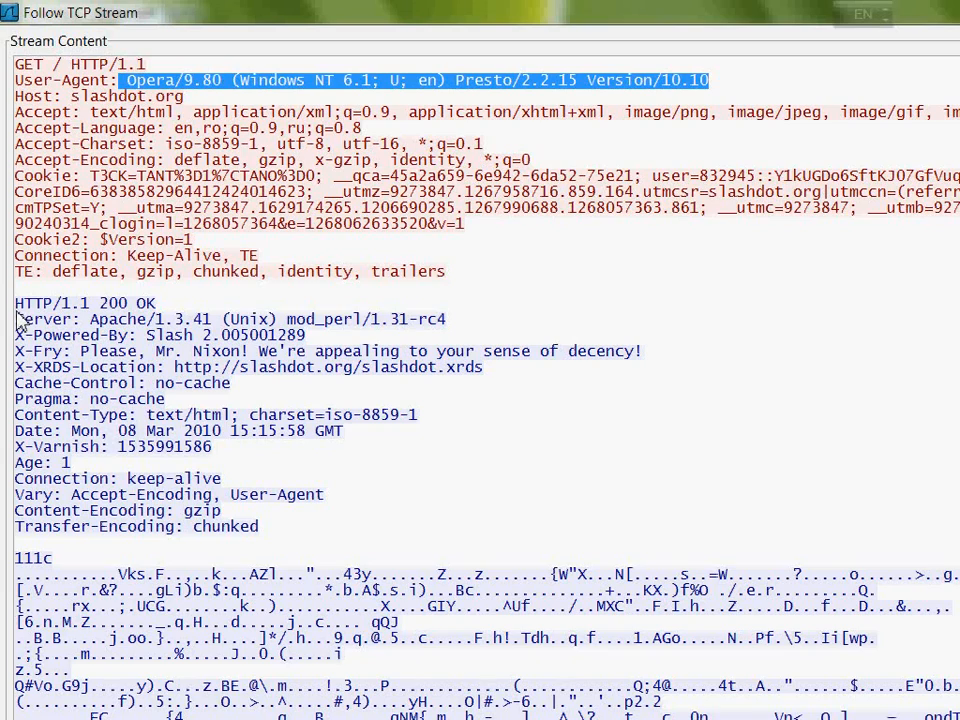
mouse_move(70, 330)
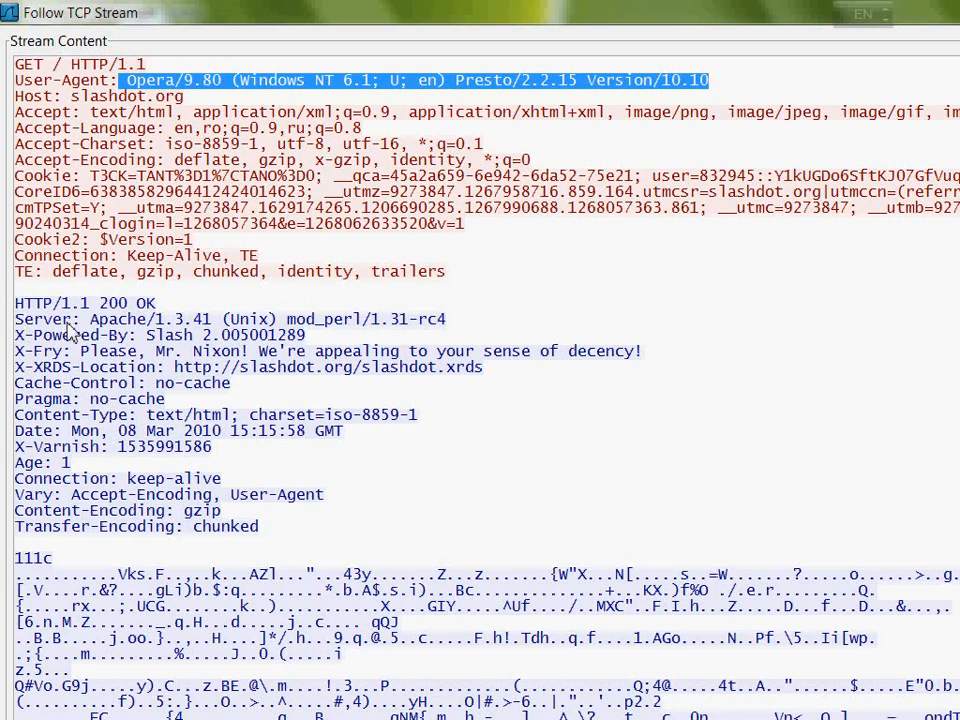
mouse_move(105, 335)
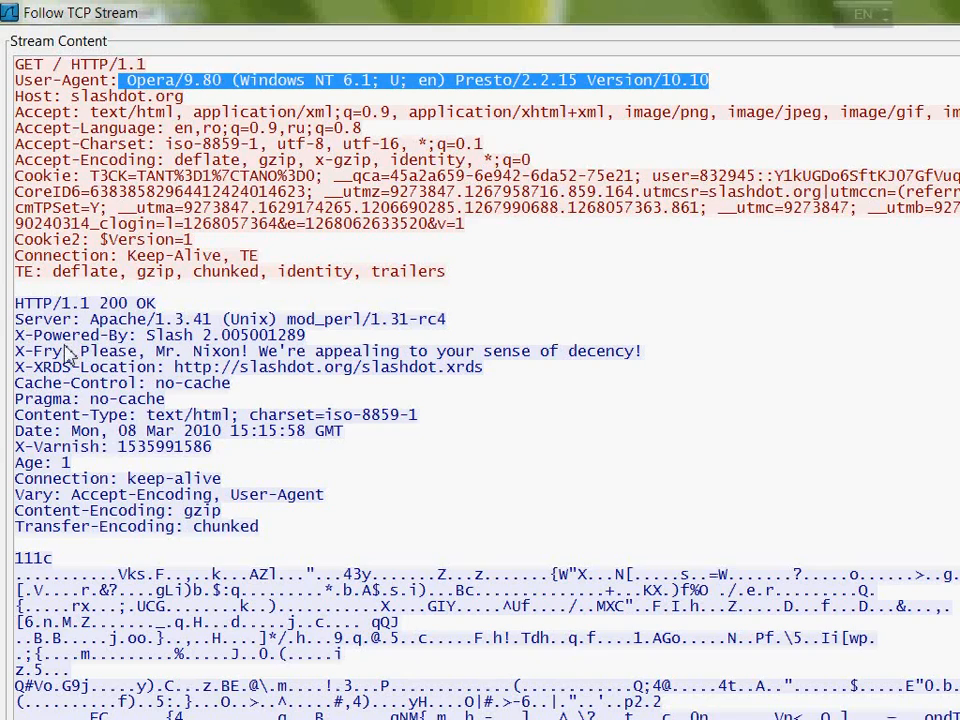
mouse_move(35, 475)
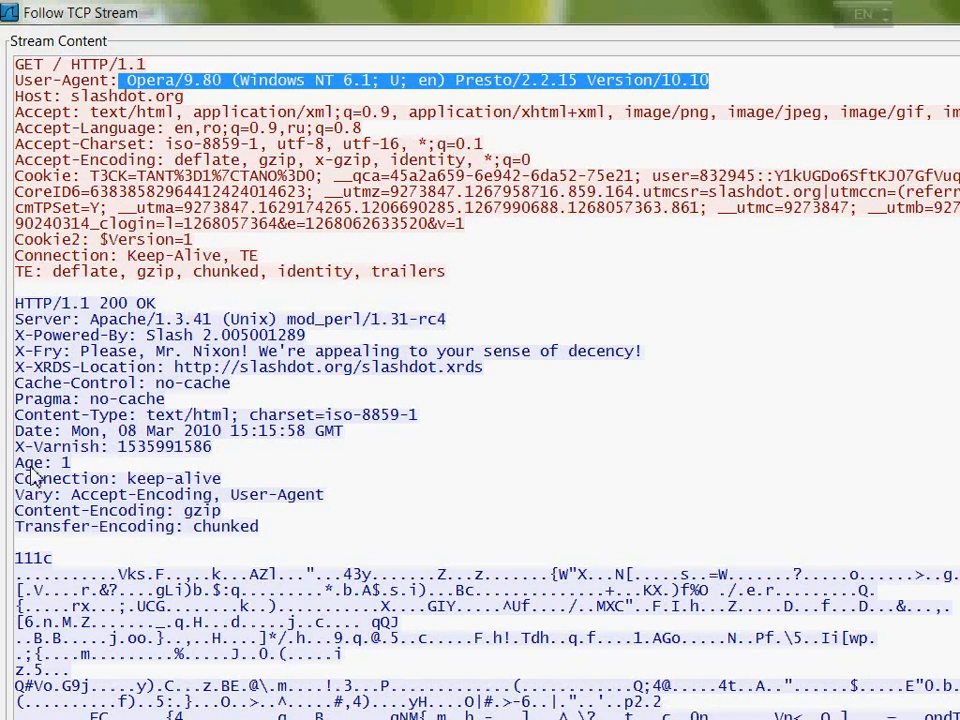
mouse_move(32, 520)
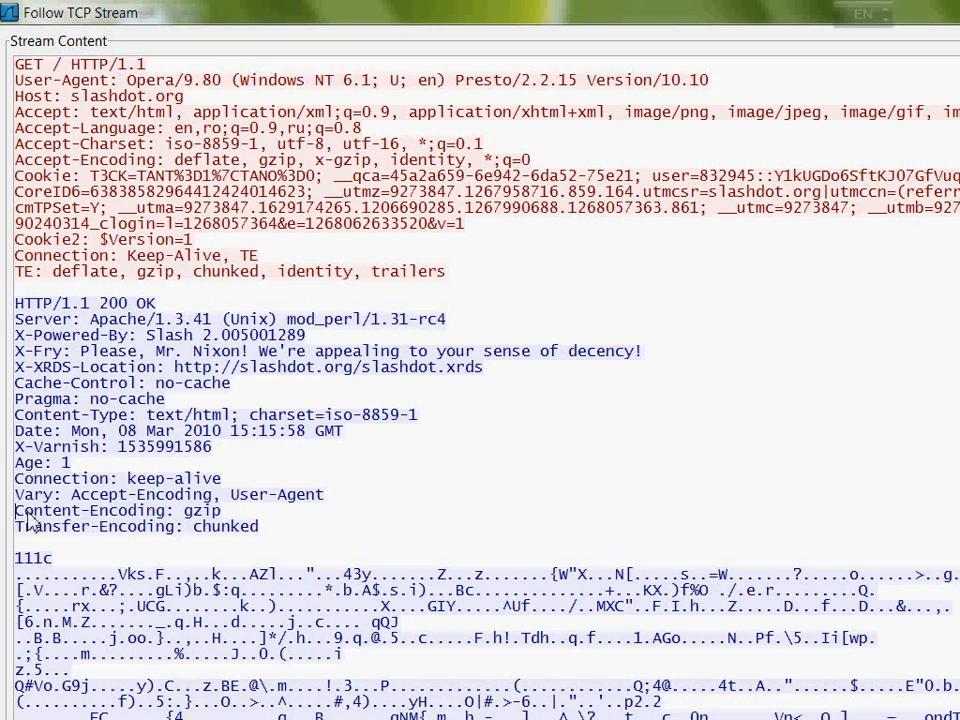
double_click(115, 510)
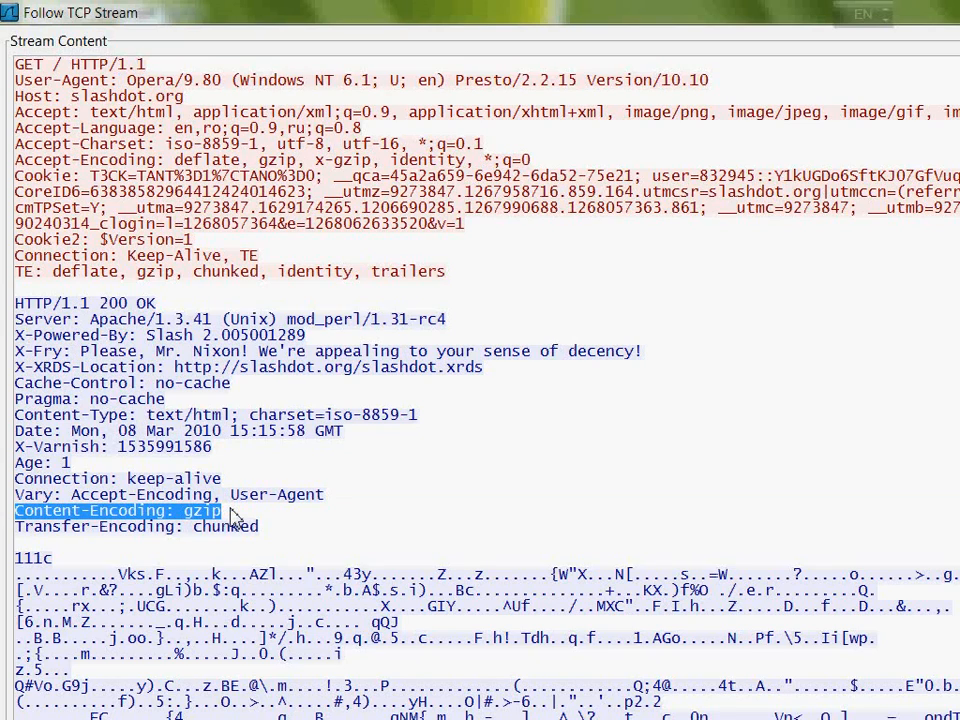
mouse_move(208, 473)
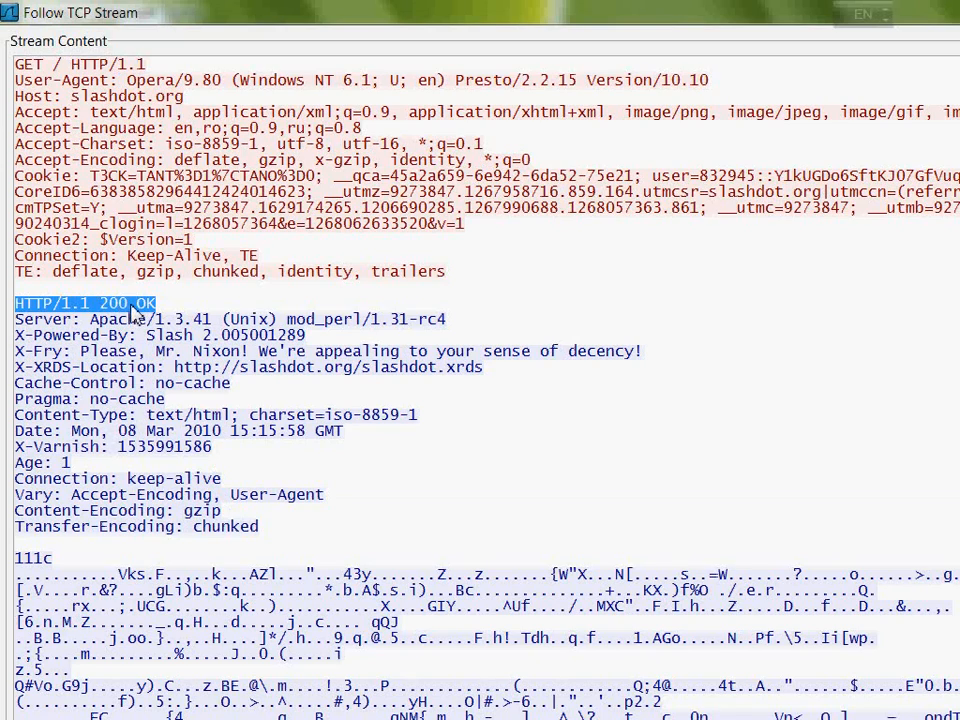
mouse_move(148, 303)
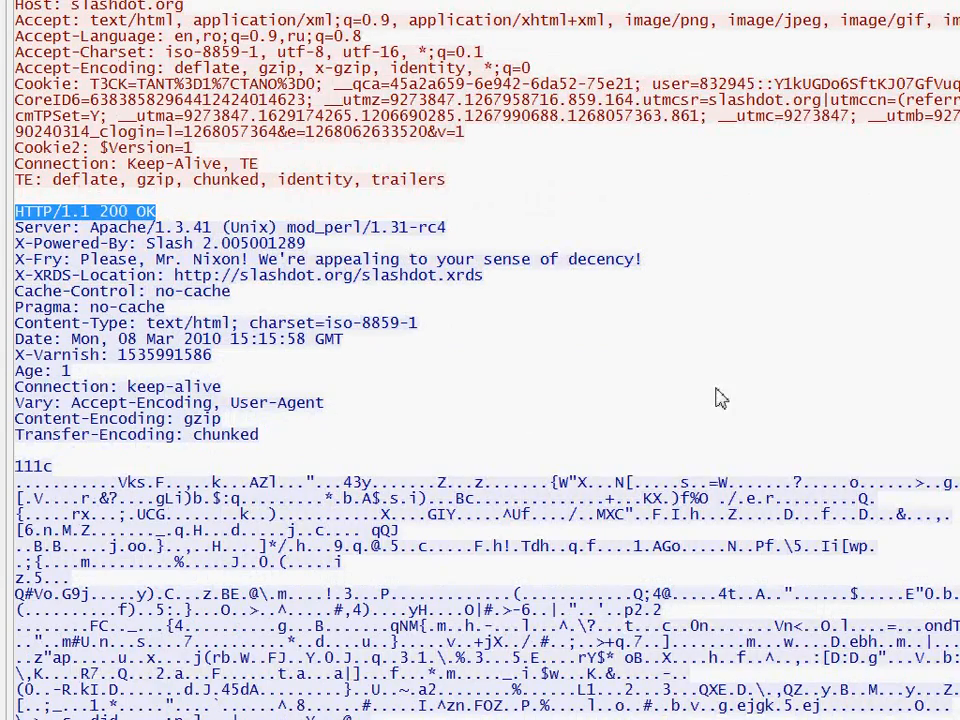
Scroll through the Slashdot page's HTML markup in the followed stream.
scroll(down, 3)
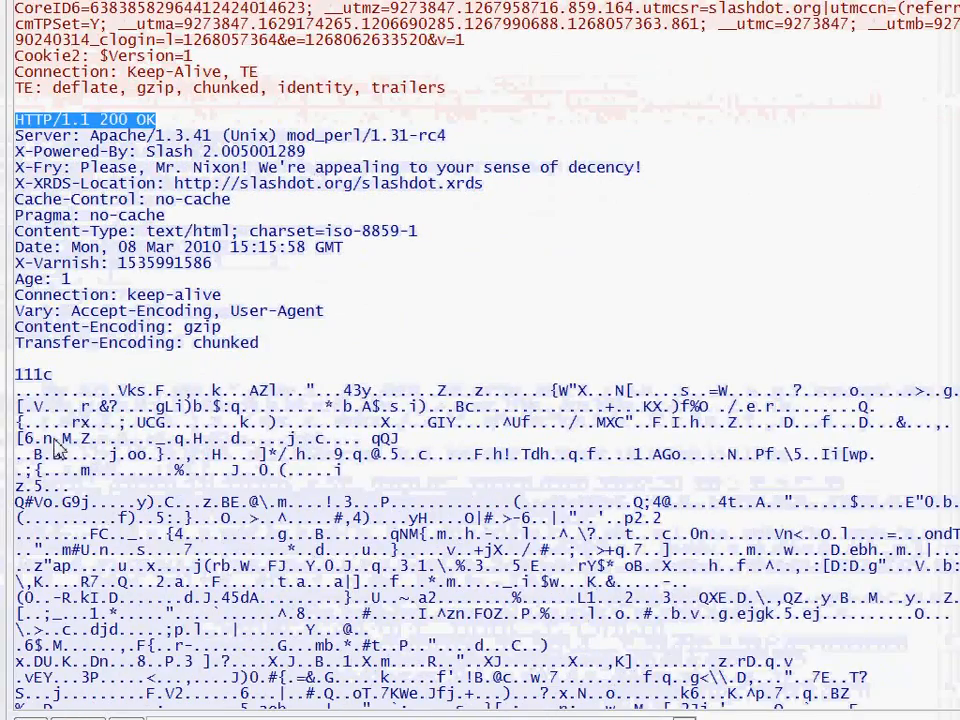
scroll(down, 3)
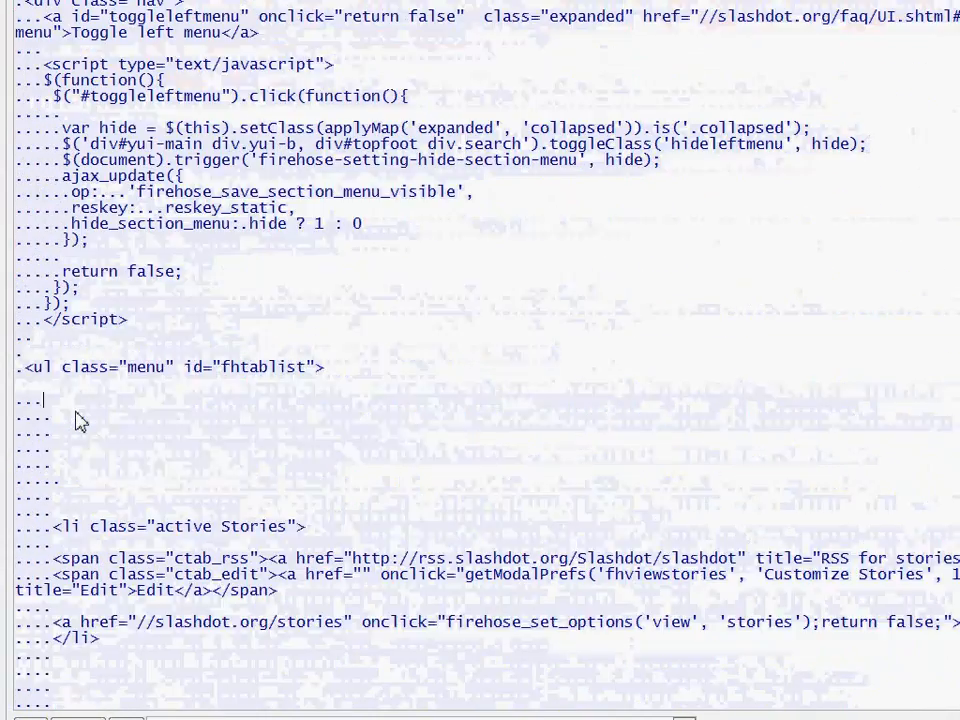
scroll(down, 3)
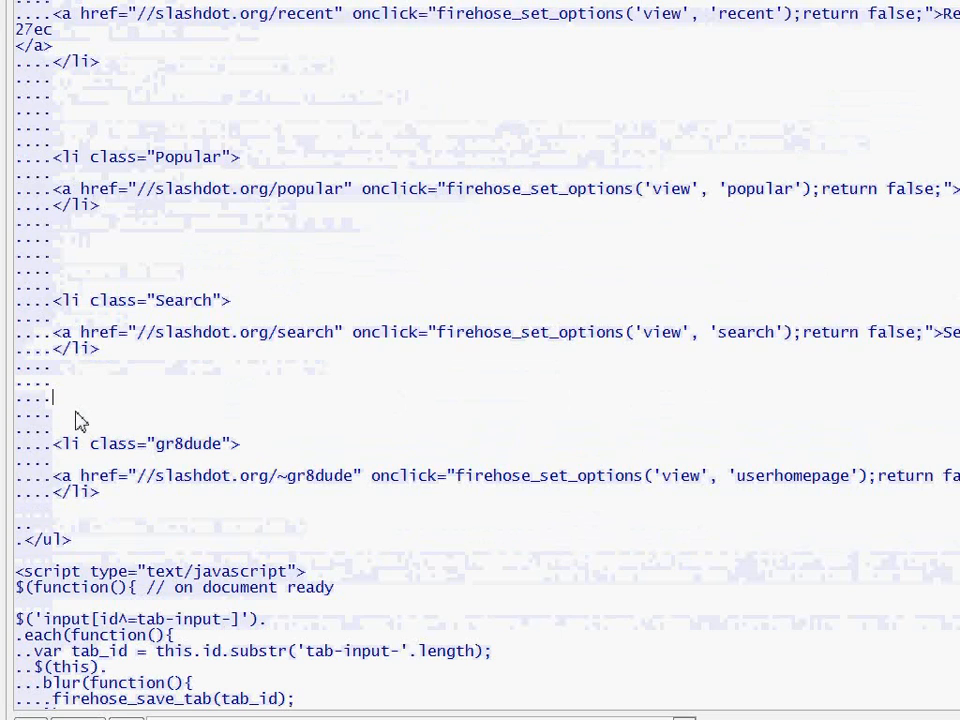
scroll(down, 3)
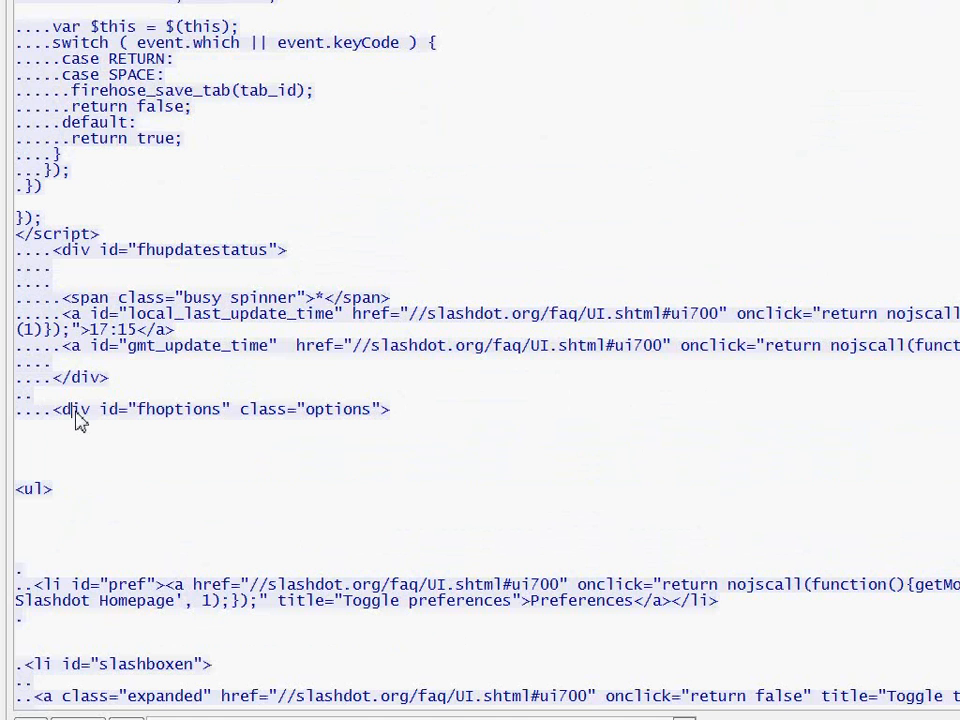
mouse_move(185, 243)
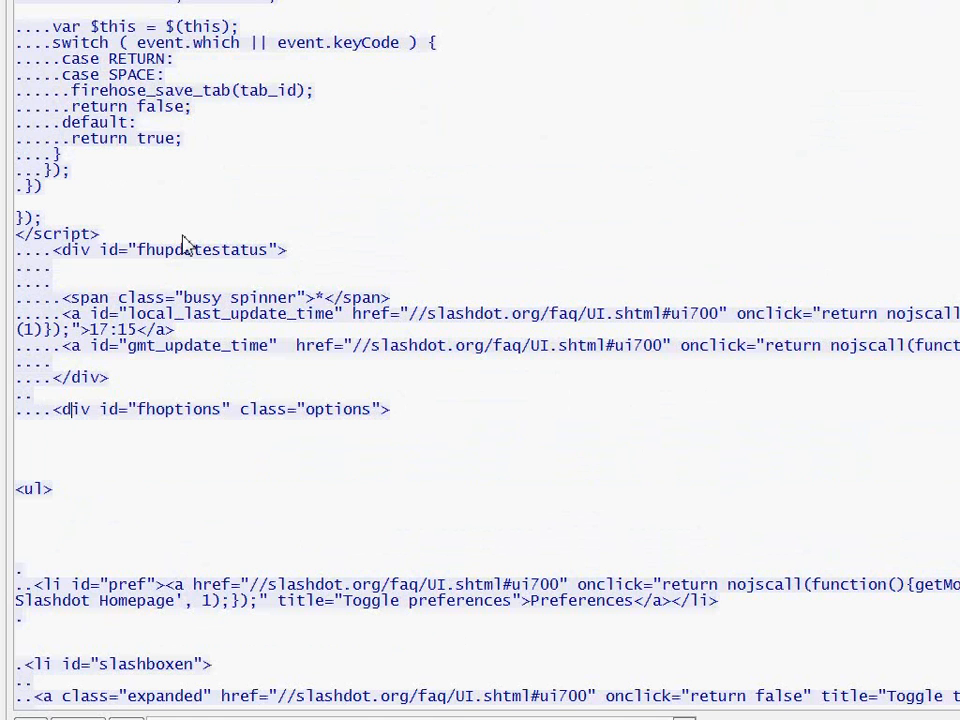
scroll(up, 3)
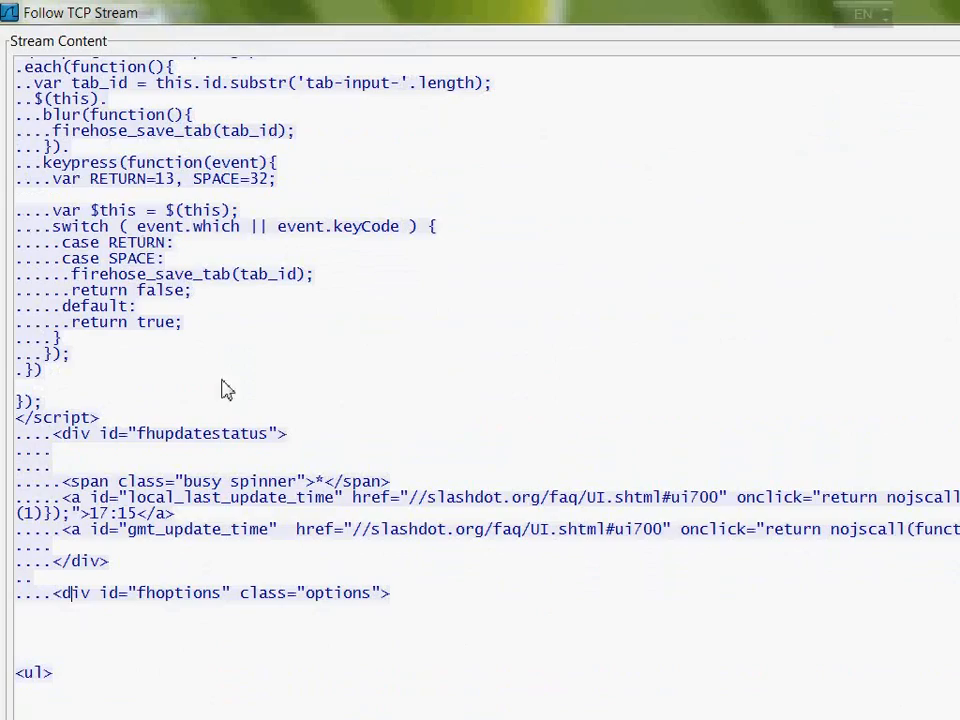
scroll(down, 3)
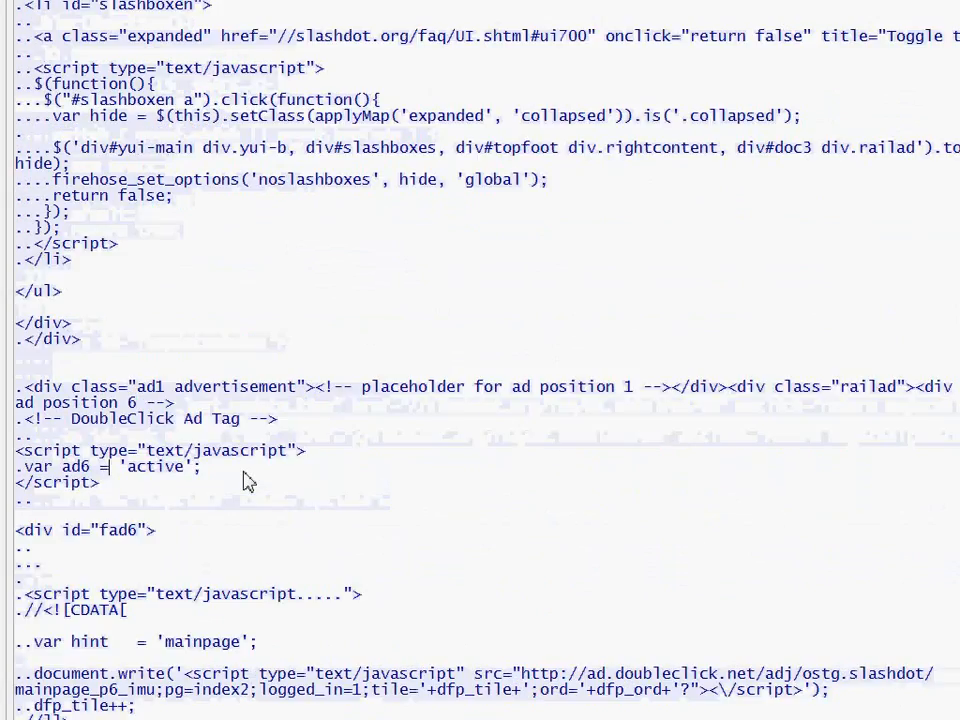
scroll(up, 3)
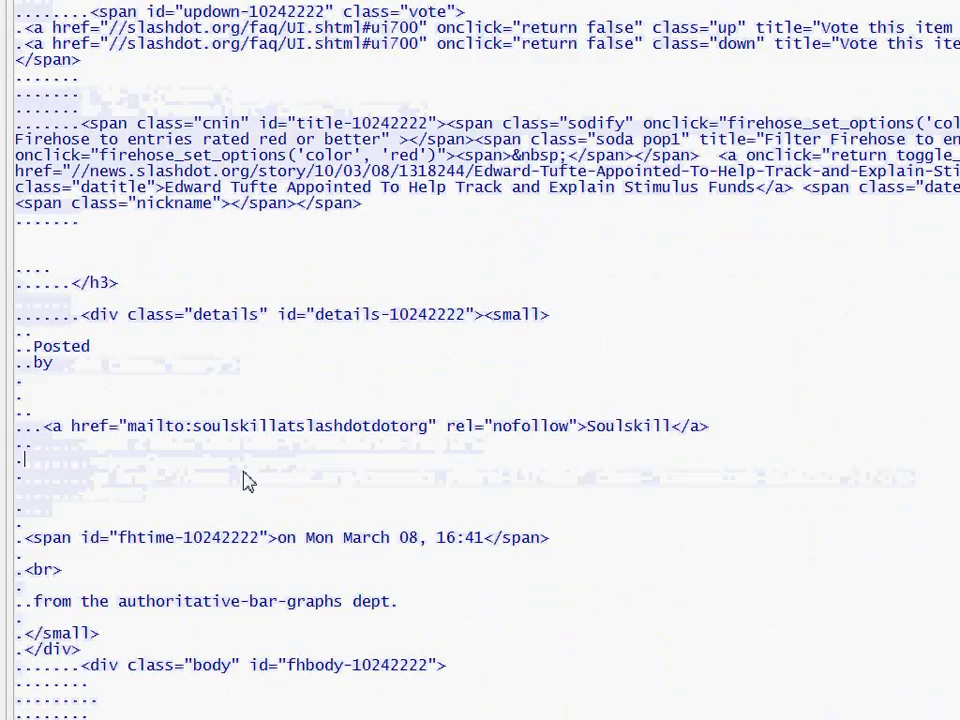
scroll(down, 3)
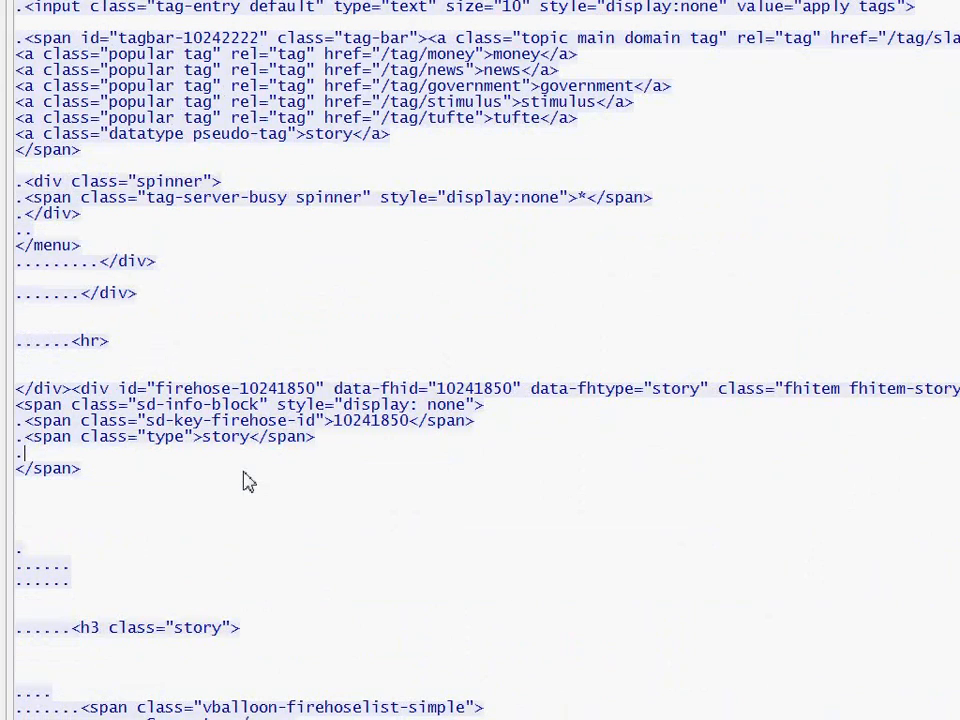
scroll(down, 3)
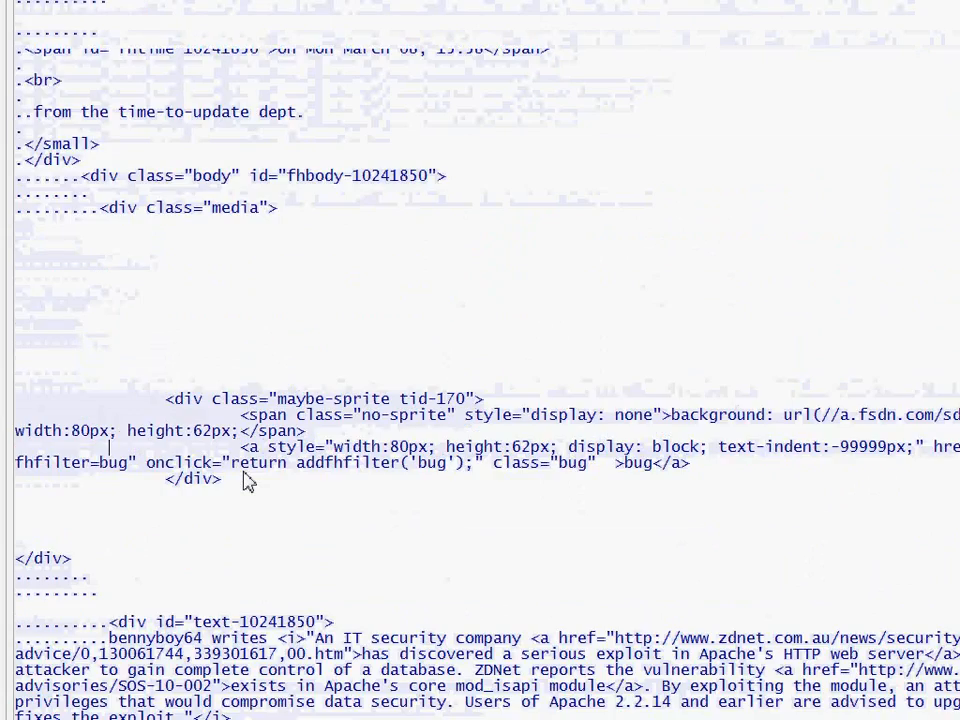
scroll(up, 3)
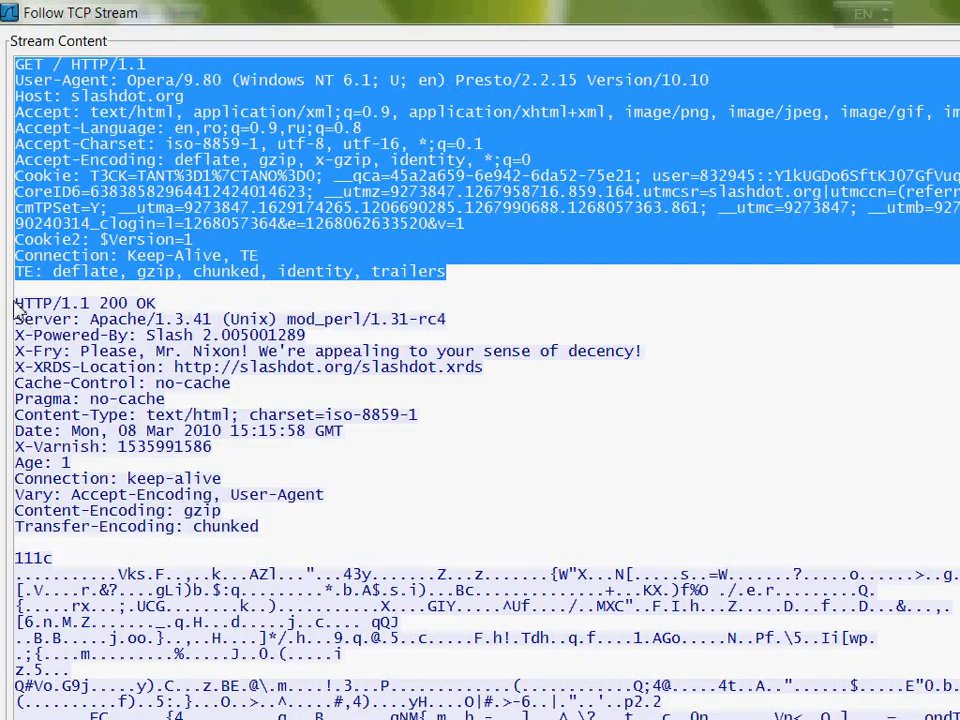
Scroll back up to the Accept and Cookie request header values.
scroll(down, 3)
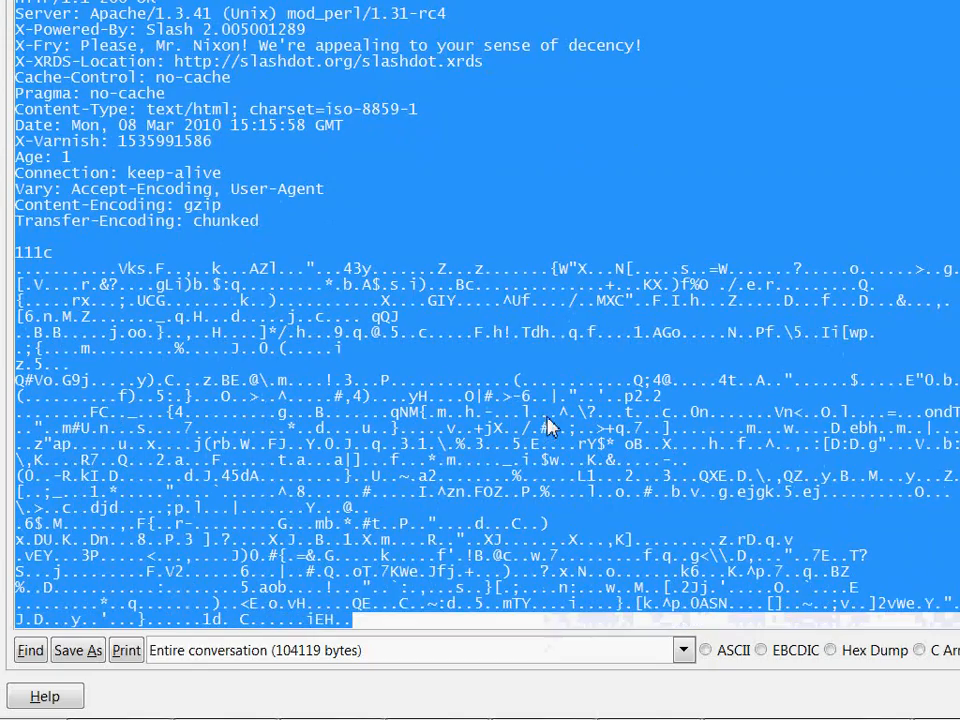
mouse_move(478, 295)
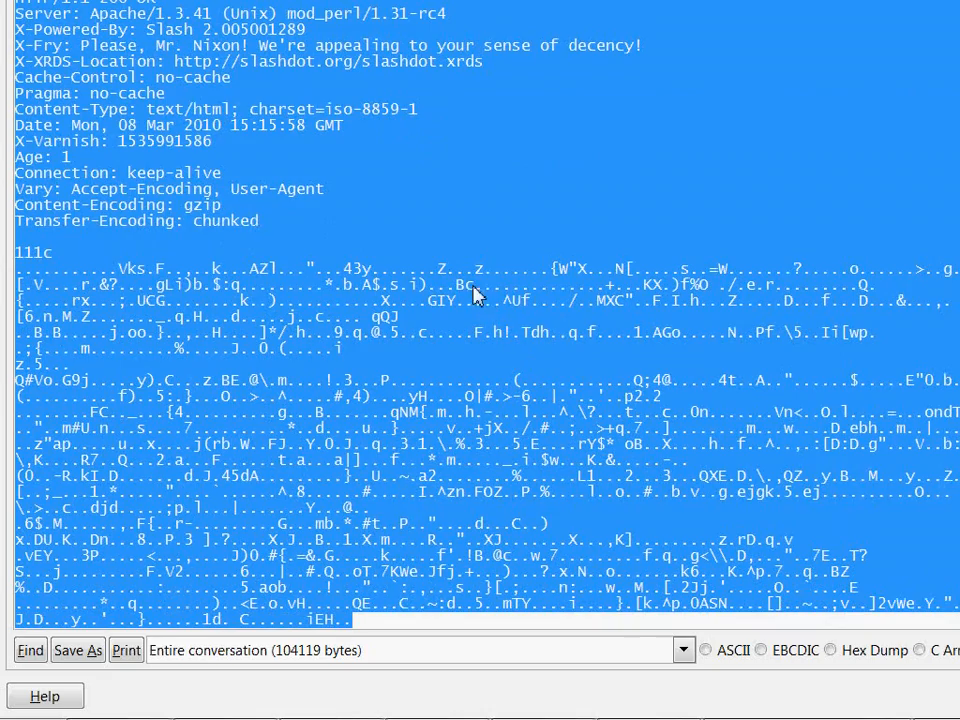
scroll(up, 3)
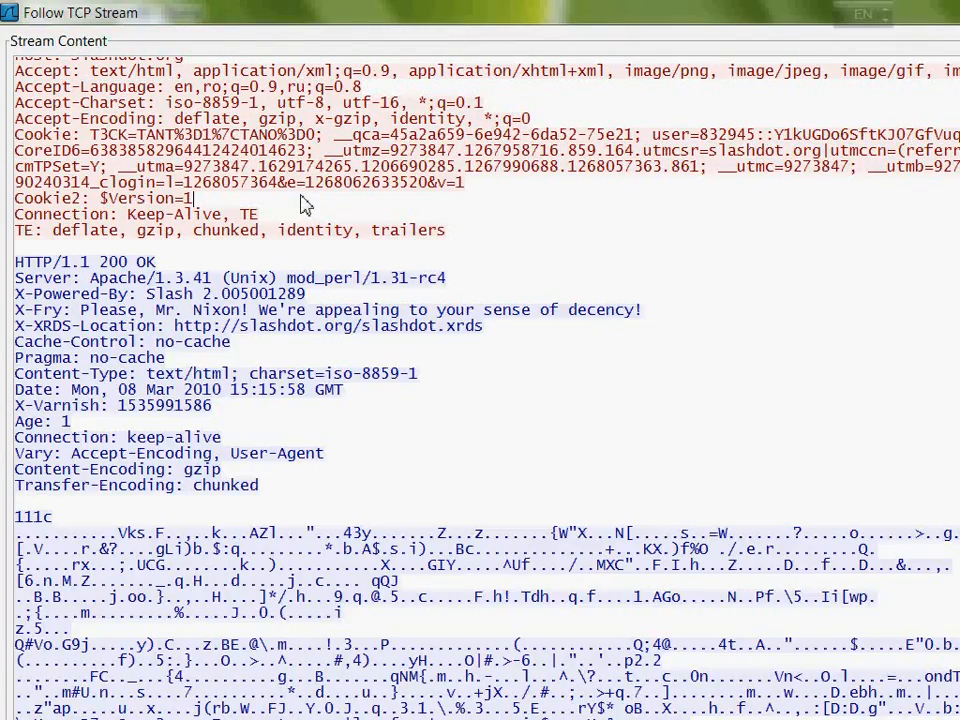
scroll(up, 3)
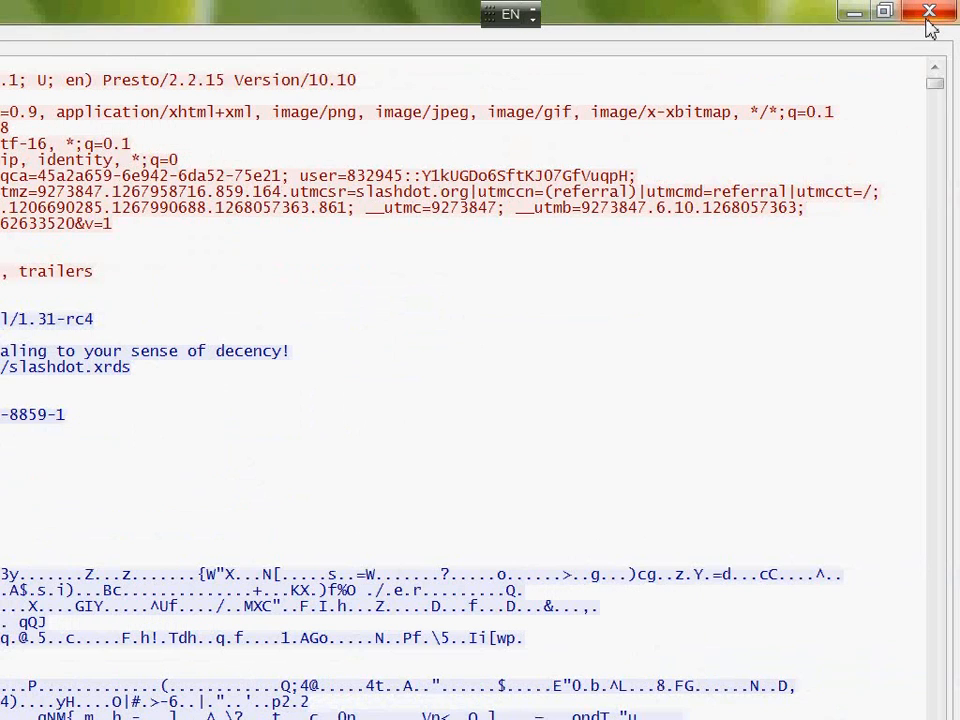
mouse_move(929, 11)
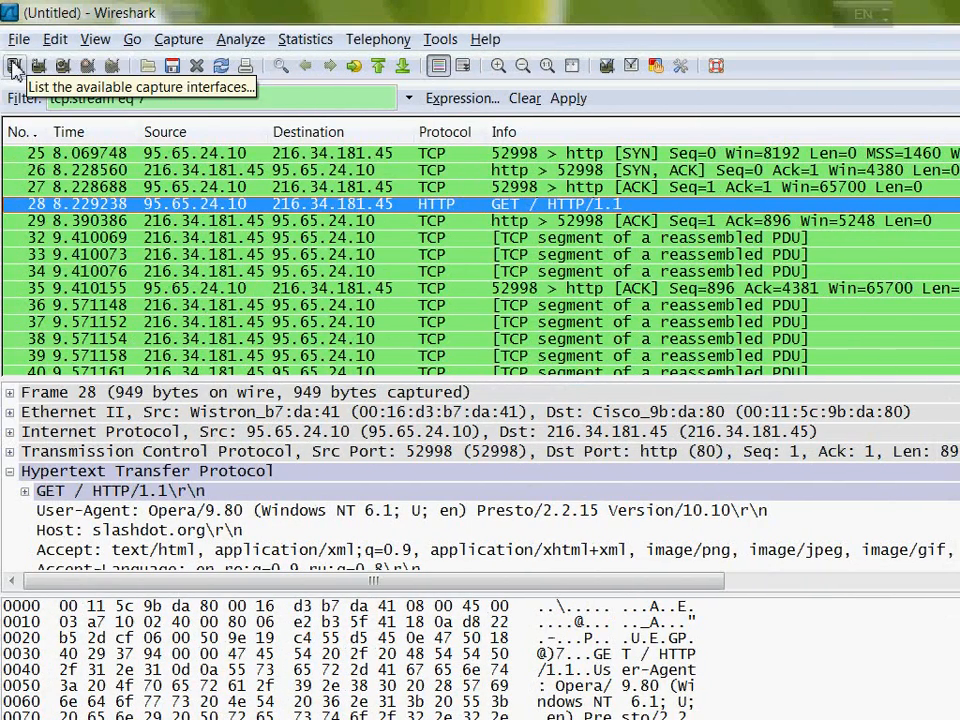
Close the followed stream and bring Opera's blank page to the front.
click(15, 65)
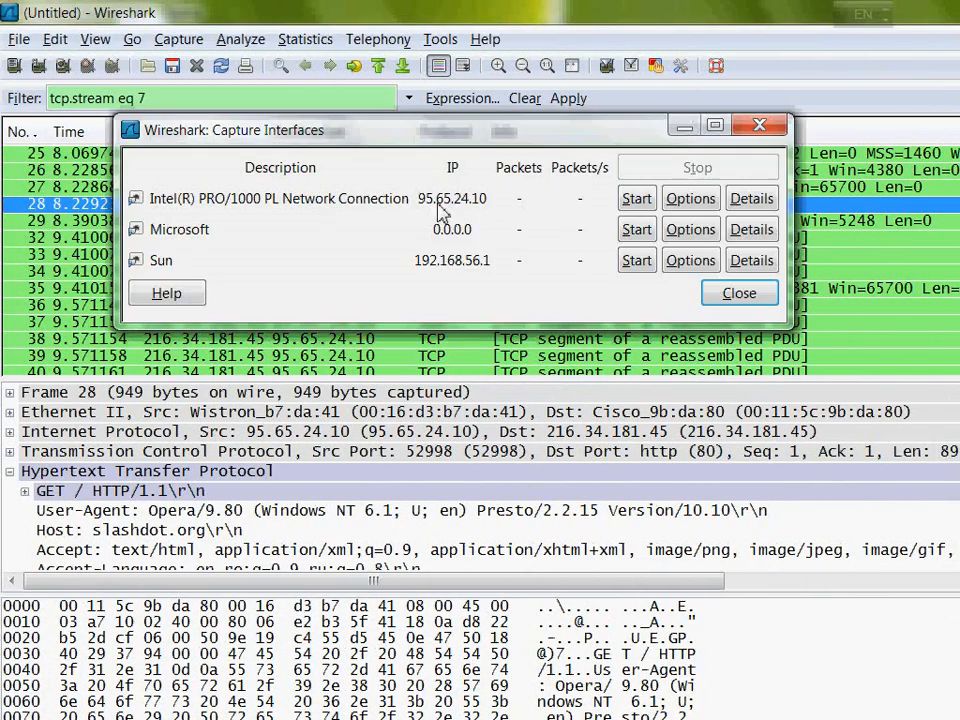
click(636, 198)
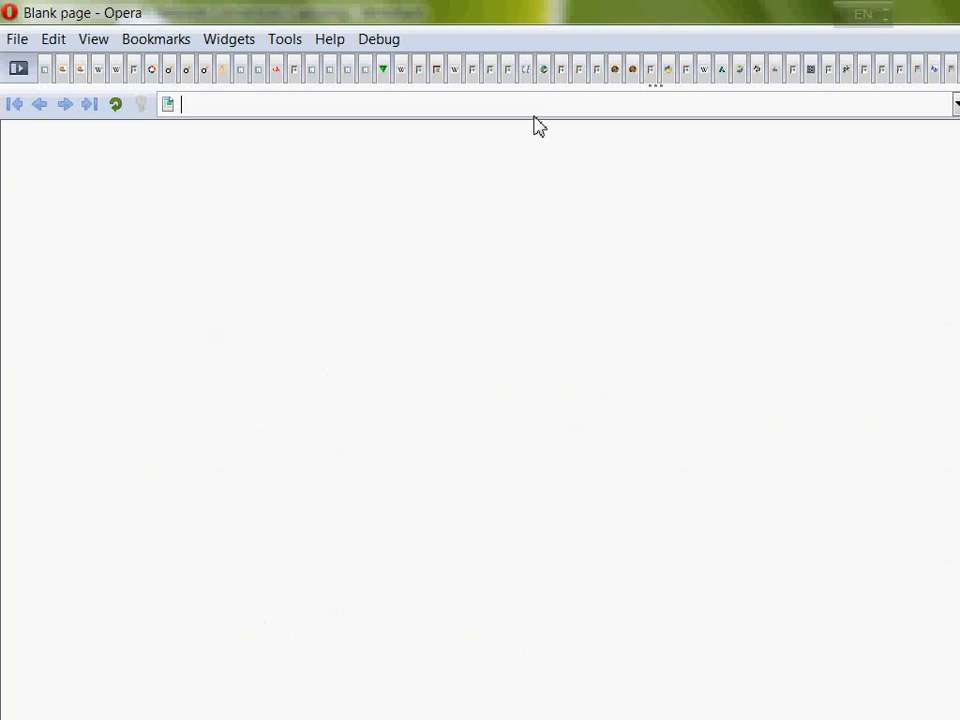
Open files.dekart.com/beta/ and save Logon 2.24.0_Luftwaffe.exe to disk.
text(http://files.dekart.com/beta/)
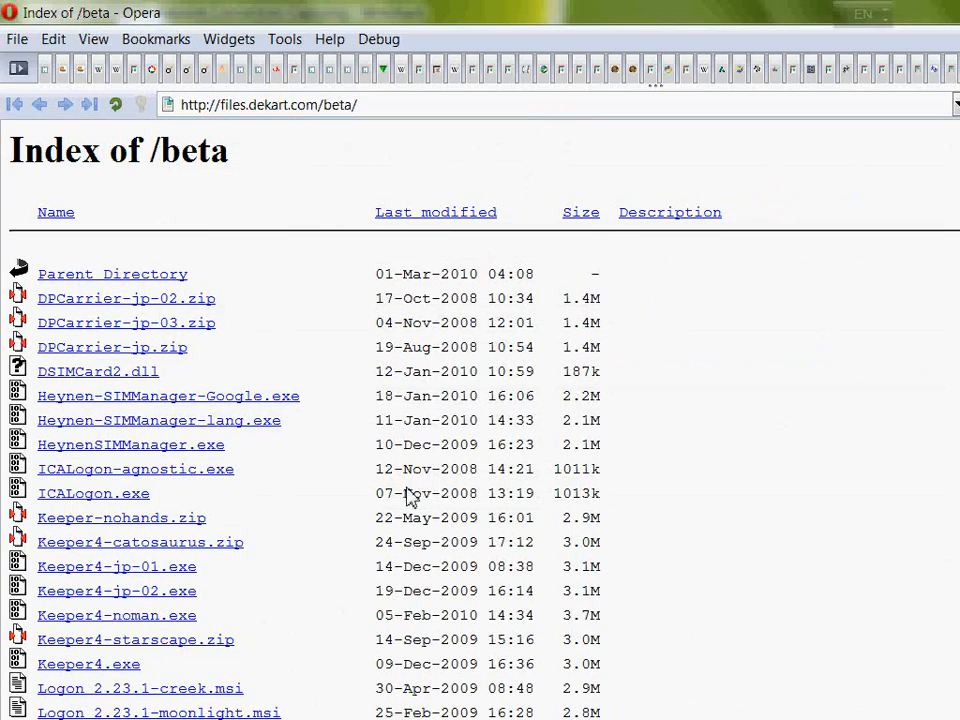
scroll(down, 3)
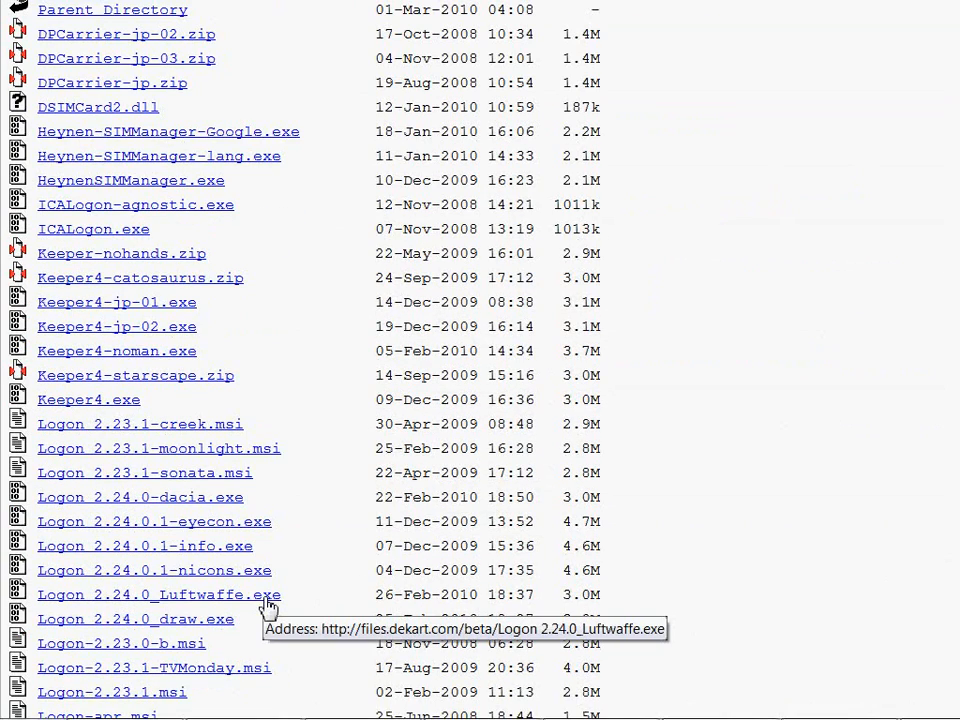
click(159, 594)
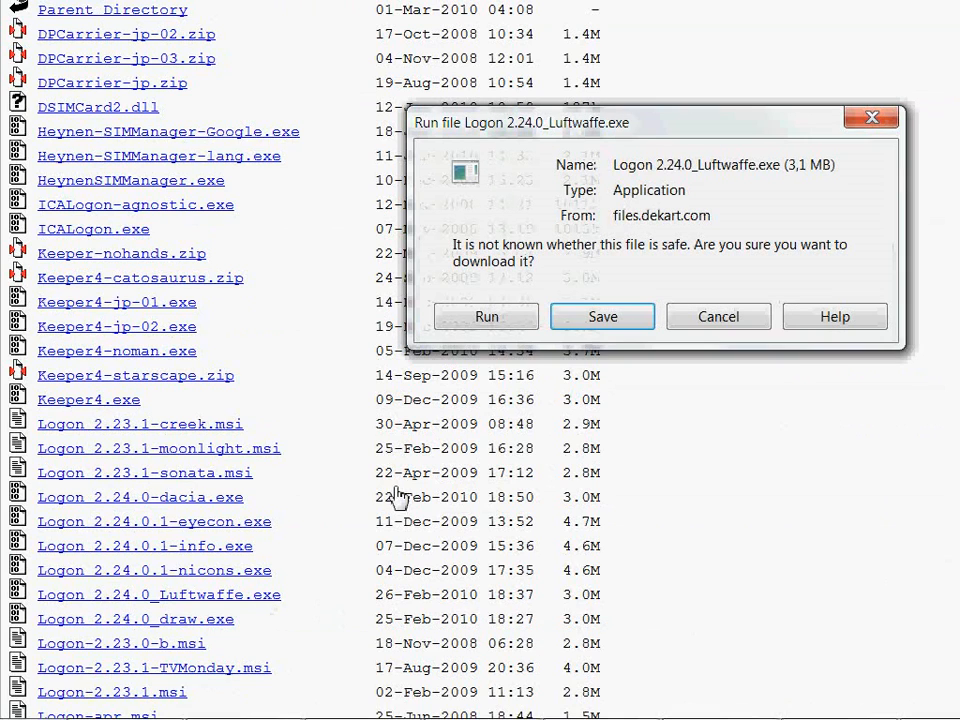
click(602, 316)
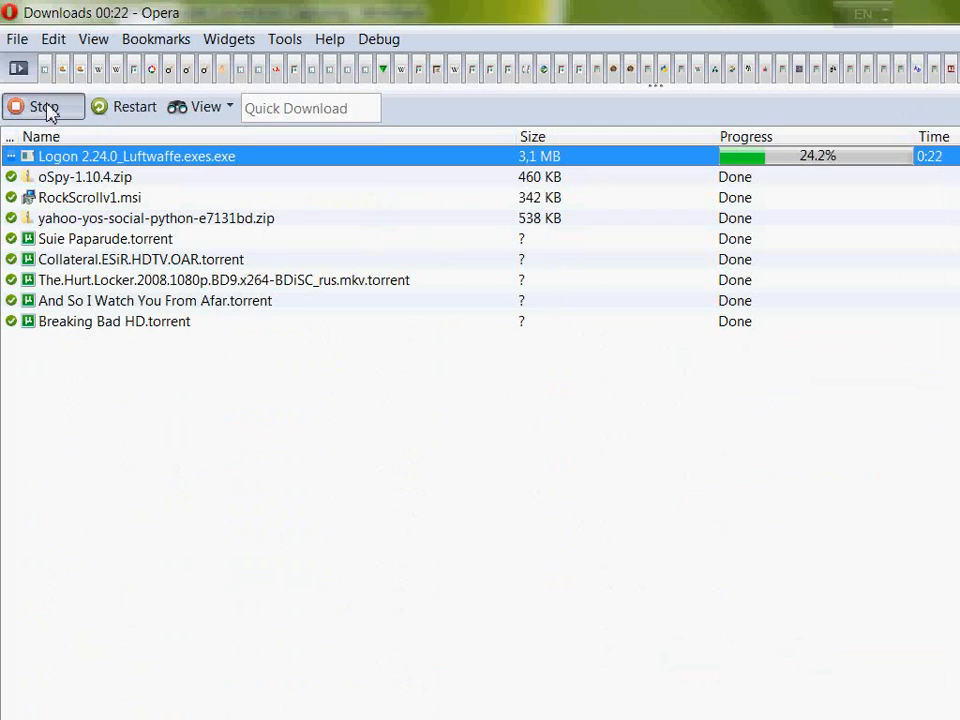
Stop the Logon 2.24.0_Luftwaffe.exe download partway through, then resume it.
click(42, 107)
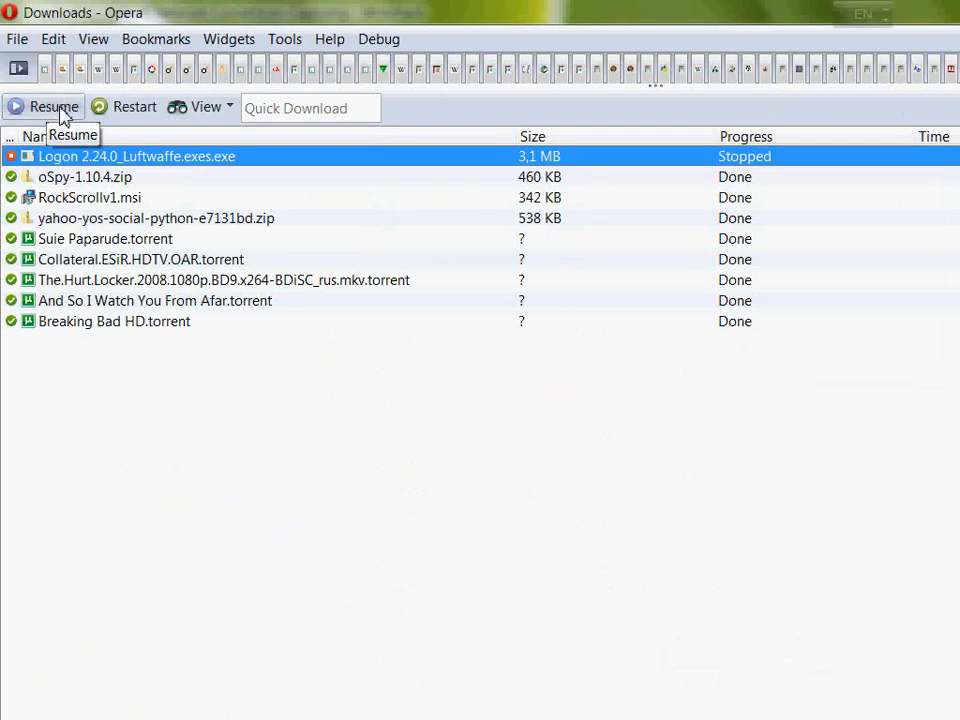
click(43, 107)
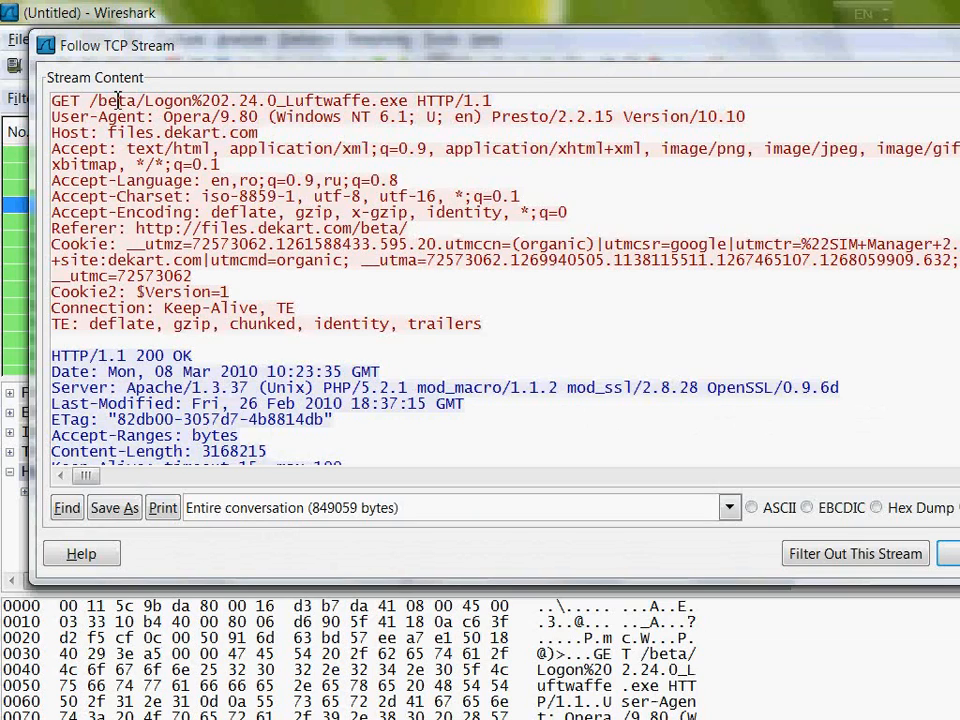
mouse_move(60, 105)
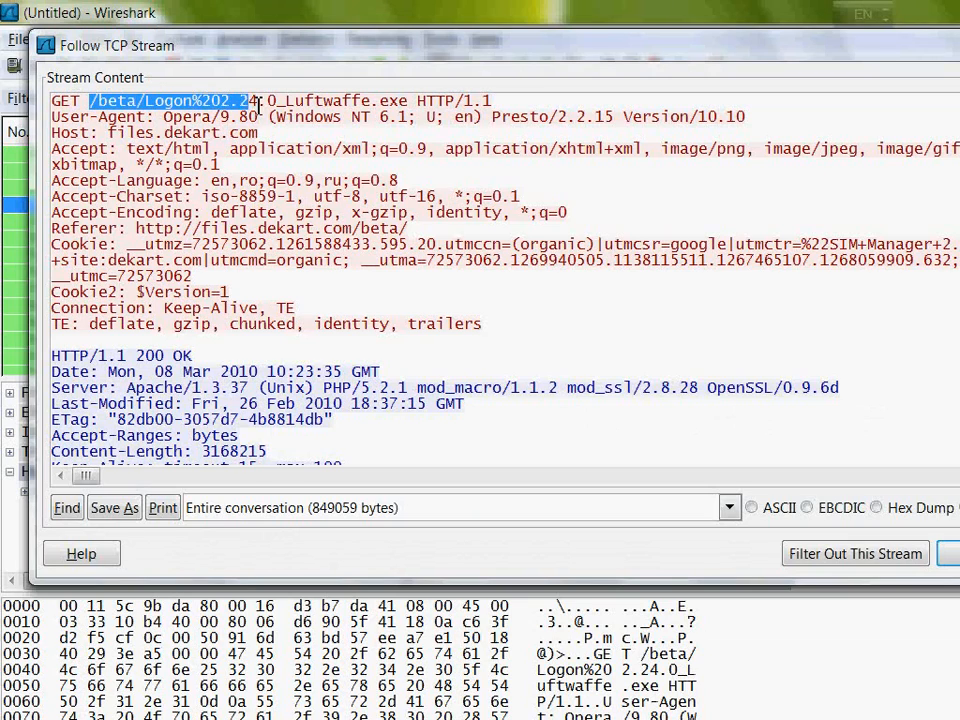
Highlight the requested file path in the GET line and read down through the 200 OK headers.
drag(90, 100, 405, 100)
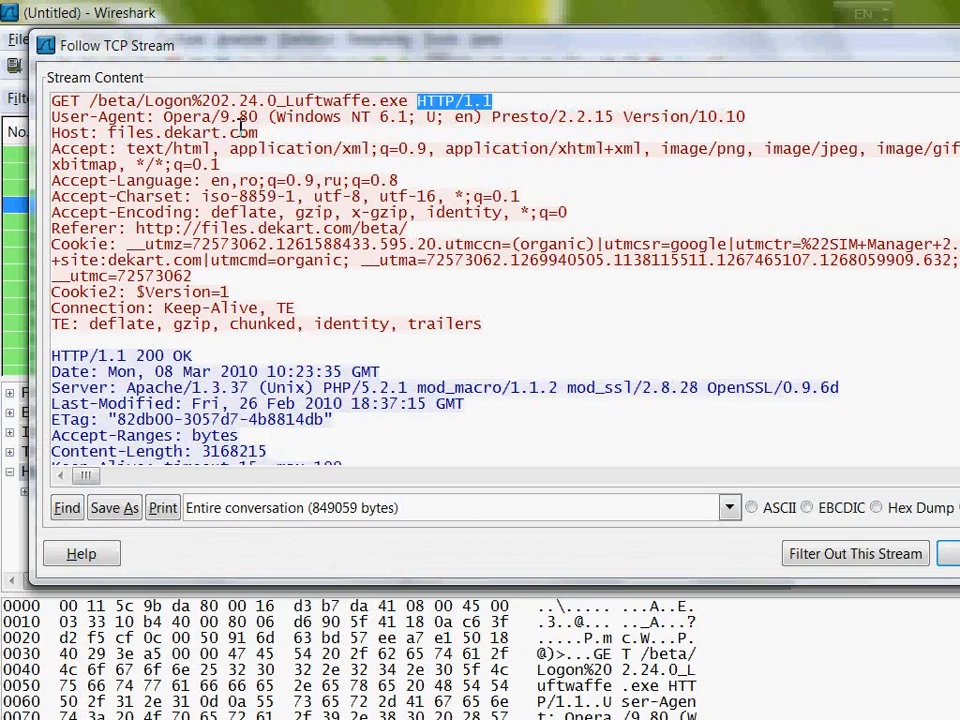
mouse_move(175, 358)
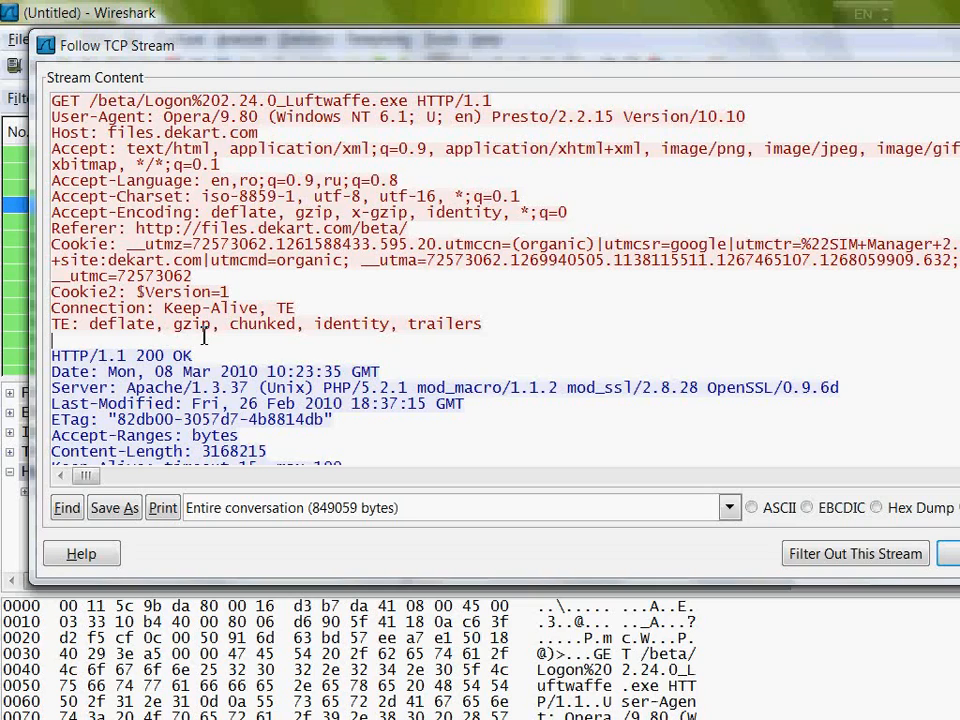
scroll(down, 3)
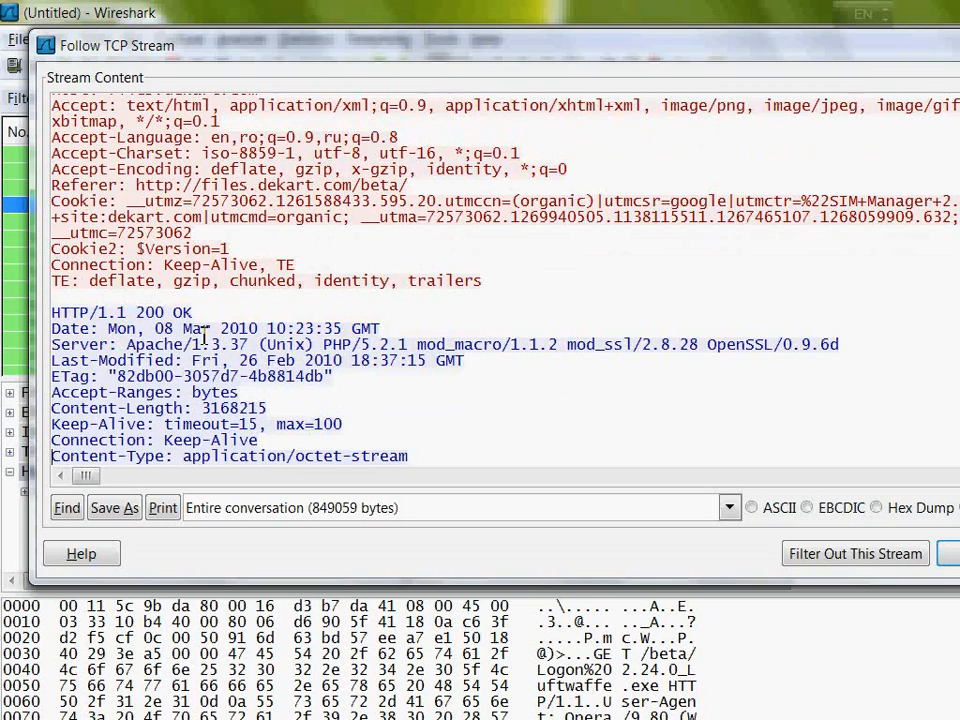
scroll(down, 3)
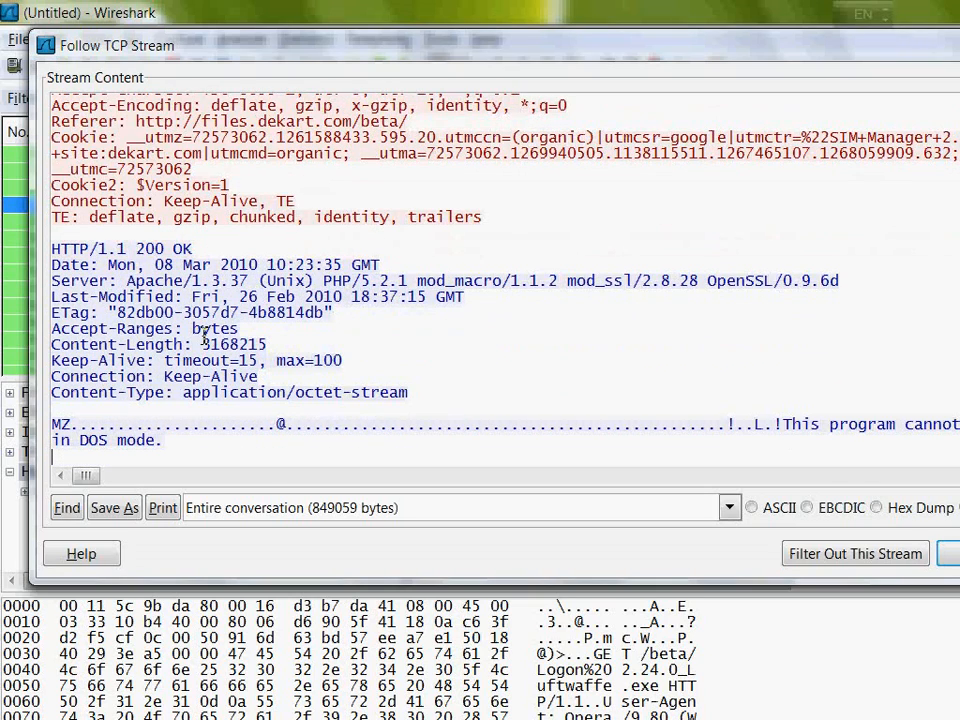
scroll(down, 3)
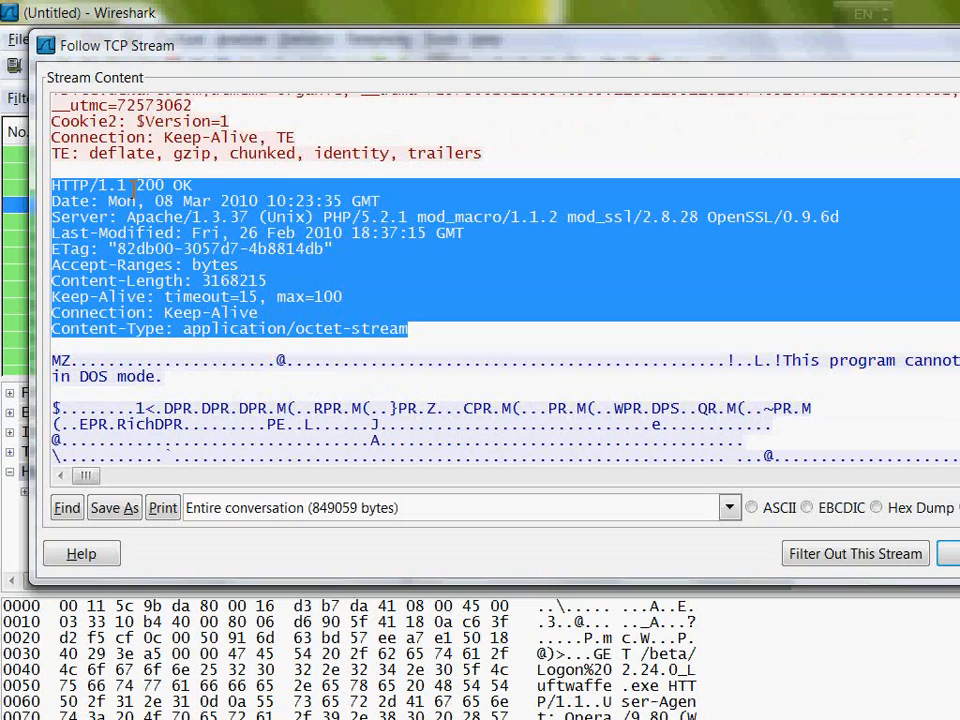
click(198, 185)
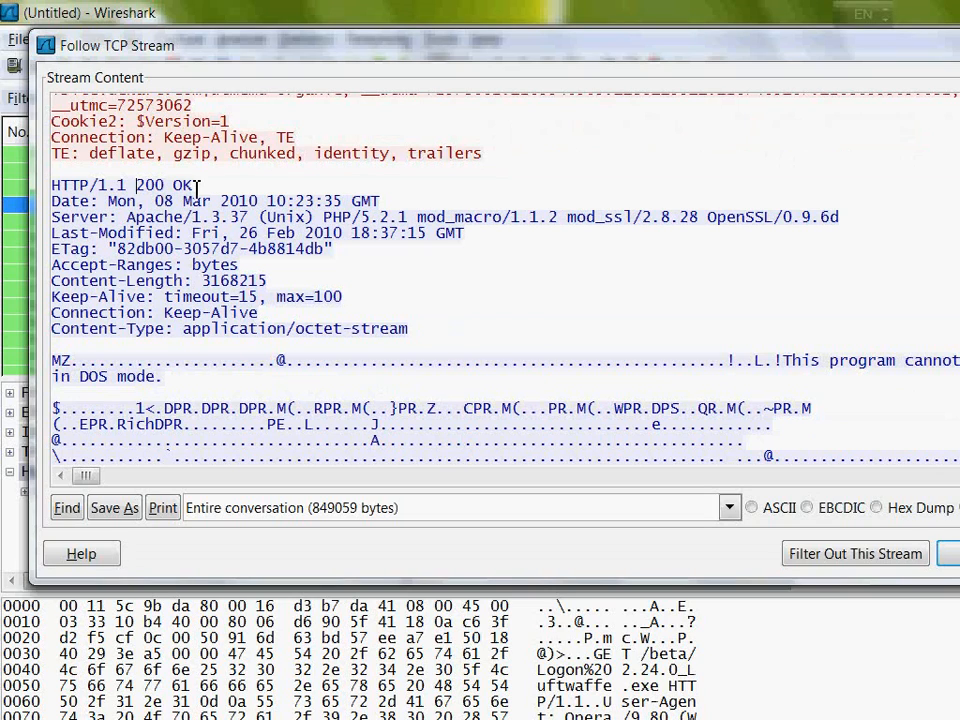
double_click(165, 185)
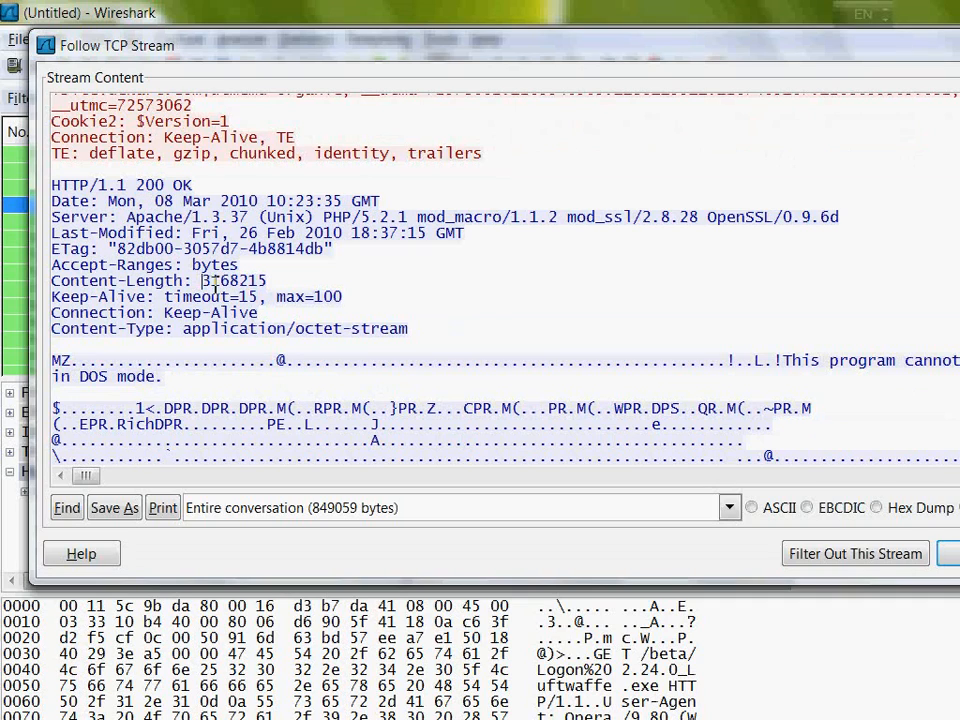
double_click(233, 281)
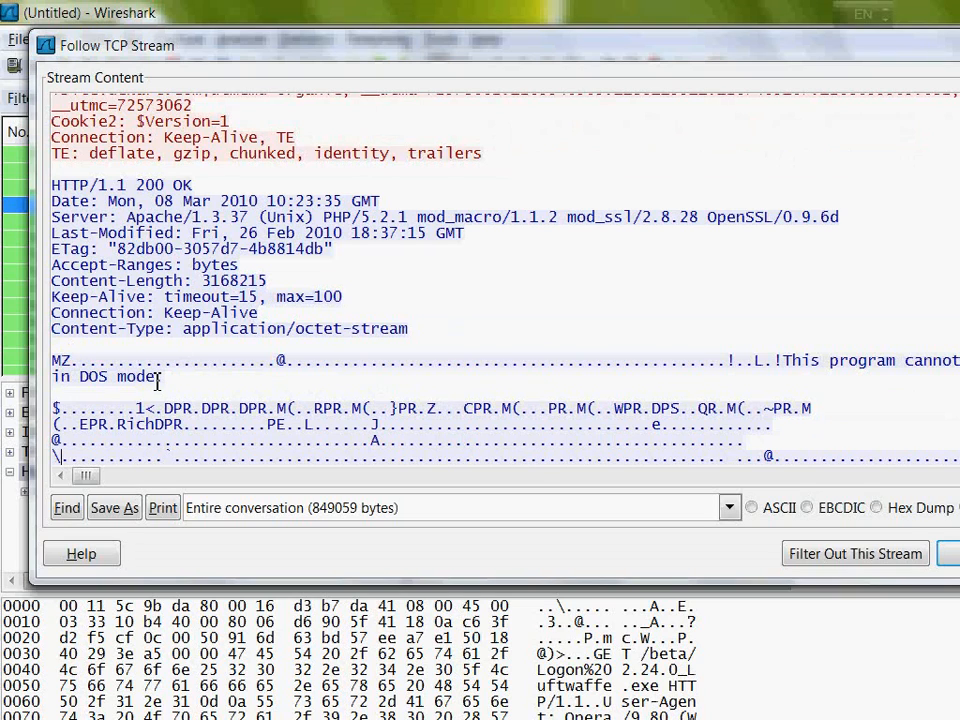
Skim the executable's binary MZ data, then close the Follow TCP Stream window.
scroll(down, 3)
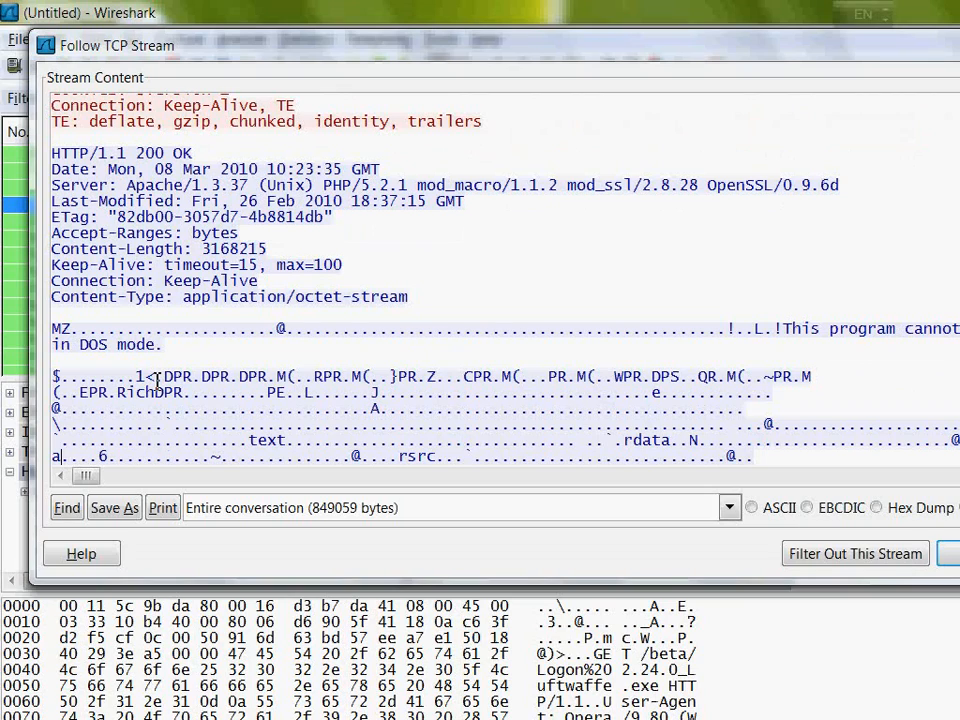
scroll(down, 3)
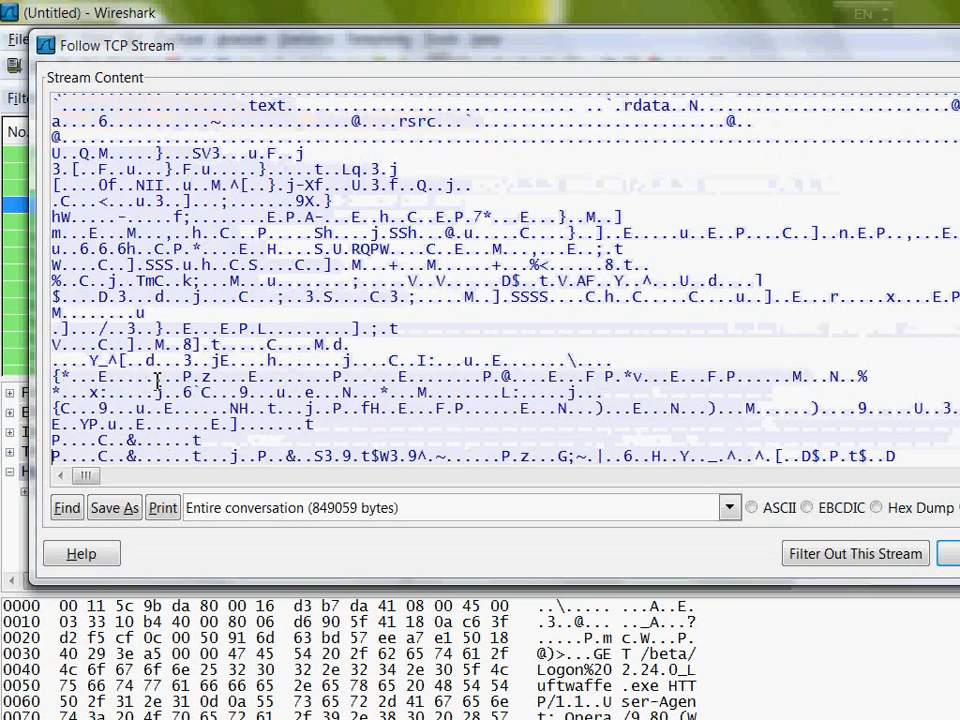
scroll(down, 3)
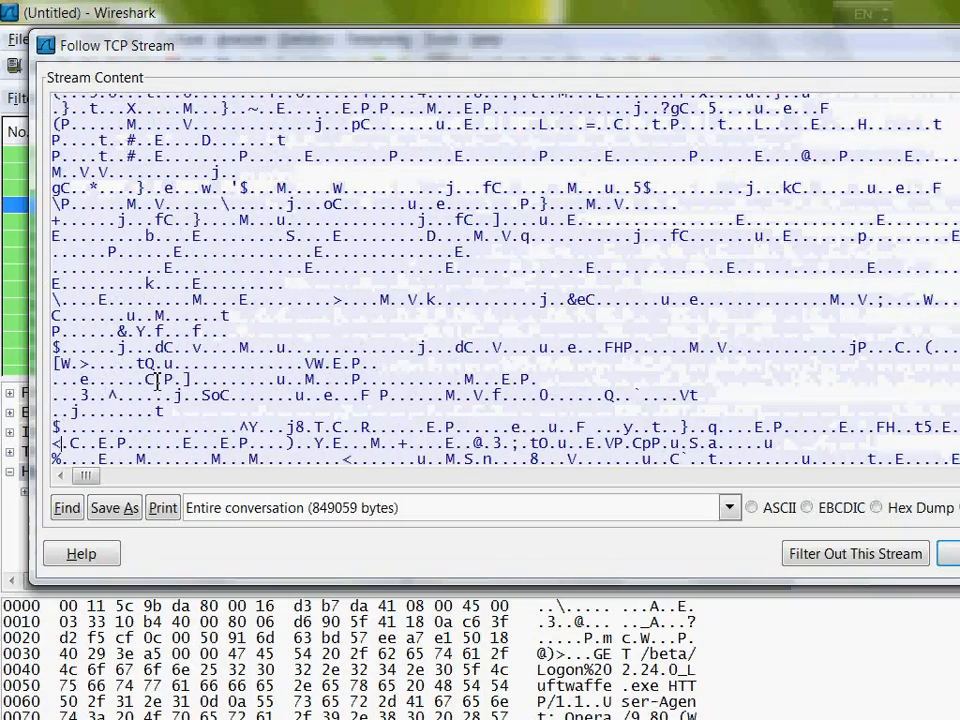
scroll(down, 3)
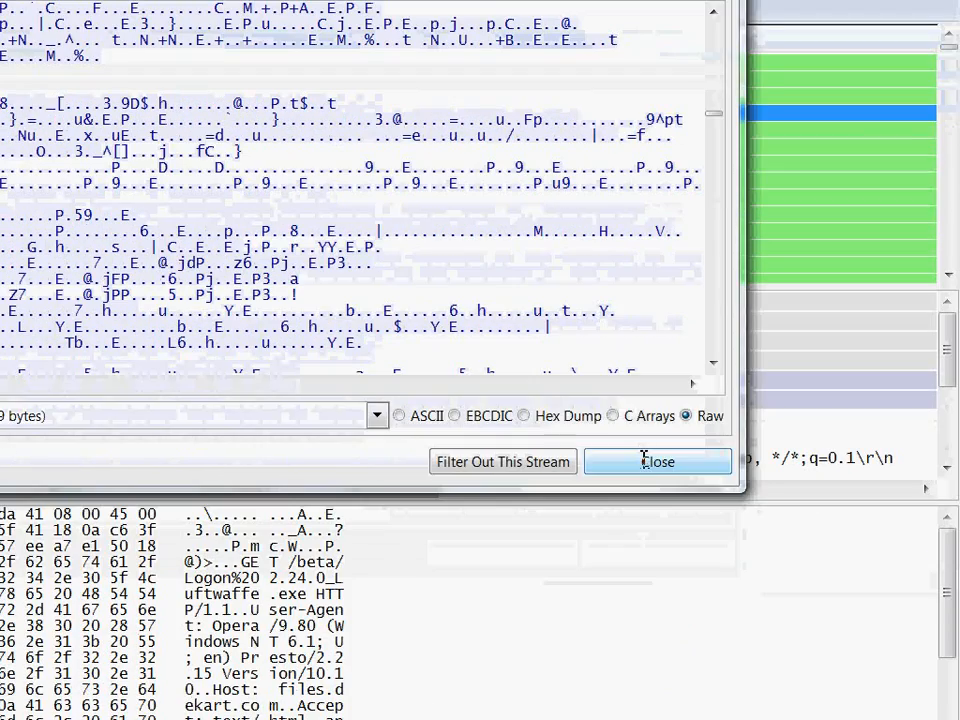
click(658, 461)
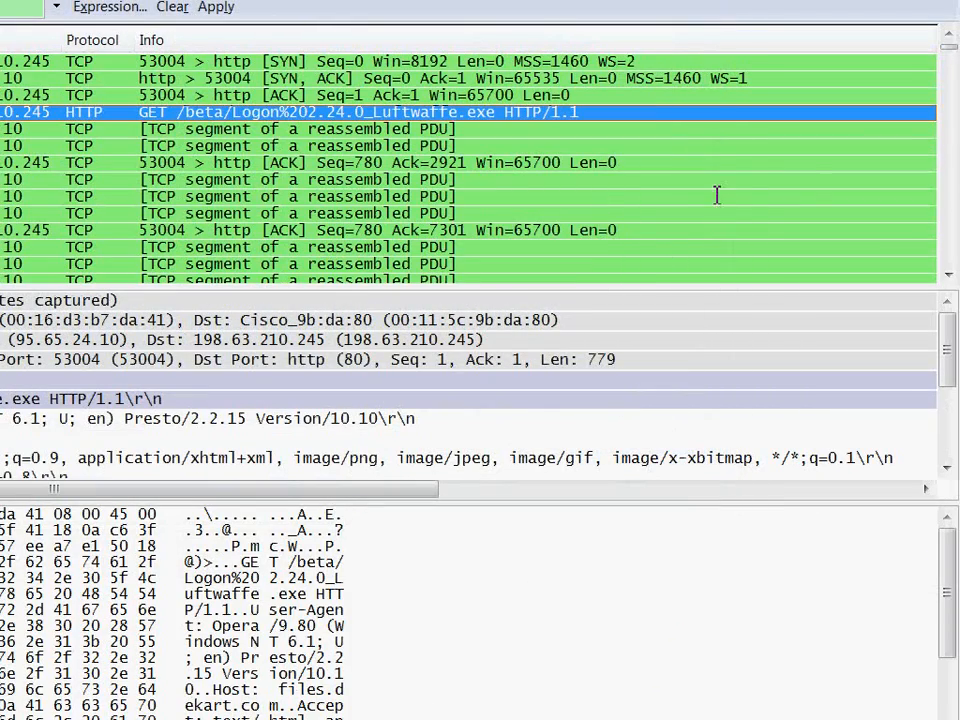
mouse_move(876, 191)
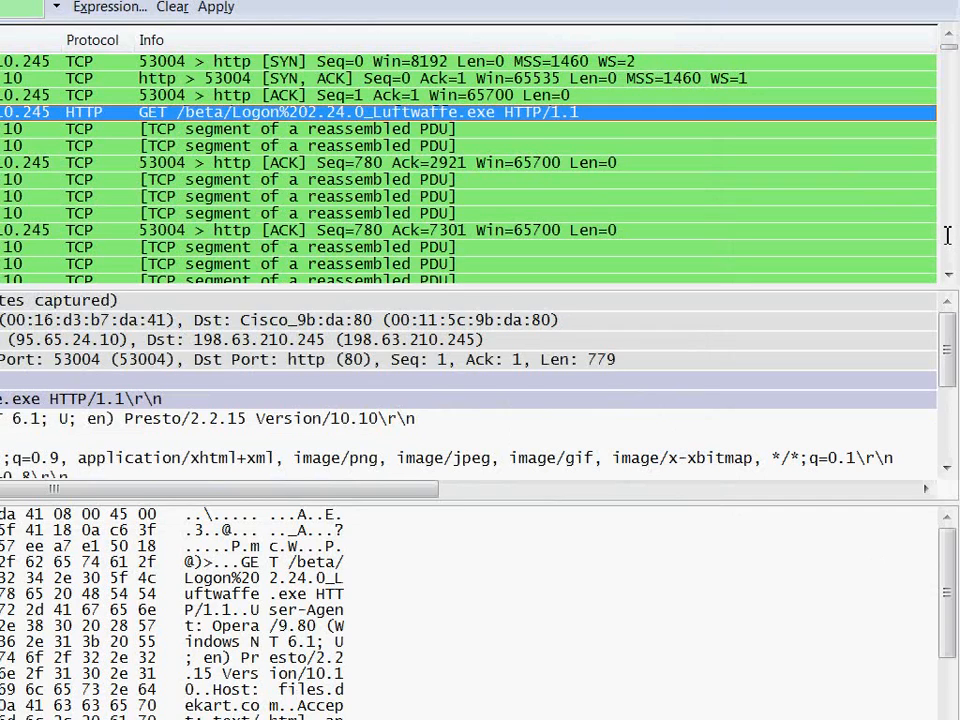
Apply the 'http' display filter and scroll to the second Logon executable GET request.
scroll(down, 3)
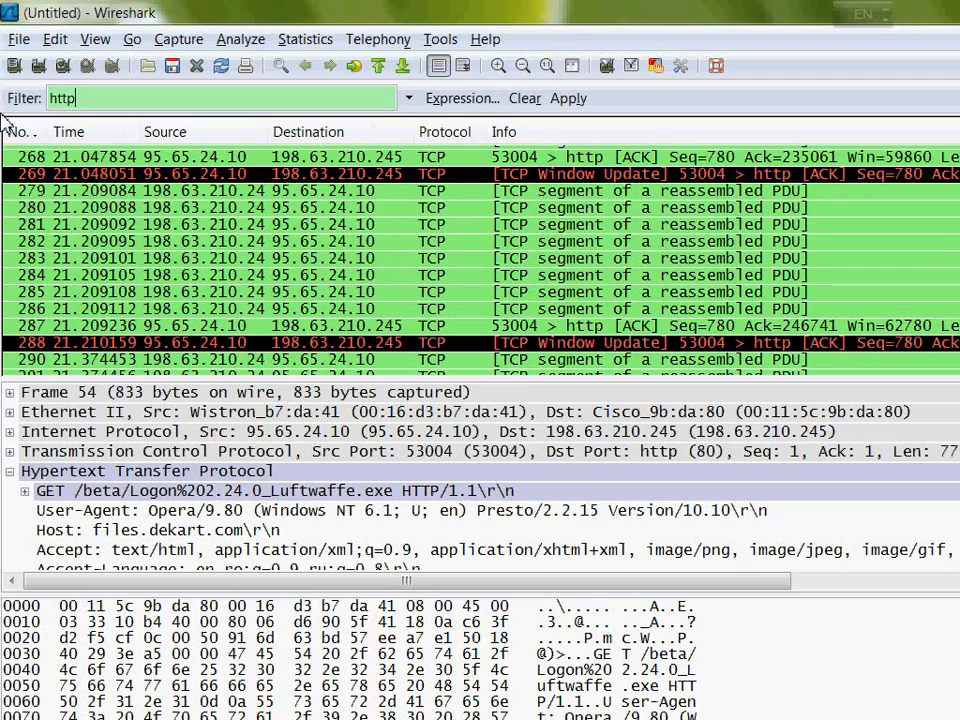
click(568, 98)
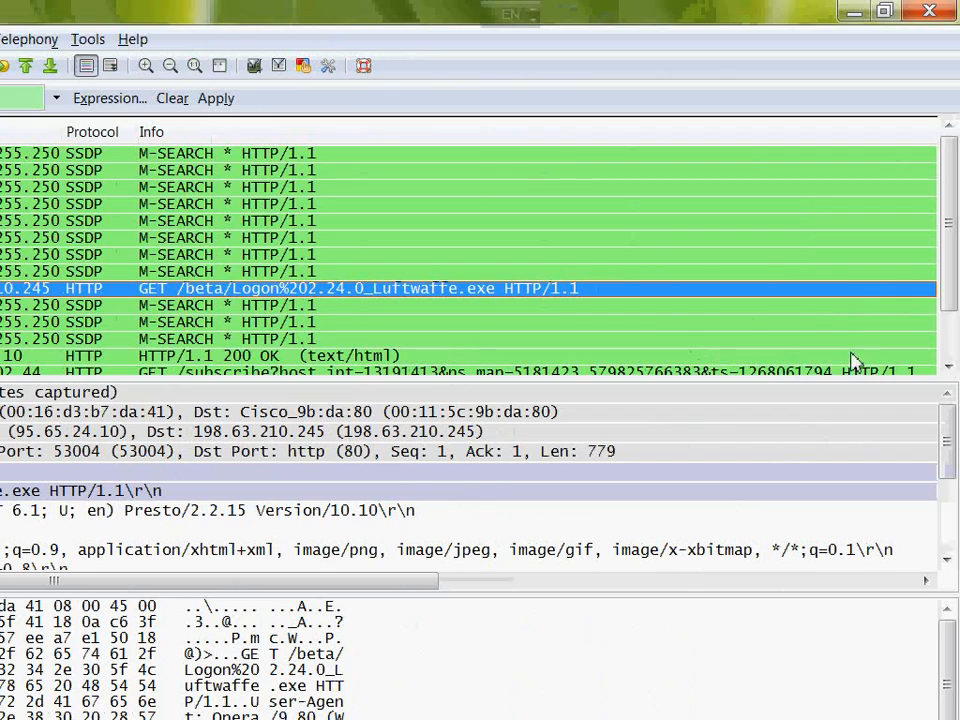
scroll(down, 3)
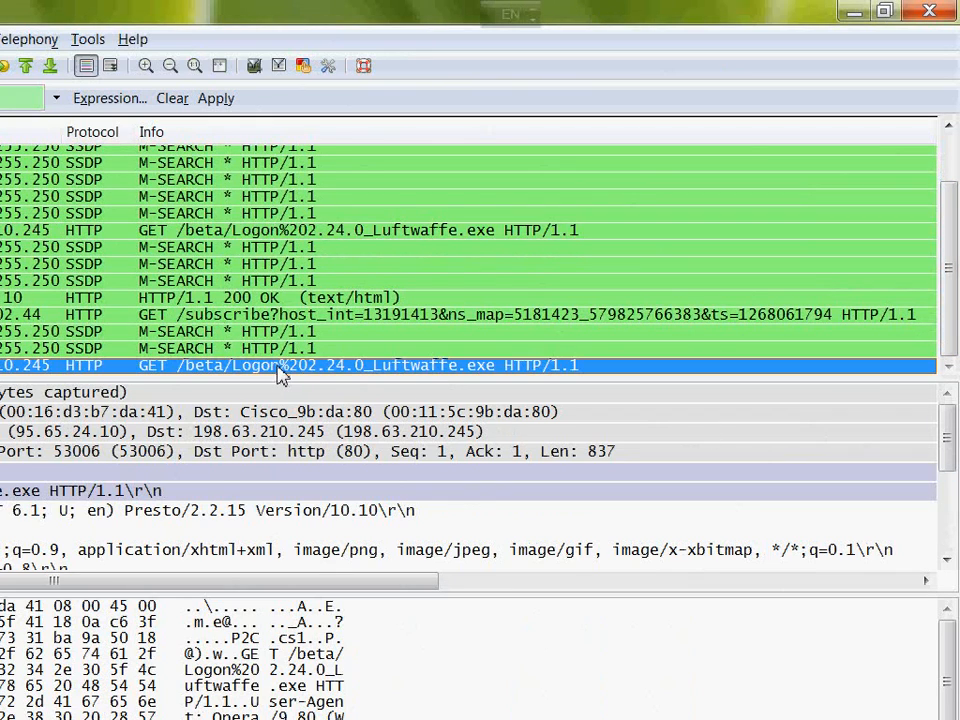
right_click(280, 365)
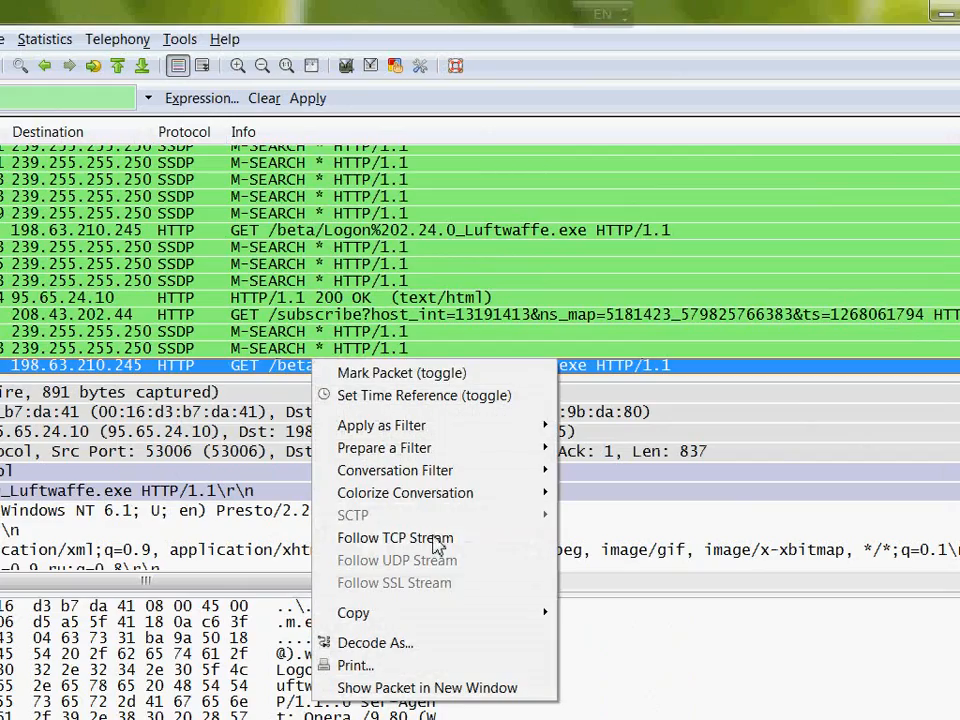
click(394, 538)
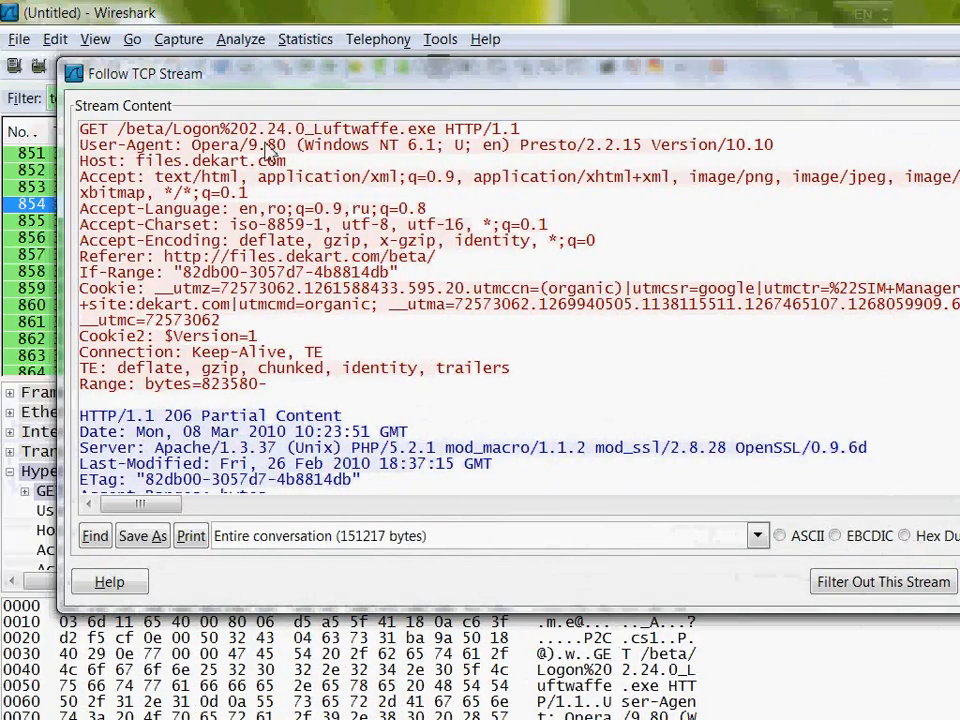
mouse_move(260, 107)
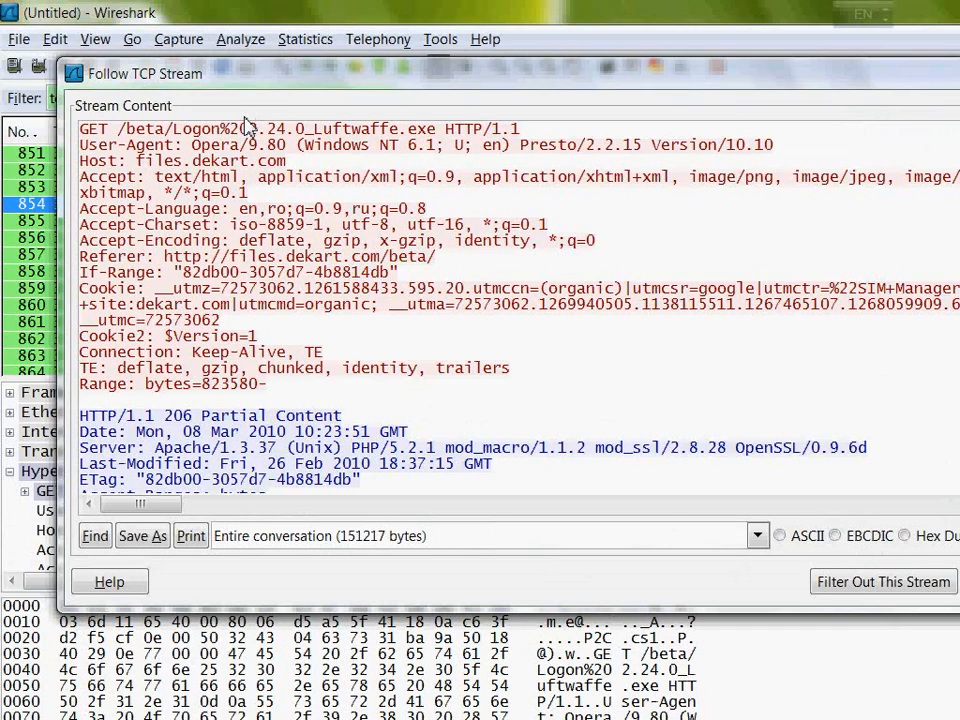
mouse_move(303, 405)
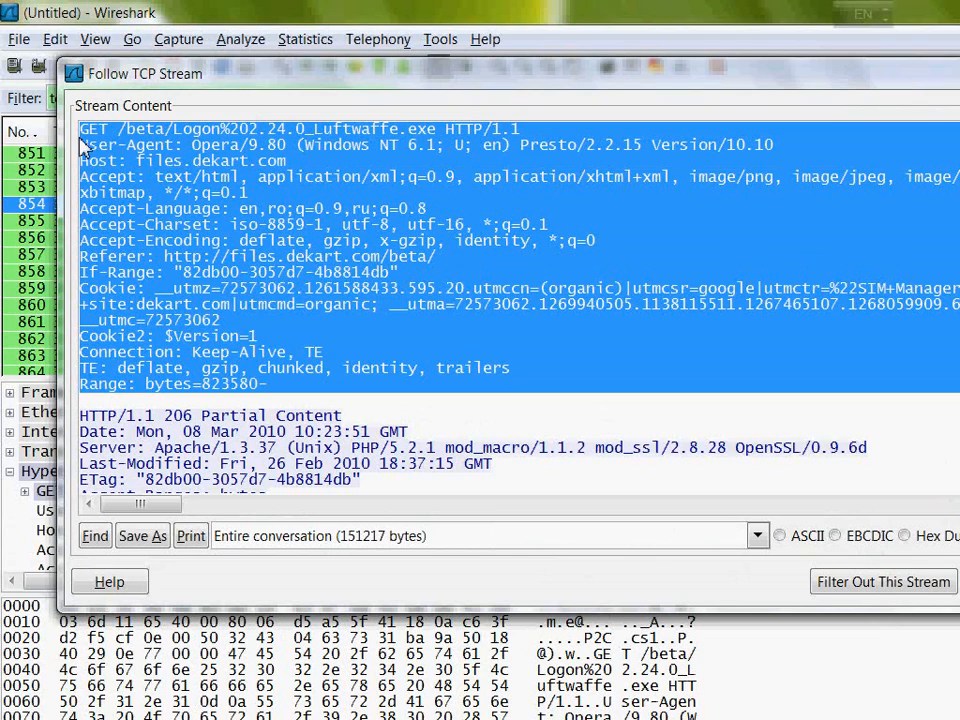
mouse_move(210, 290)
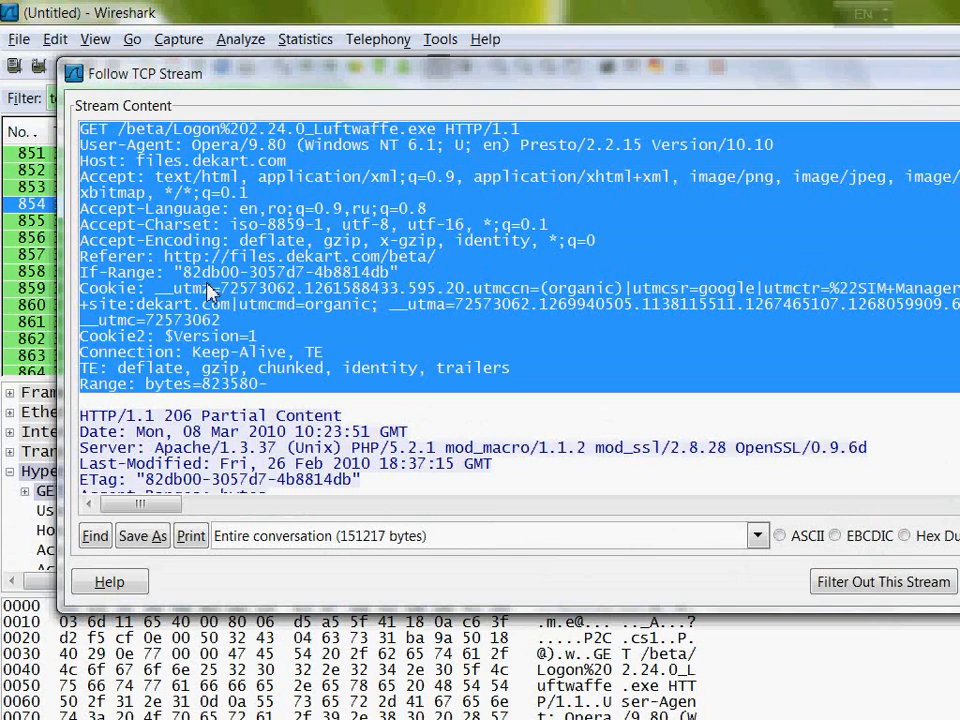
mouse_move(225, 308)
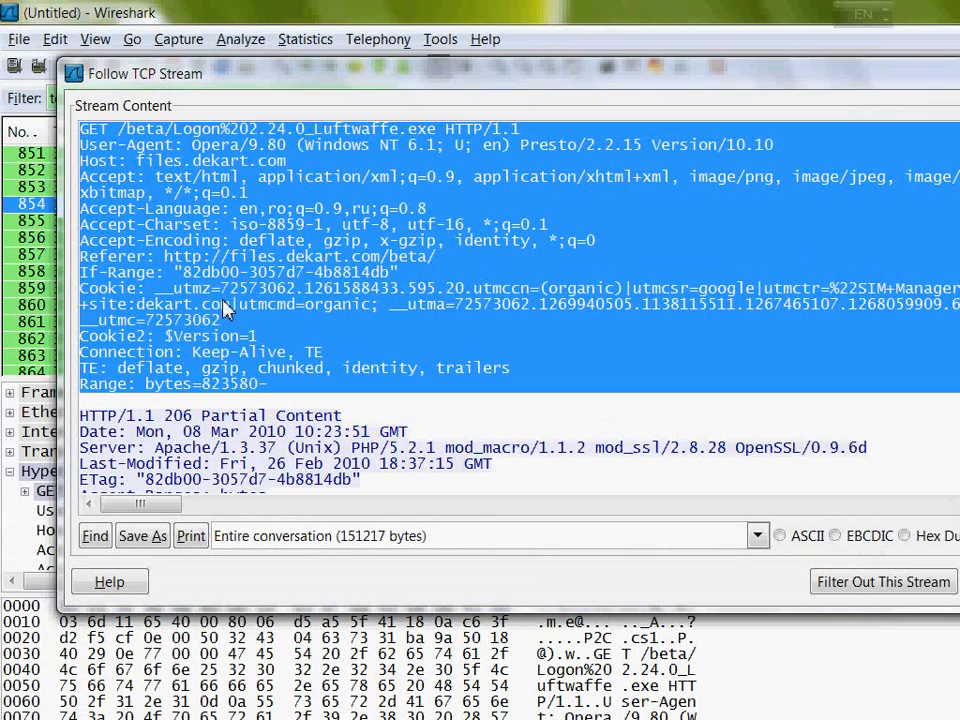
mouse_move(280, 400)
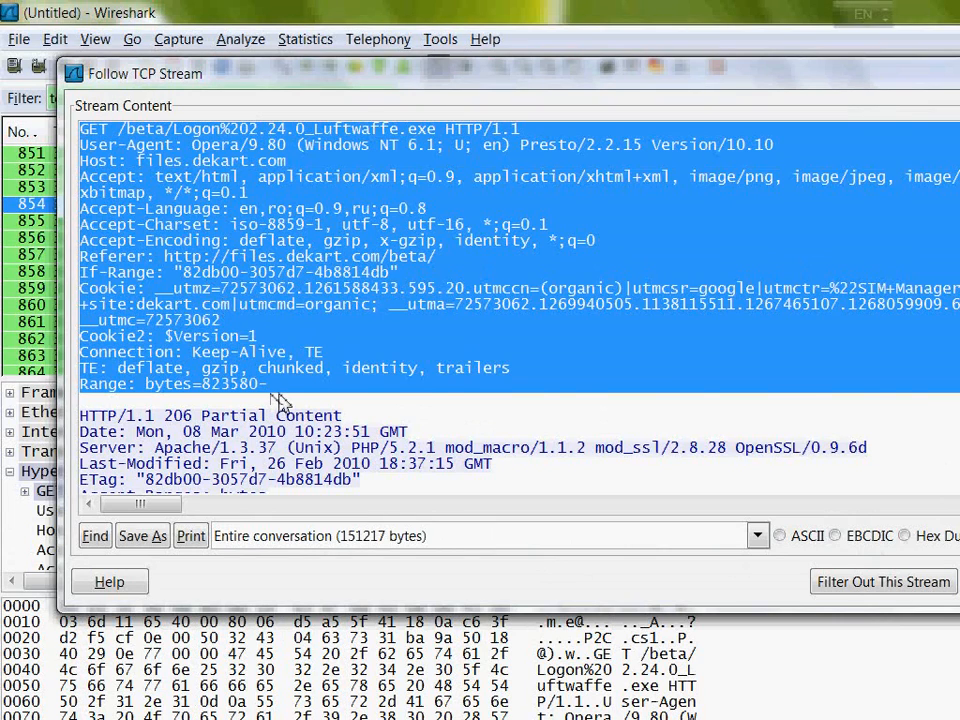
double_click(200, 384)
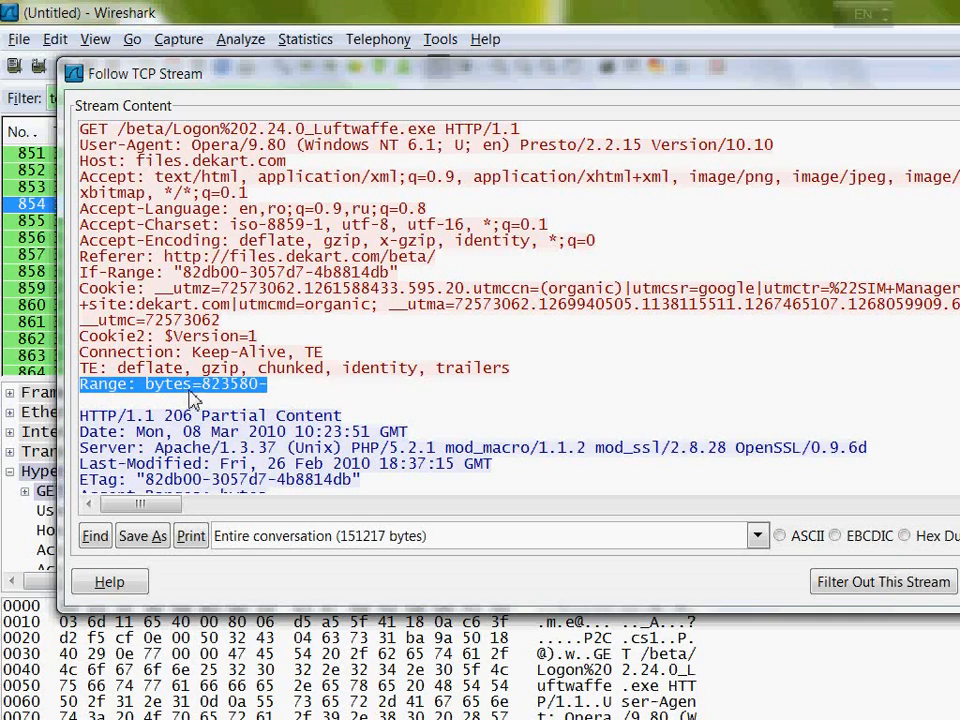
mouse_move(278, 400)
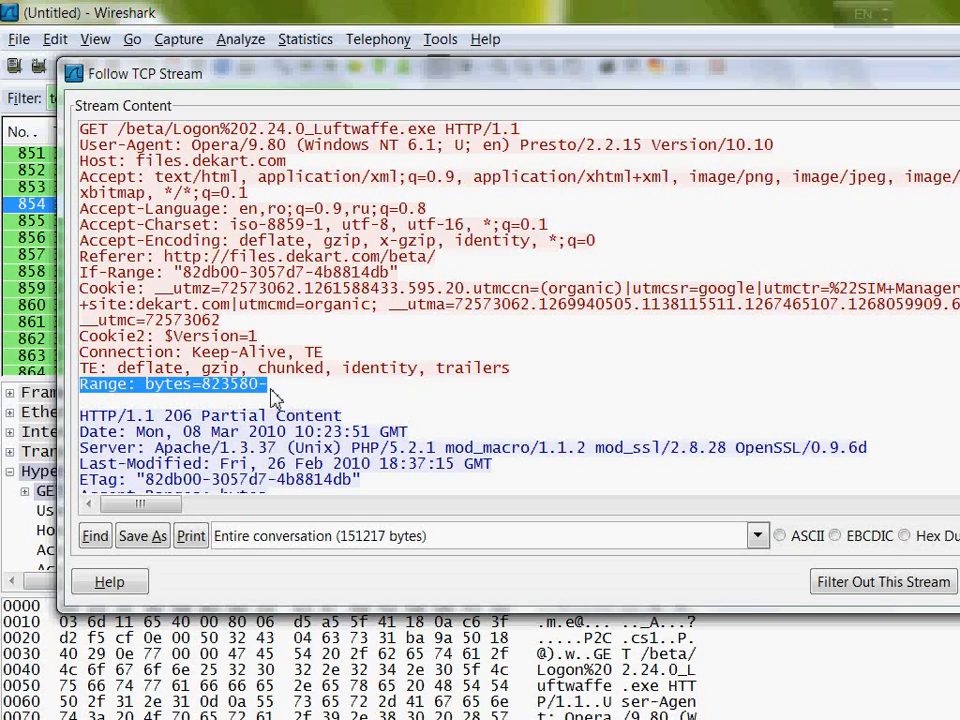
click(270, 383)
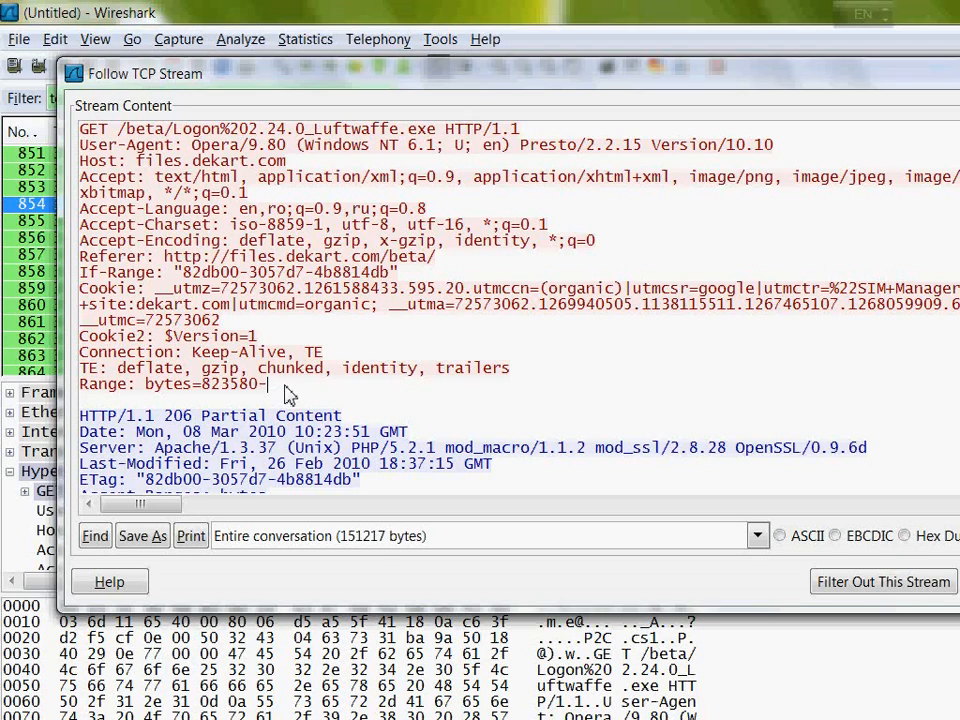
mouse_move(322, 383)
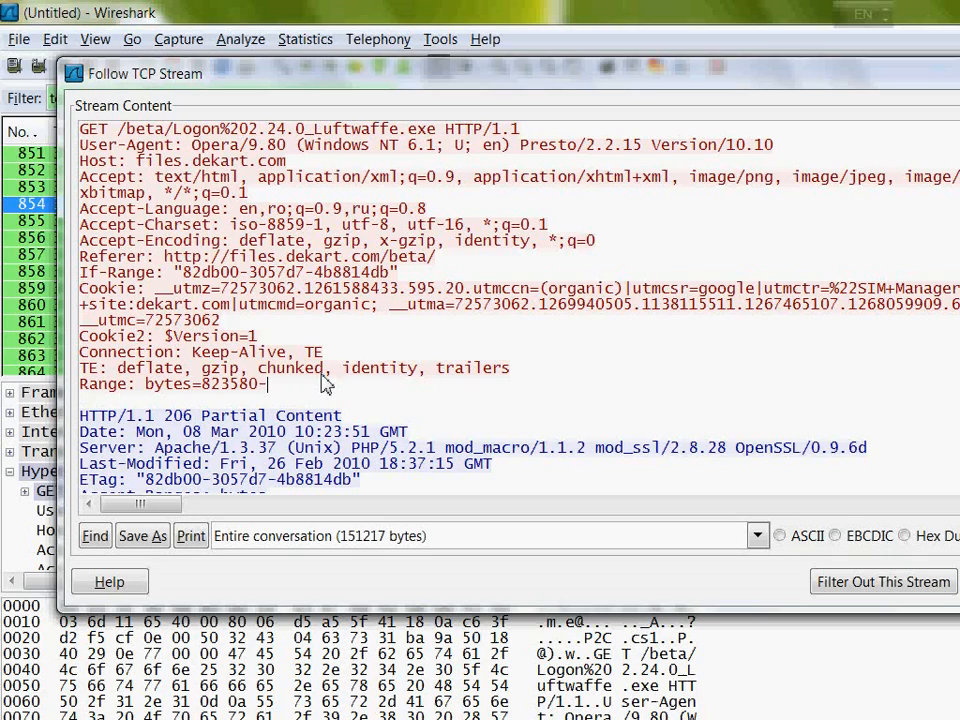
mouse_move(315, 390)
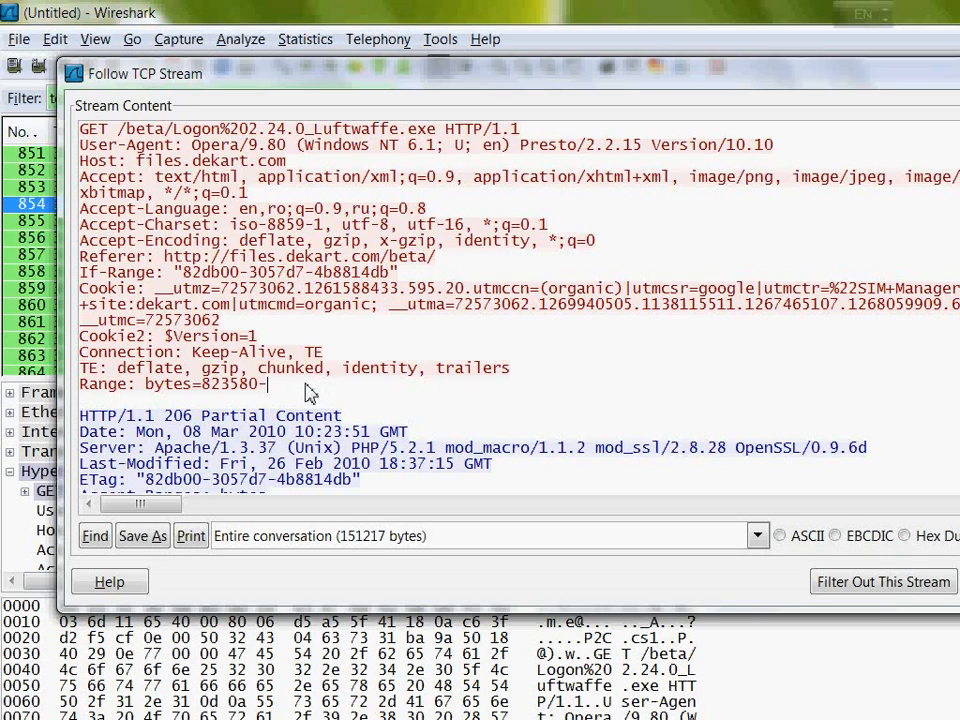
mouse_move(333, 388)
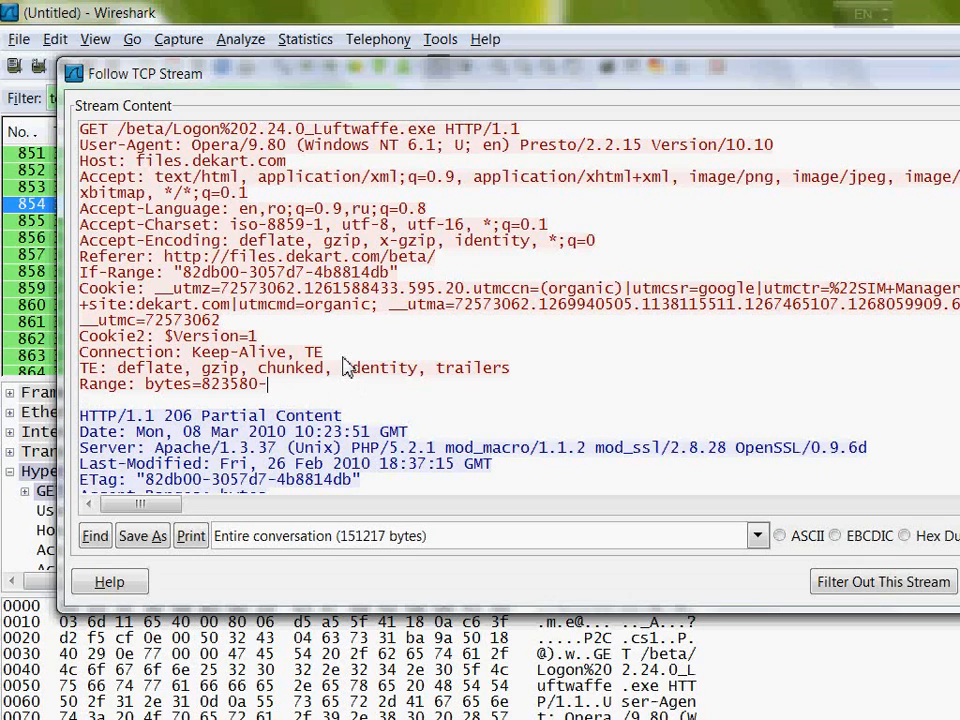
scroll(down, 3)
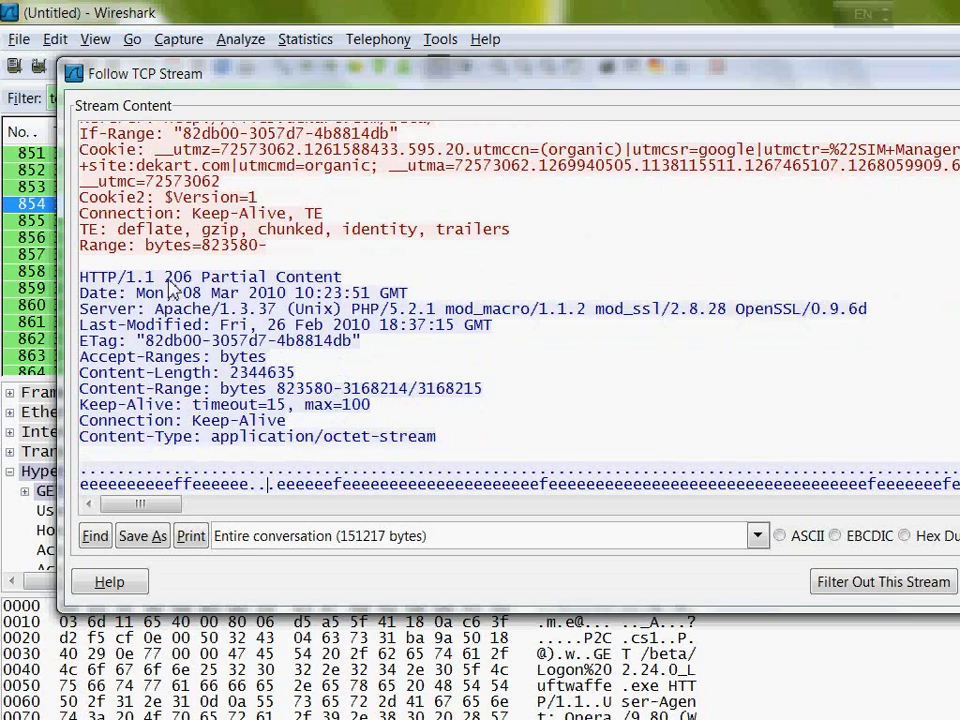
double_click(177, 276)
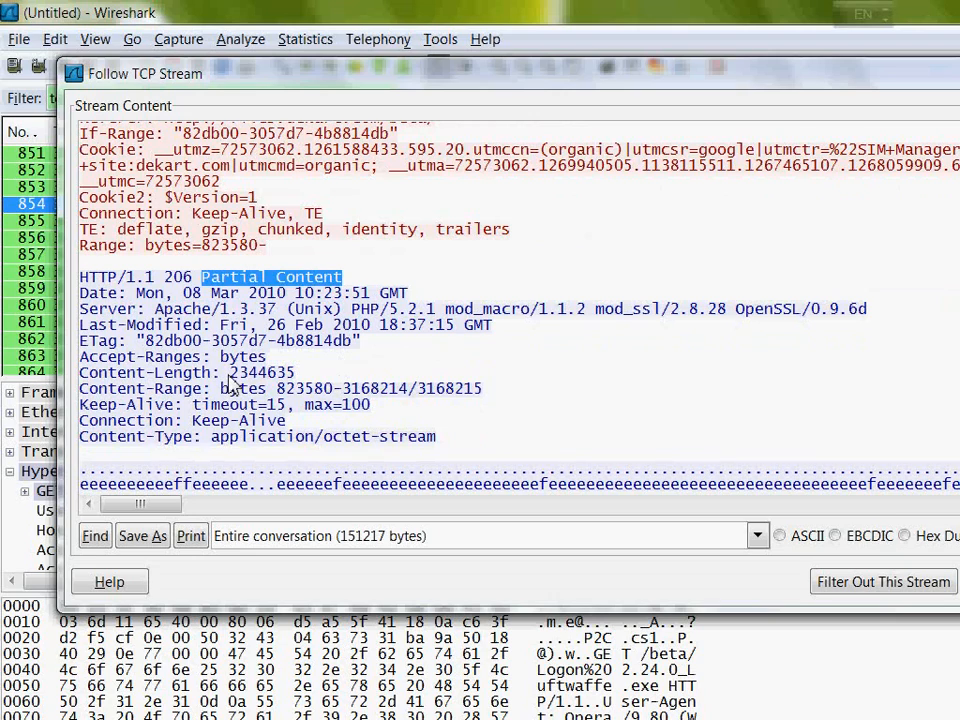
mouse_move(167, 390)
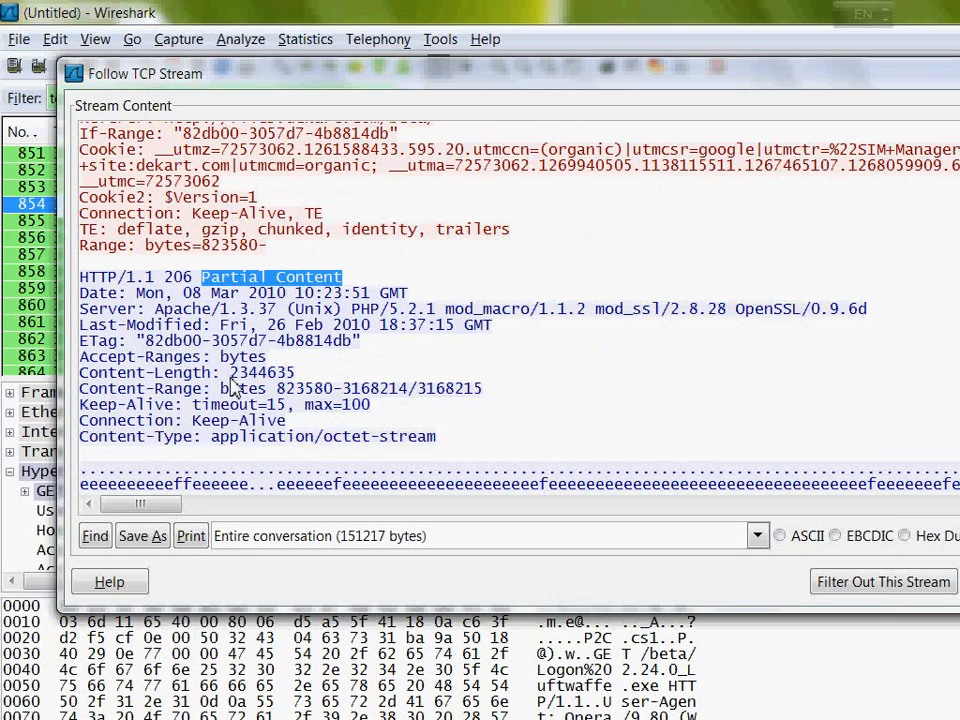
double_click(260, 372)
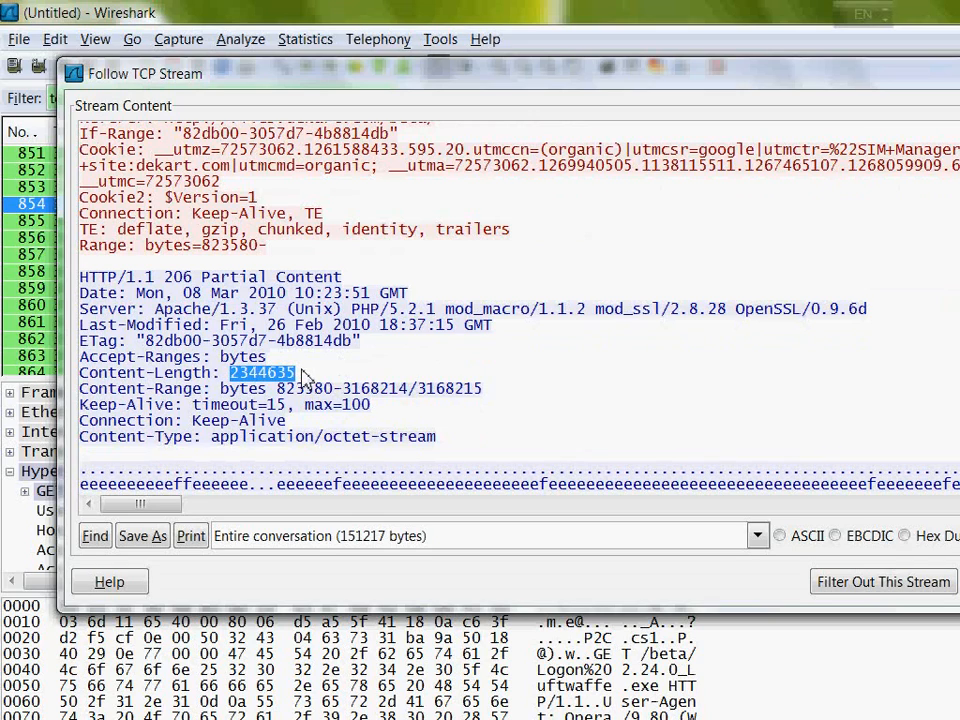
mouse_move(340, 410)
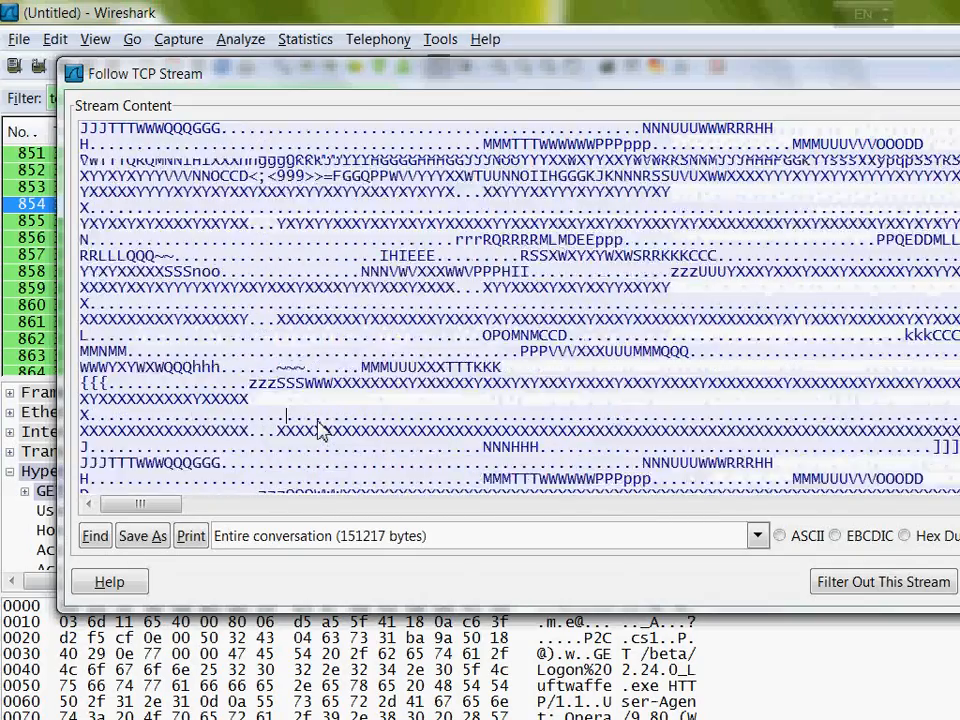
scroll(down, 3)
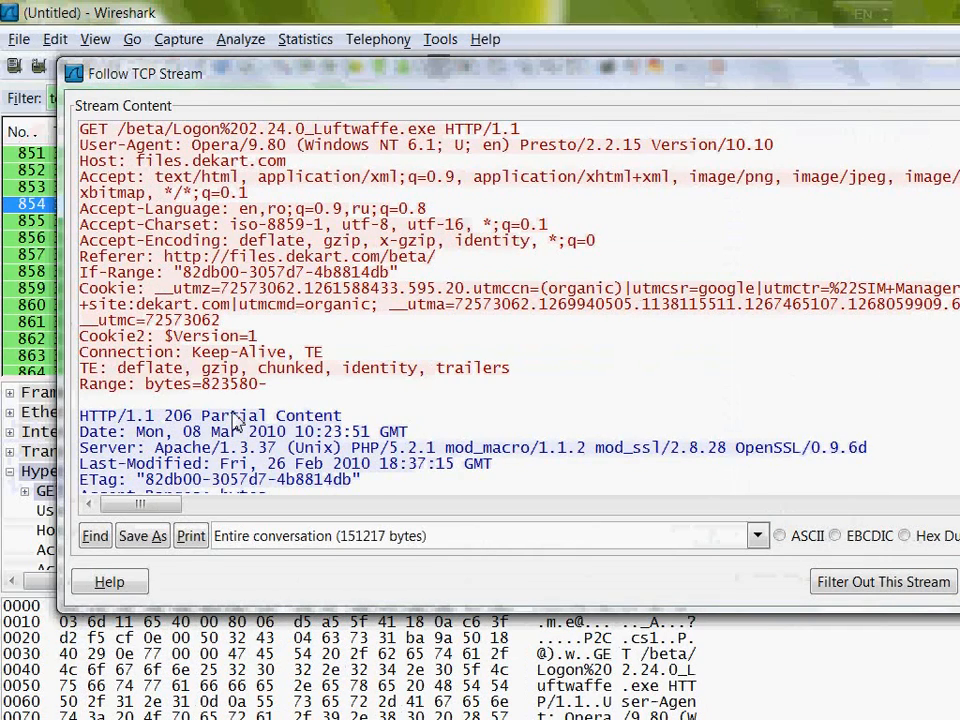
mouse_move(280, 398)
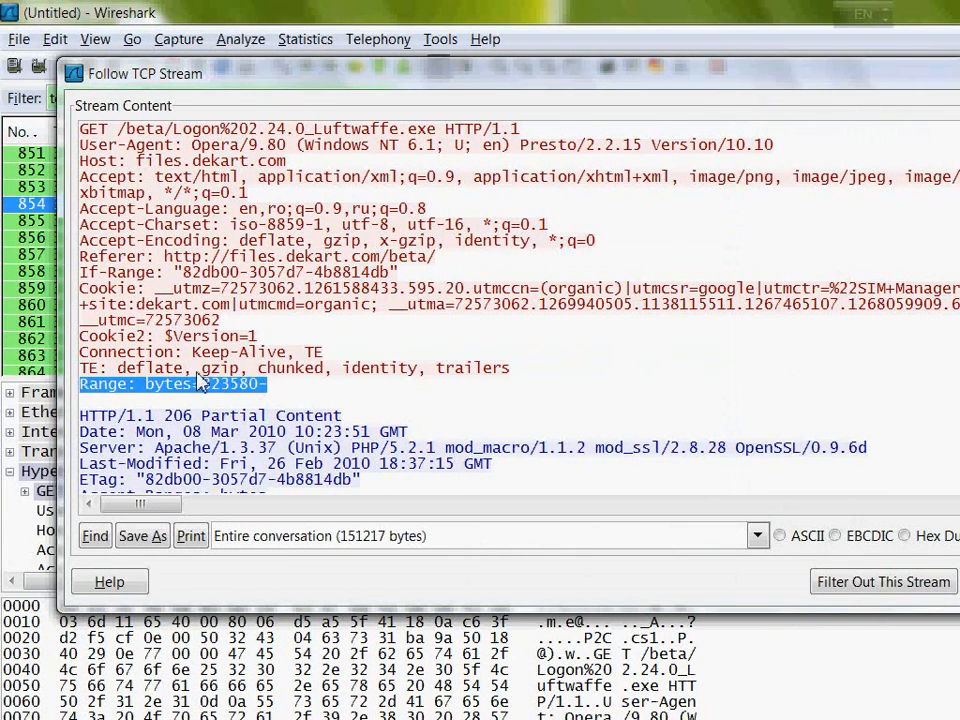
click(790, 444)
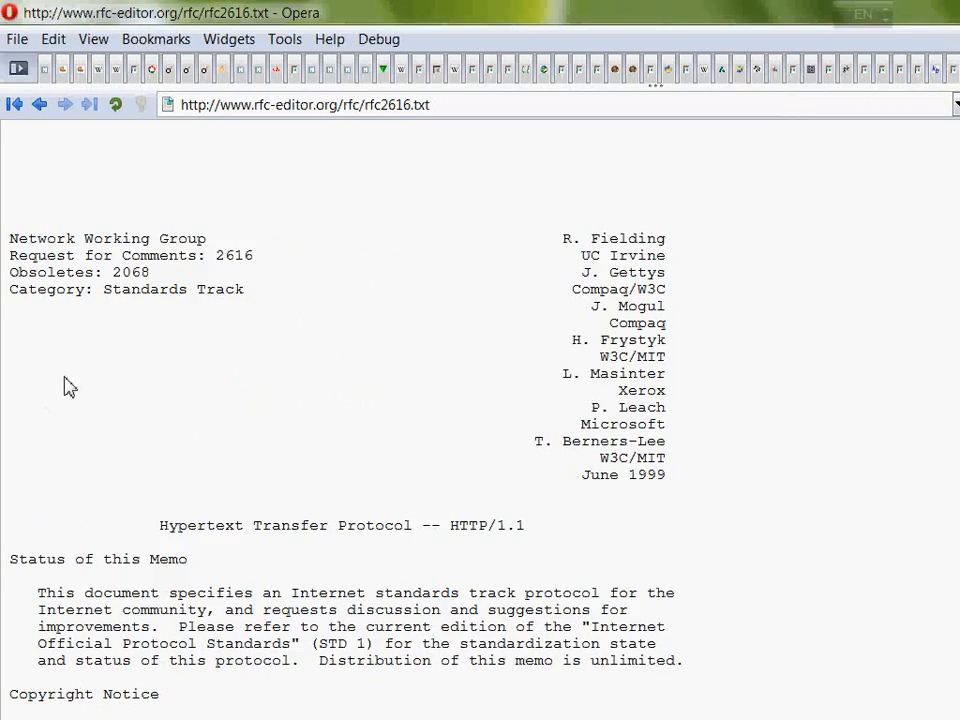
Scroll through RFC 2616's table of contents listing the HTTP/1.1 sections.
scroll(down, 3)
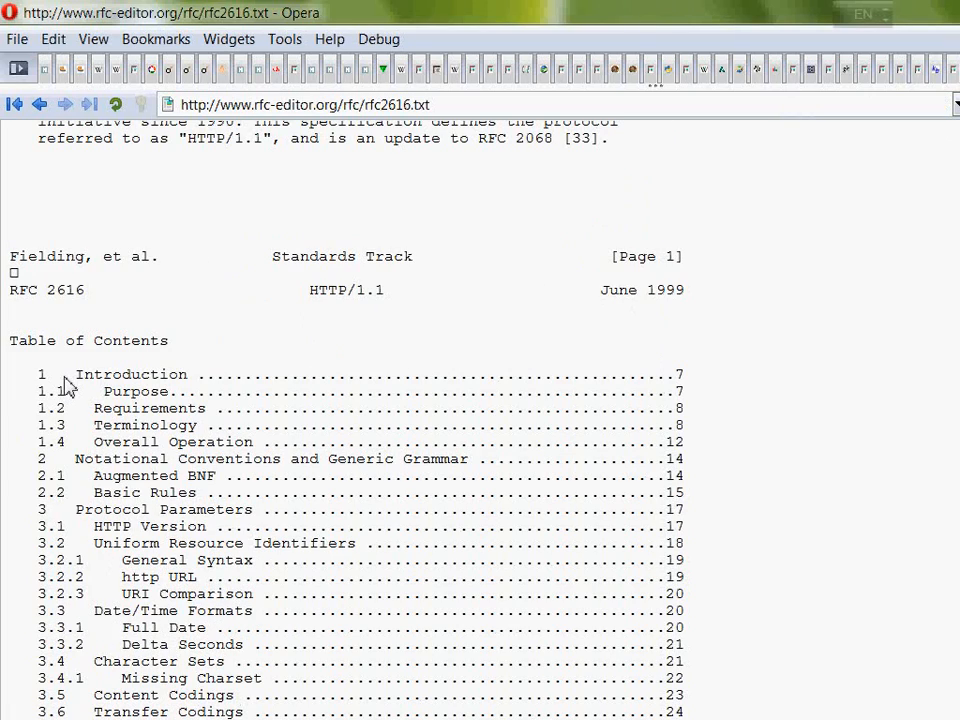
scroll(down, 3)
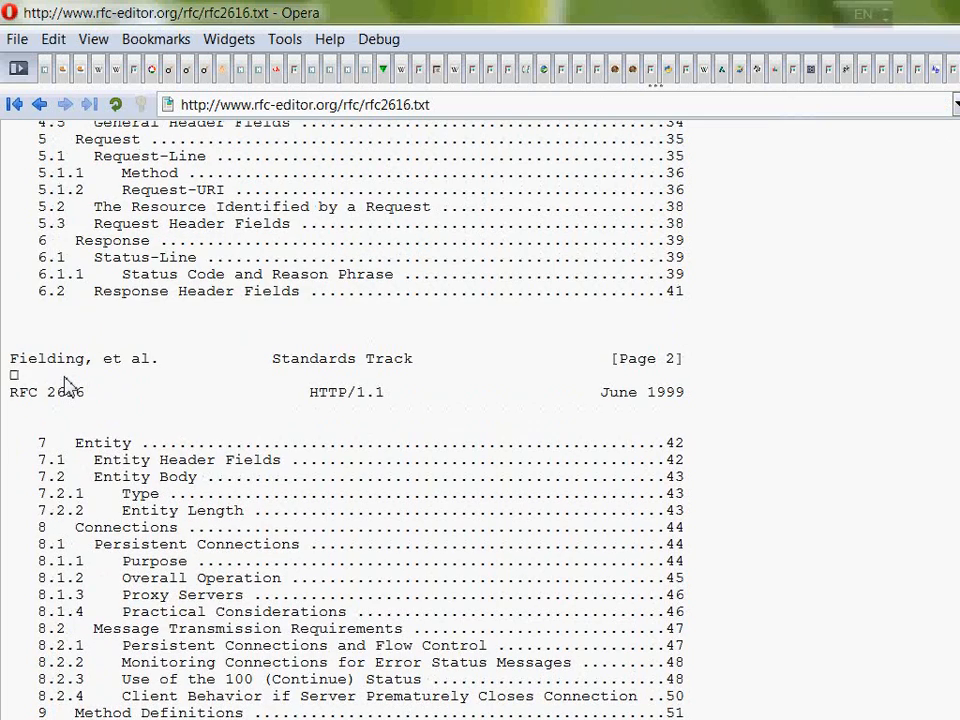
scroll(up, 3)
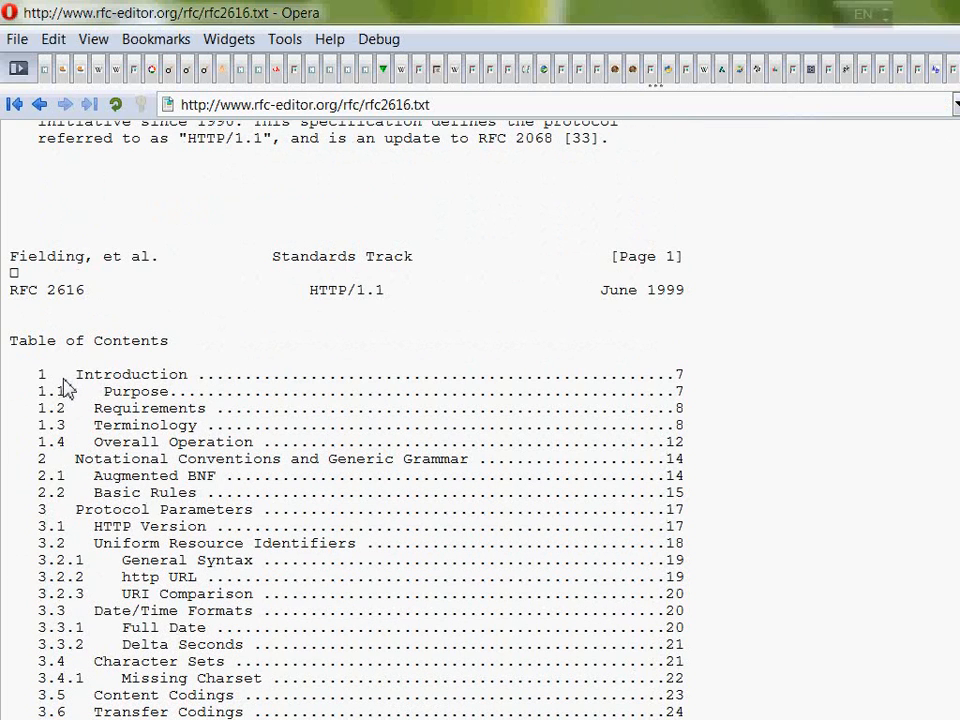
mouse_move(122, 492)
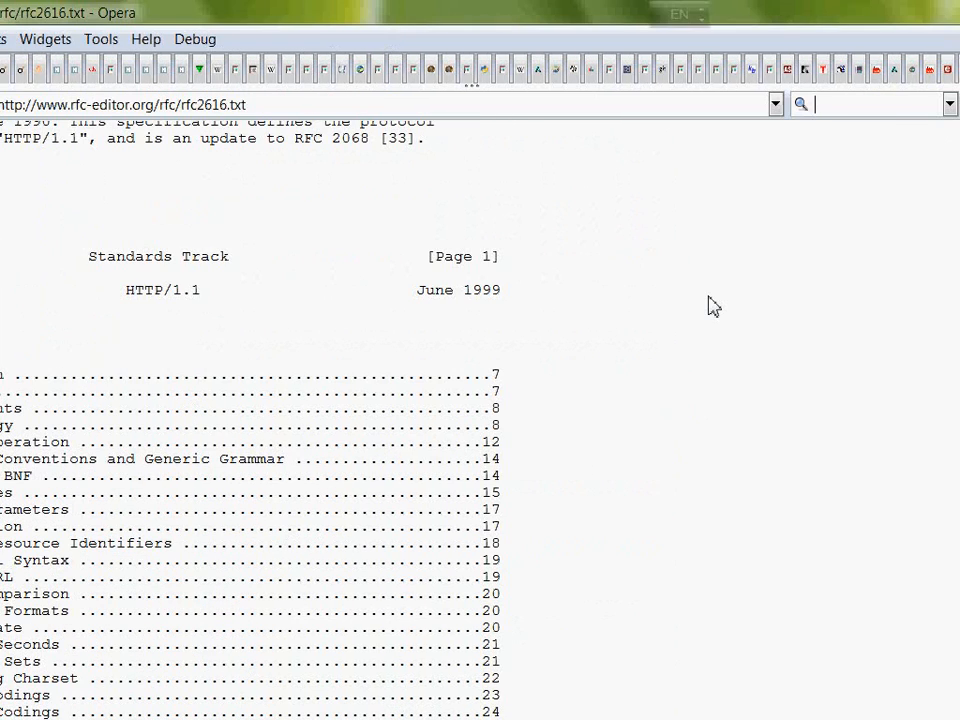
Search RFC 2616 for 'range', reach section 3.12, and highlight the range-unit and bytes-unit lines.
text(range)
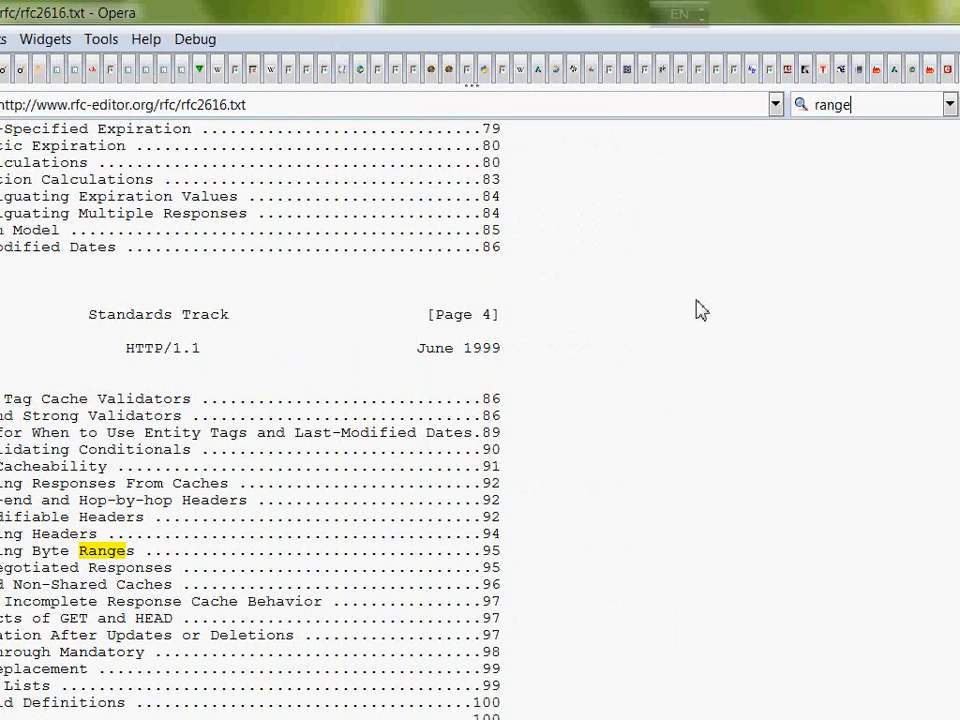
scroll(down, 3)
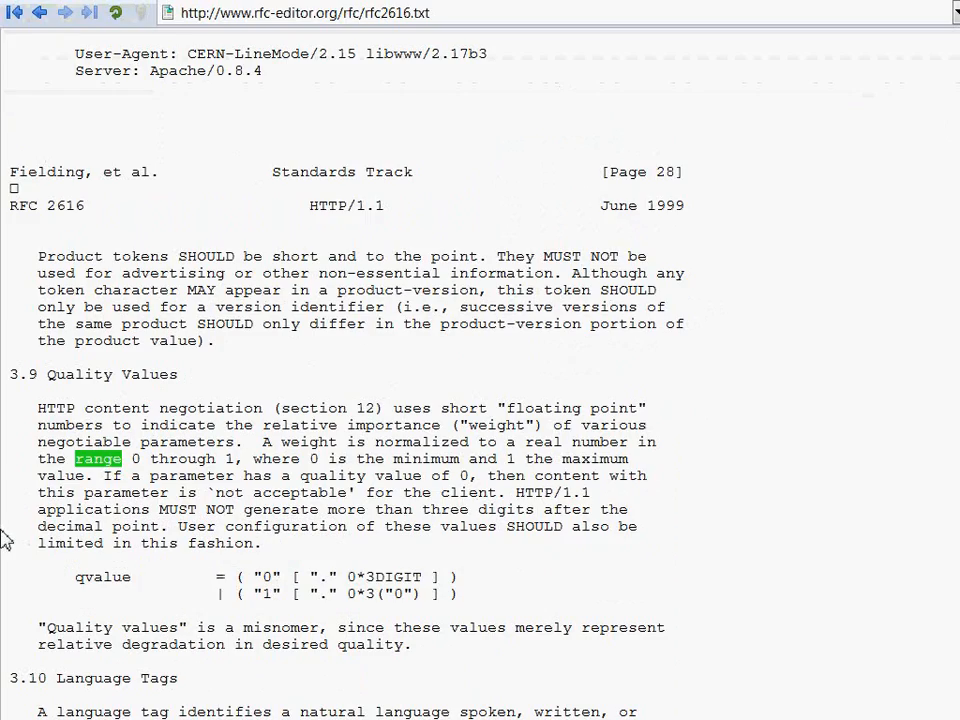
scroll(down, 3)
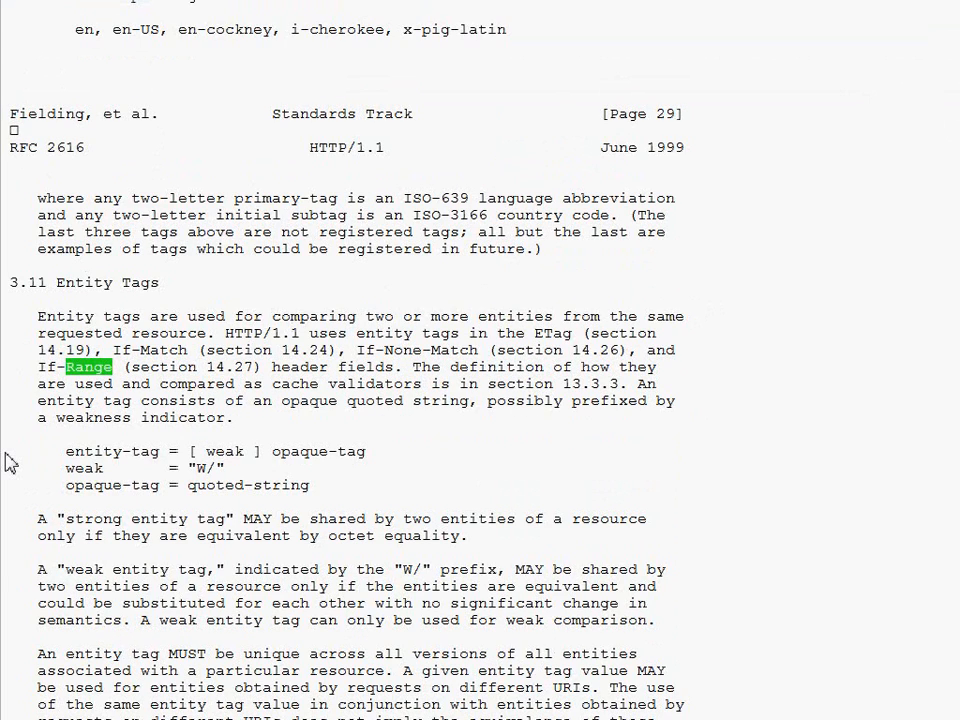
scroll(down, 3)
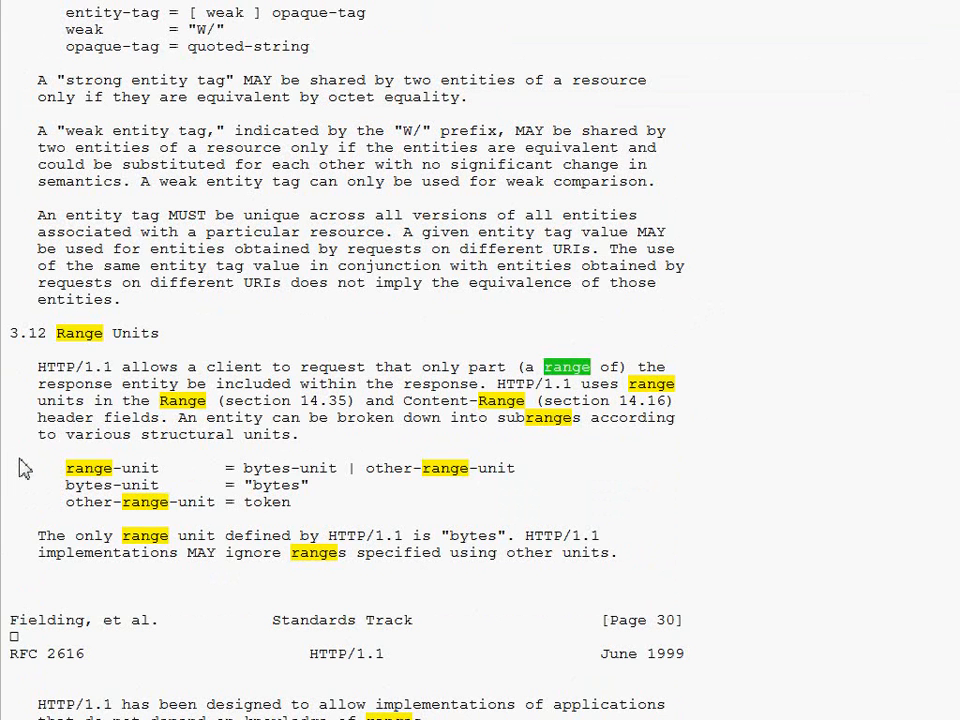
mouse_move(18, 343)
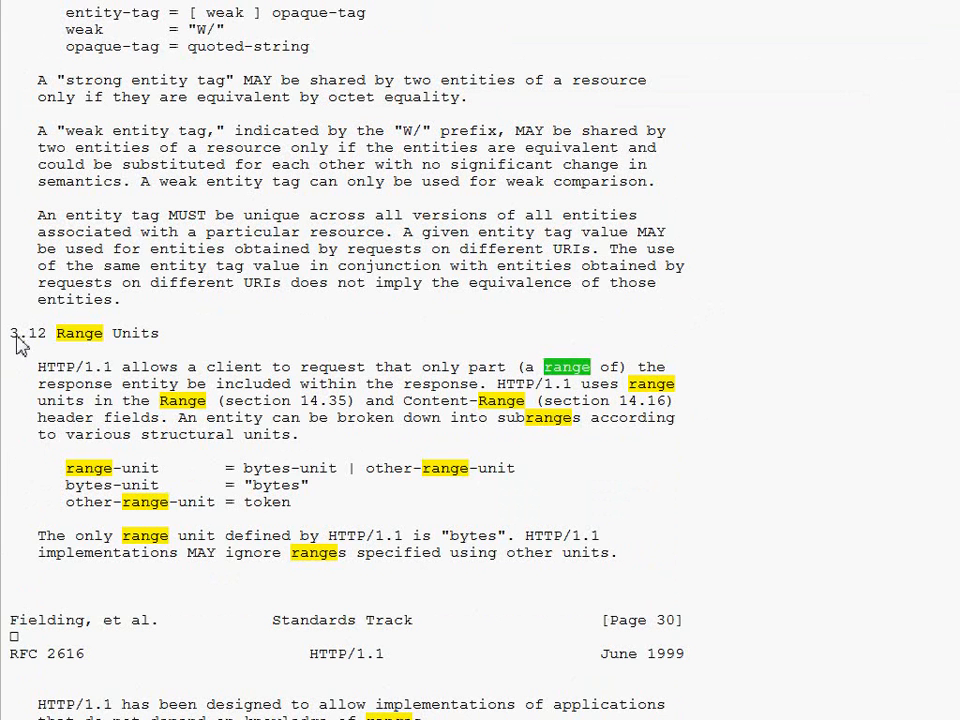
mouse_move(30, 372)
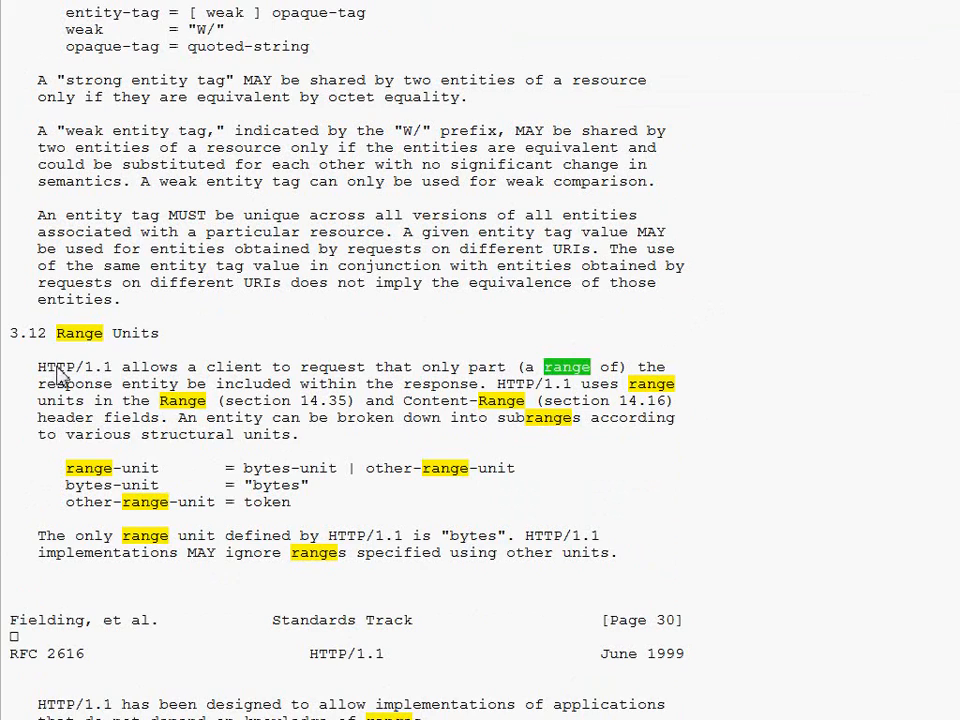
mouse_move(332, 377)
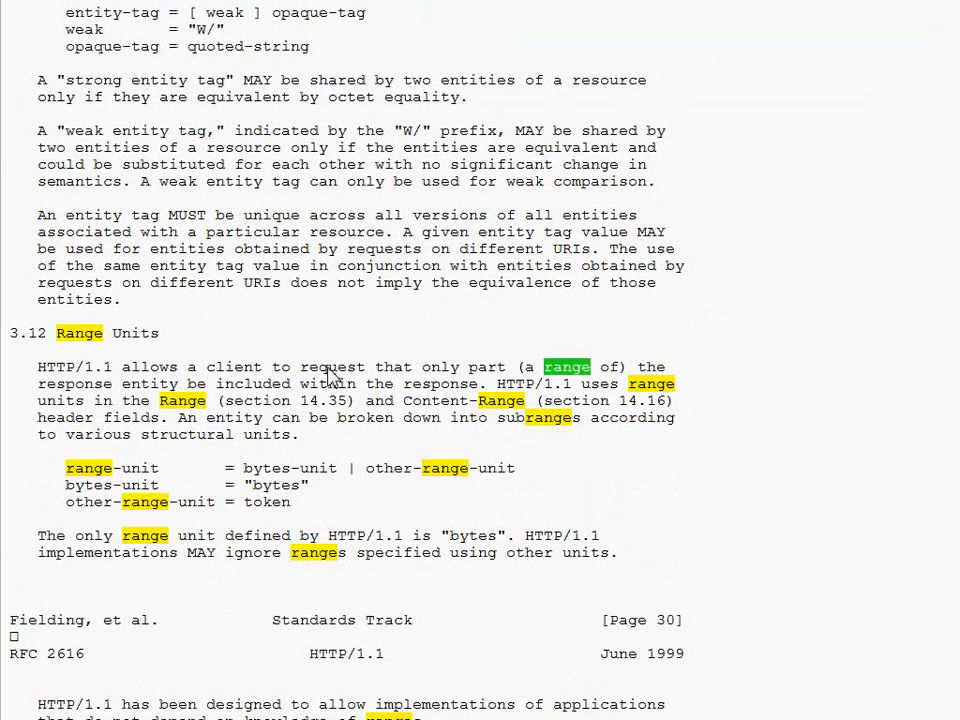
mouse_move(432, 388)
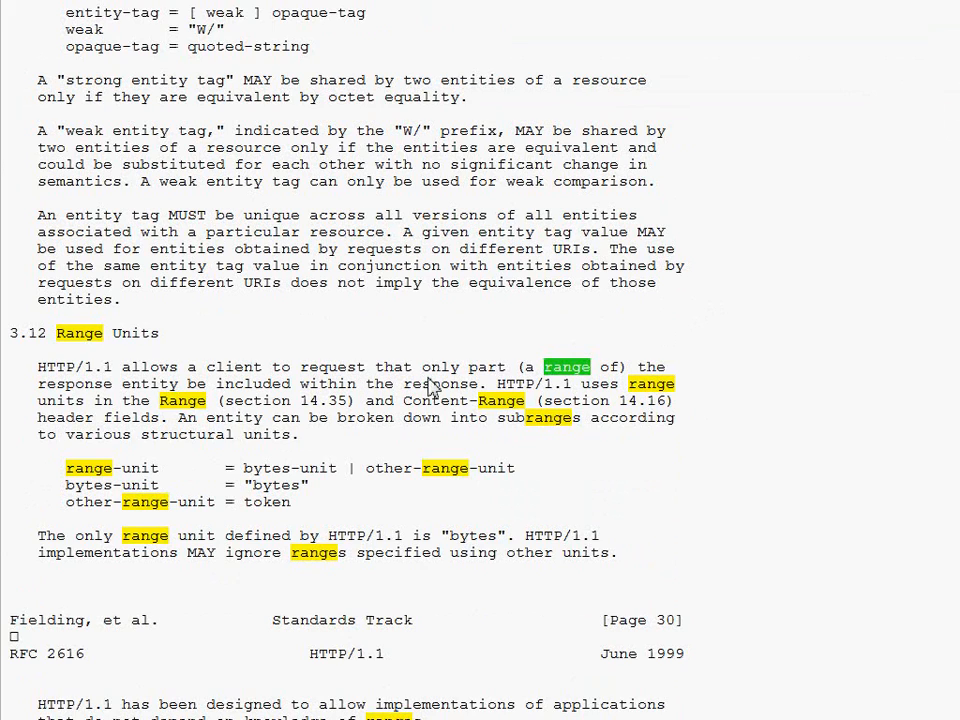
mouse_move(255, 400)
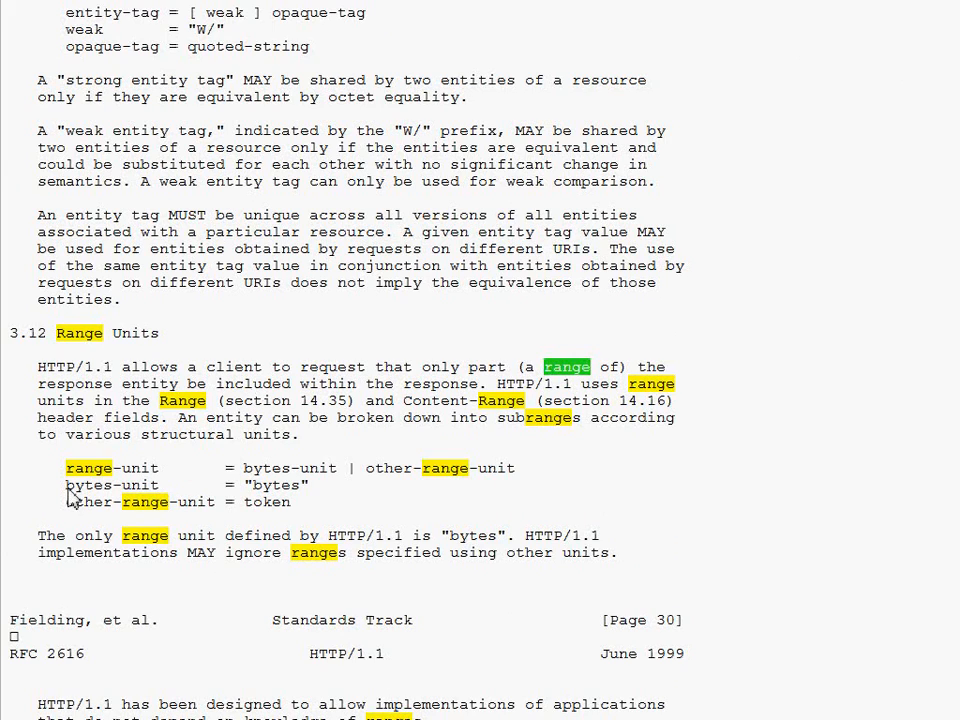
drag(64, 467, 186, 492)
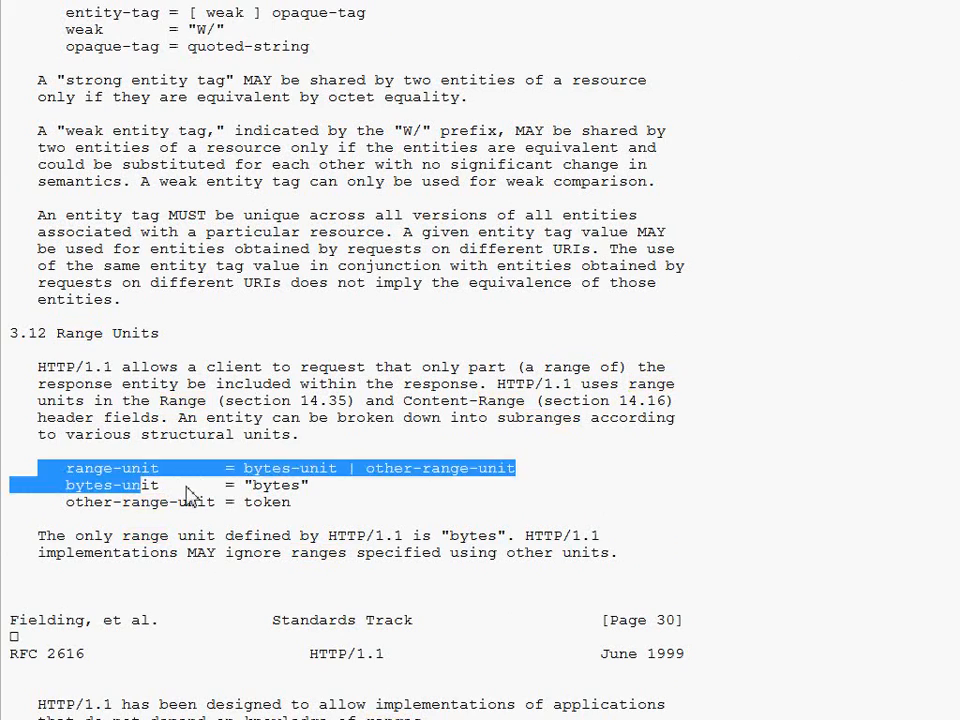